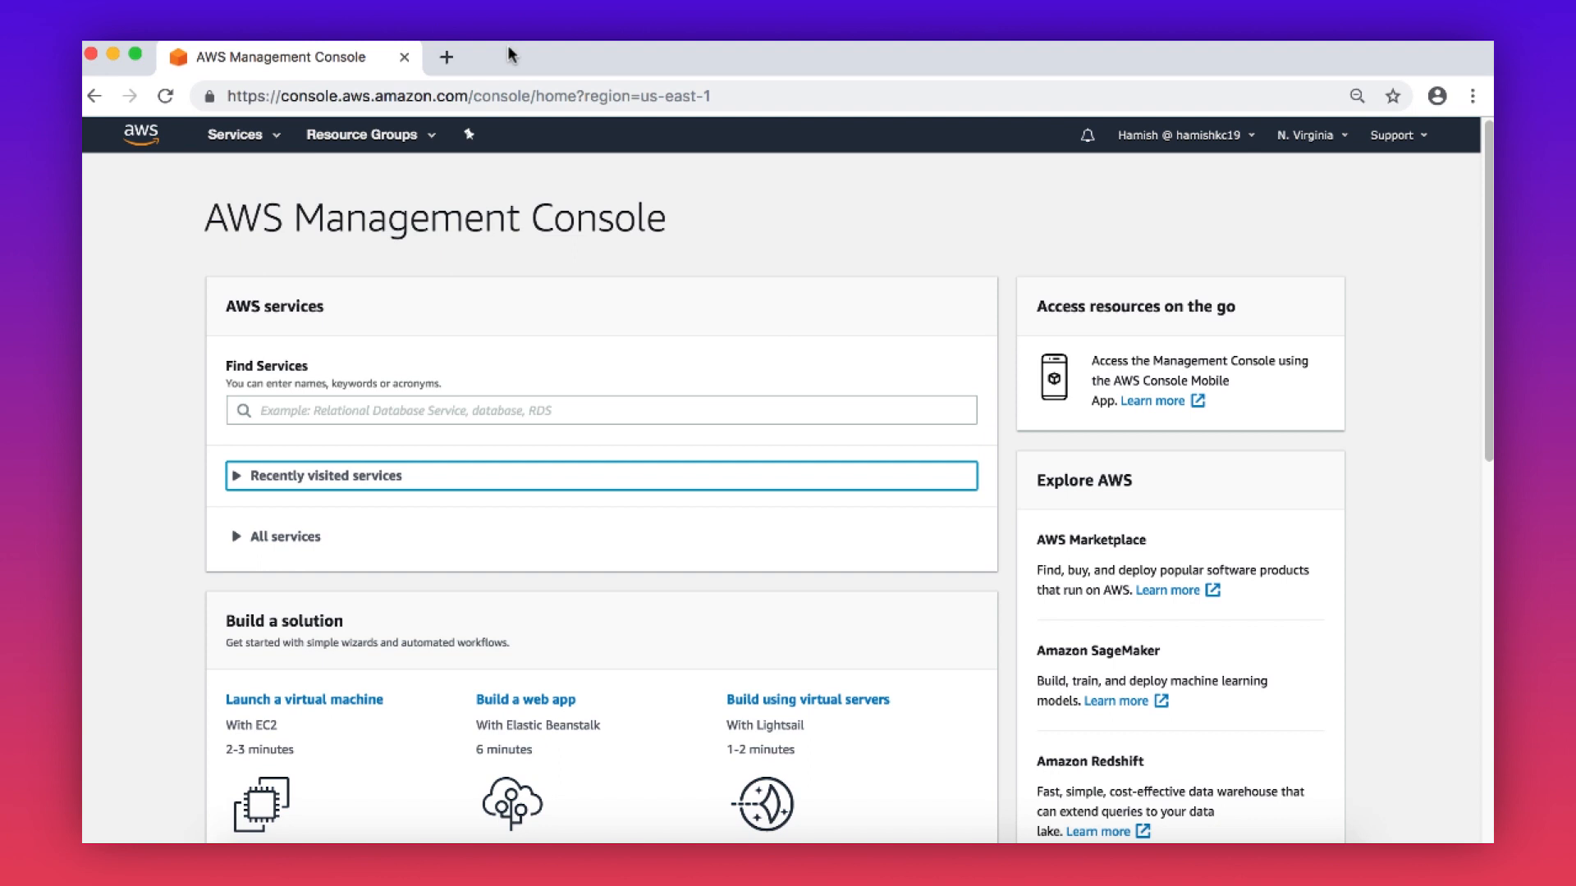
Search 'cloudtr' in Find Services and open CloudTrail.
{"action": "type", "text": "cloudtr"}
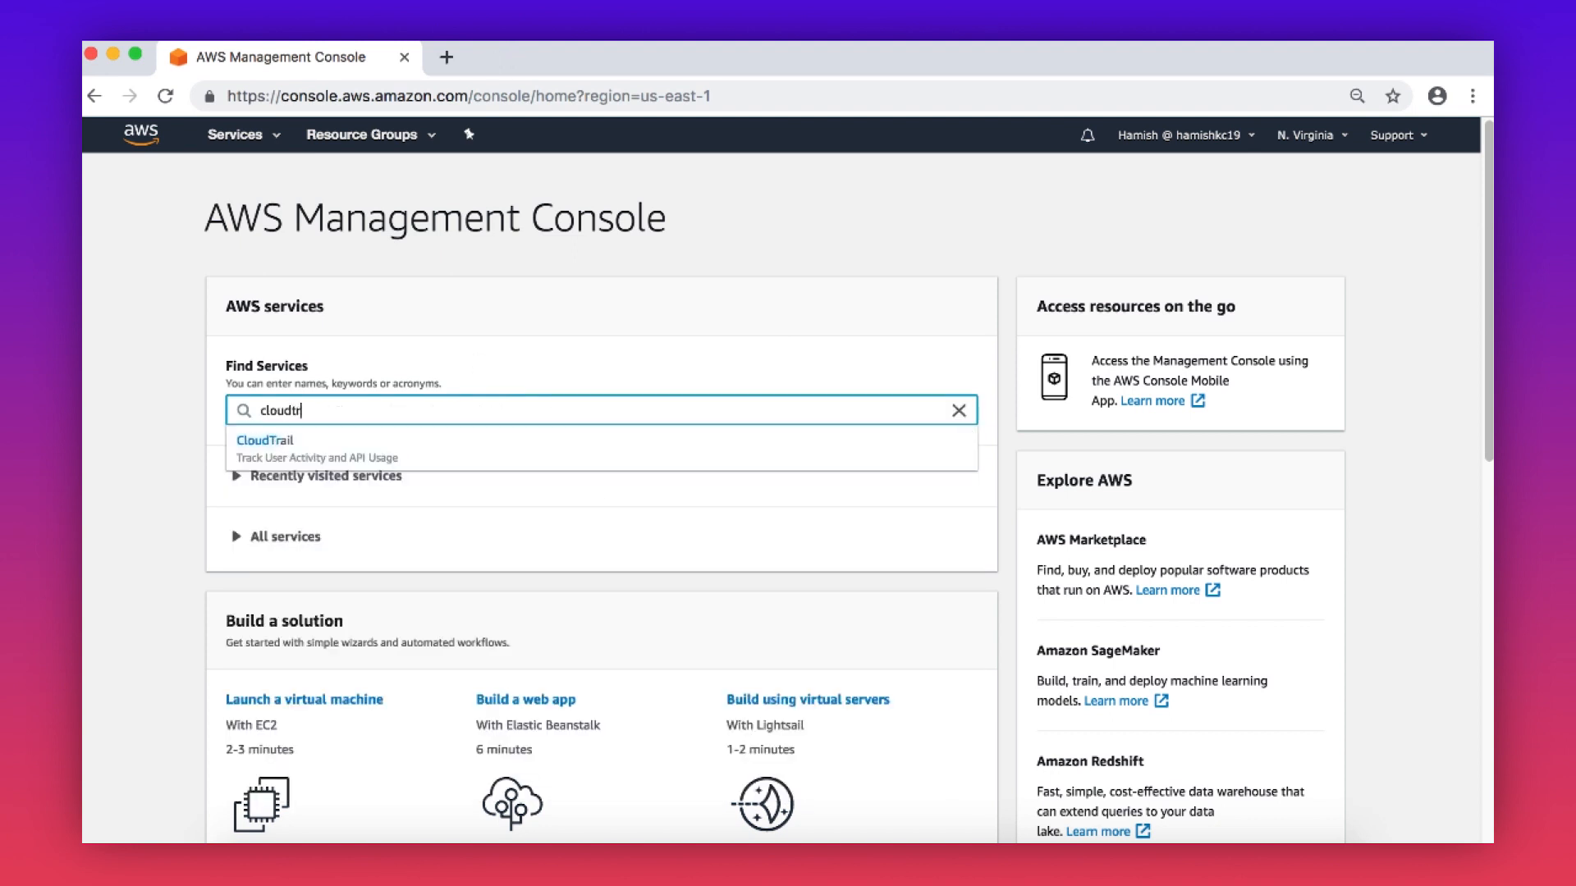
{"action": "left_click", "coordinate": [265, 439]}
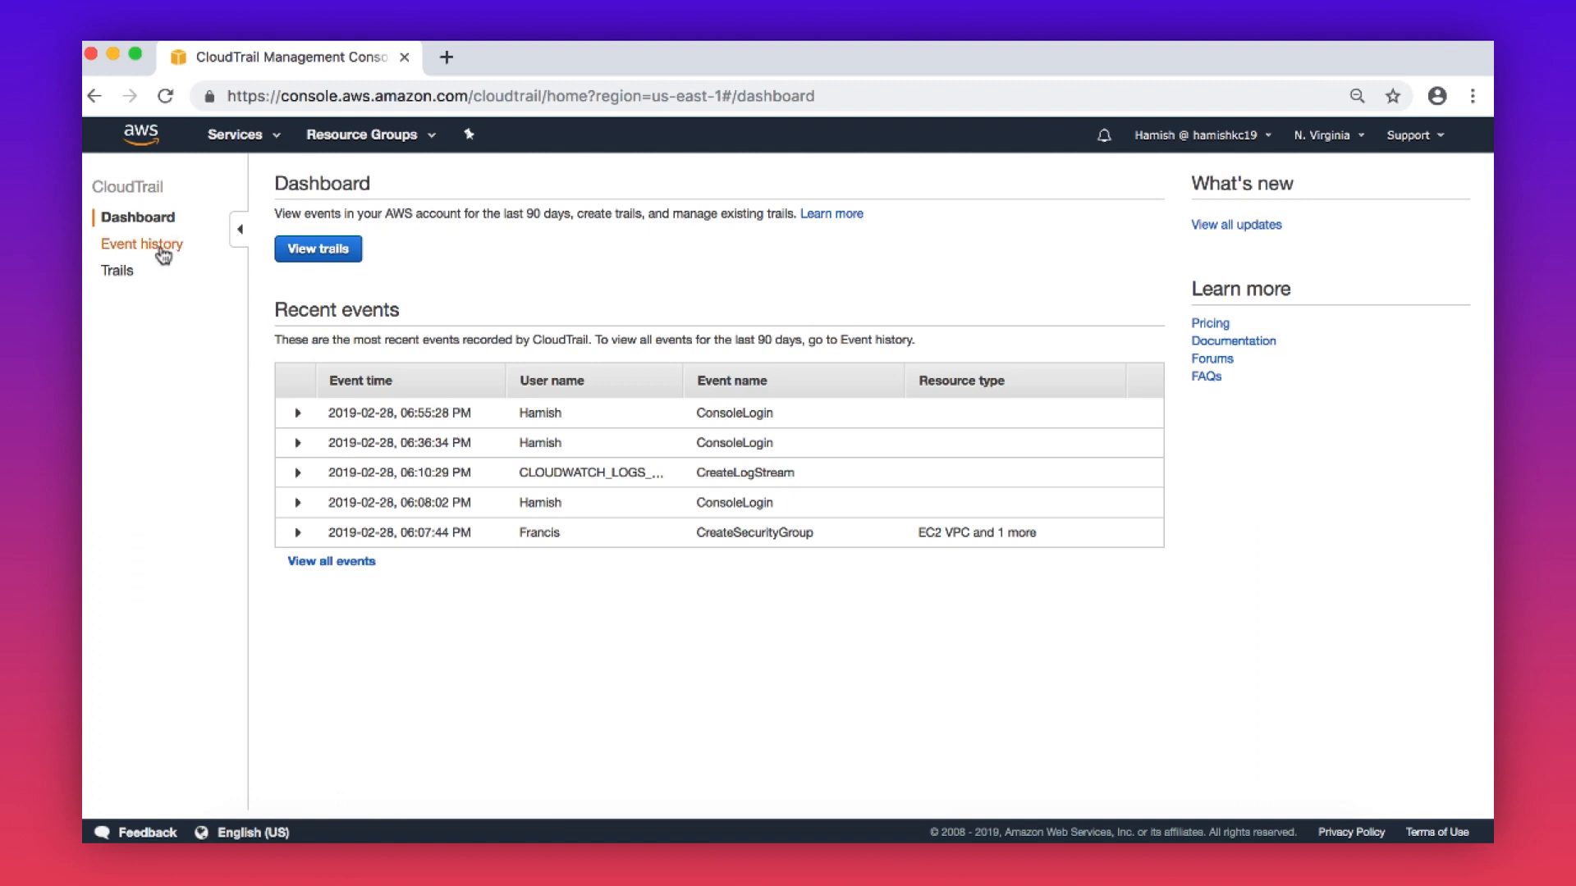
In Event history, expand CreateInternetGateway and view, then close, its raw JSON record.
{"action": "left_click", "coordinate": [140, 245]}
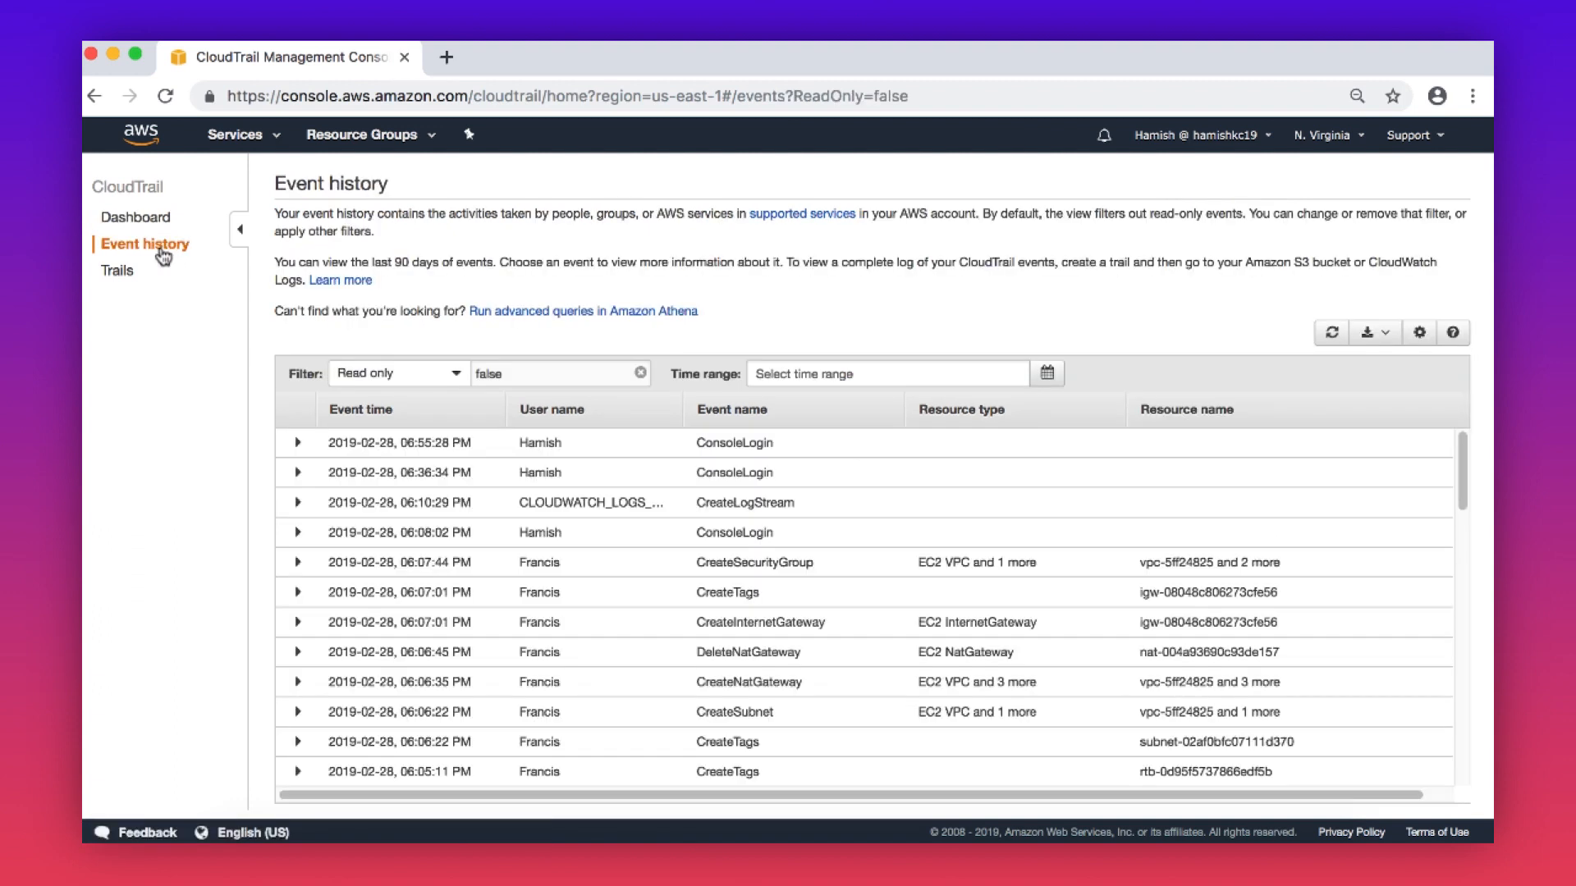
{"action": "mouse_move", "coordinate": [189, 361]}
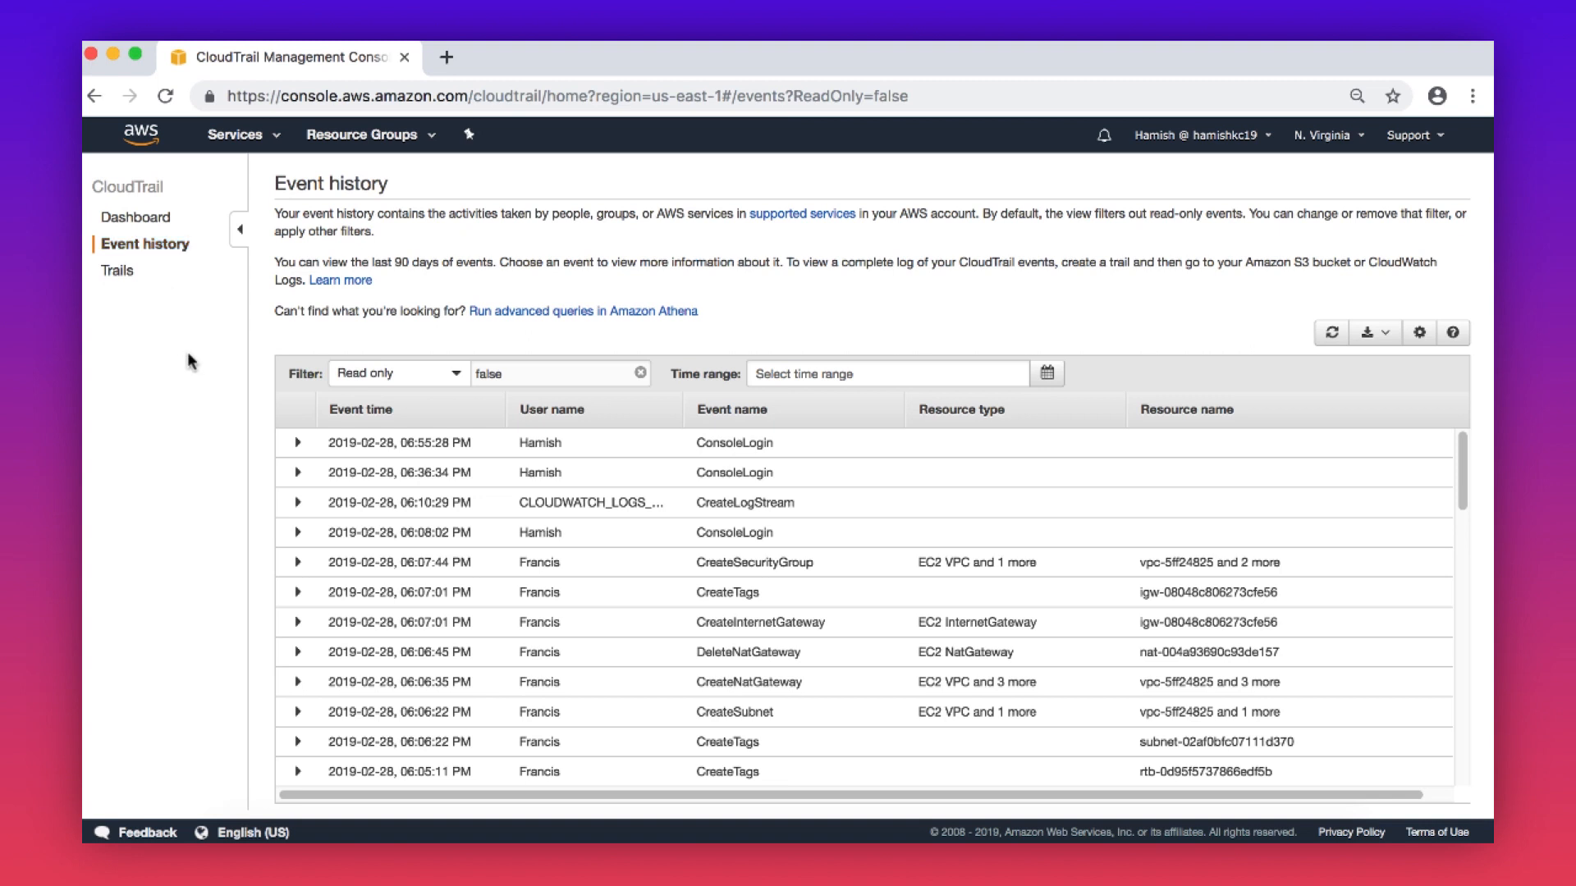
{"action": "left_click", "coordinate": [297, 618]}
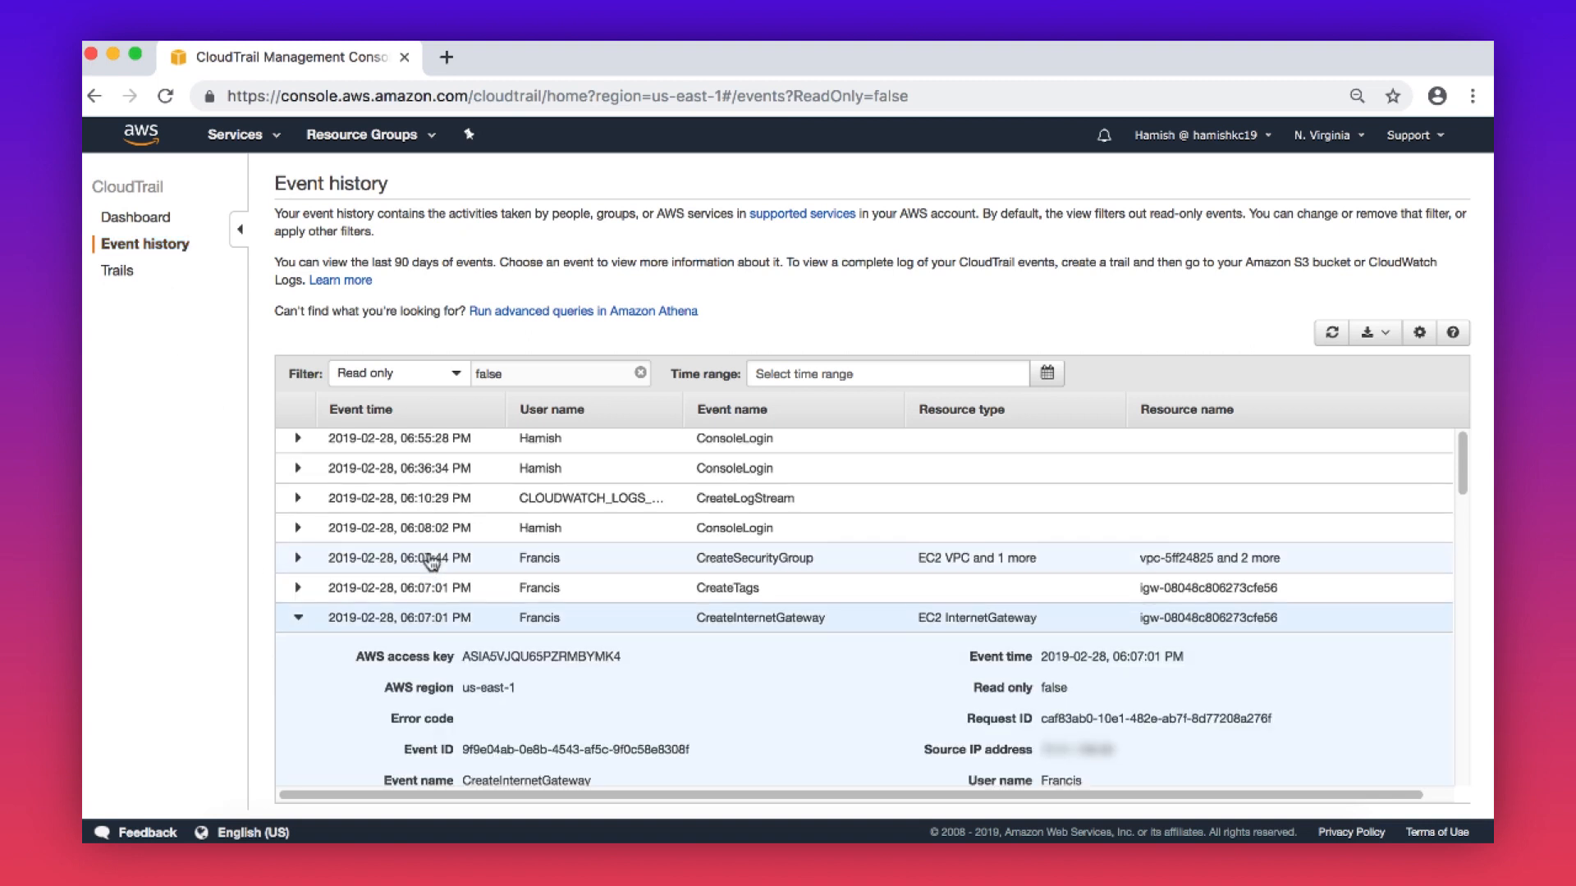
{"action": "scroll", "scroll_direction": "down", "scroll_amount": 3}
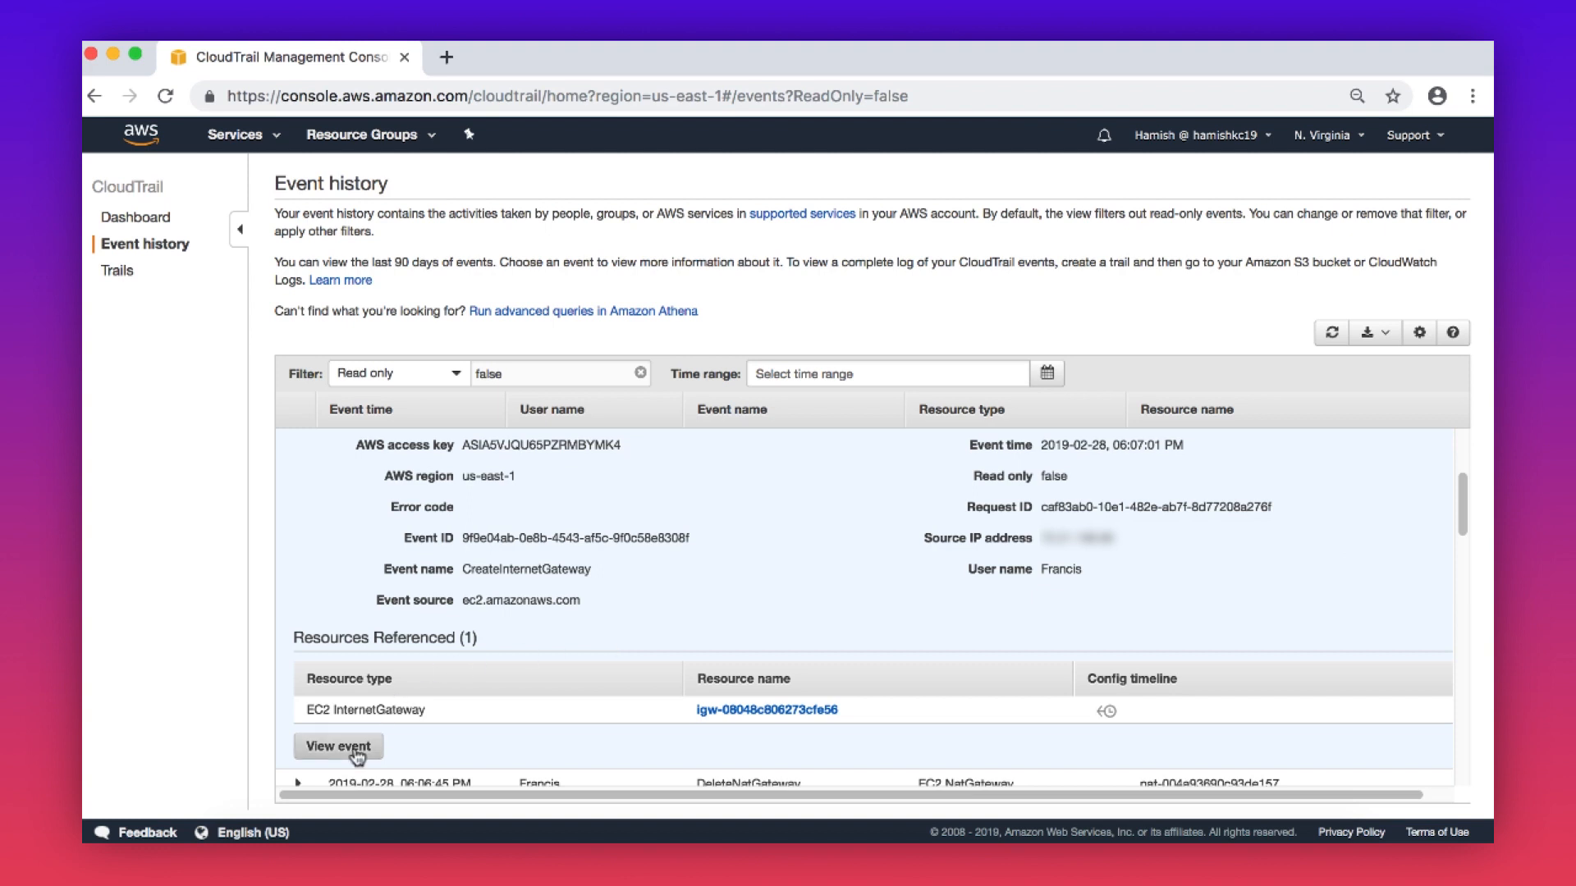
{"action": "left_click", "coordinate": [338, 746]}
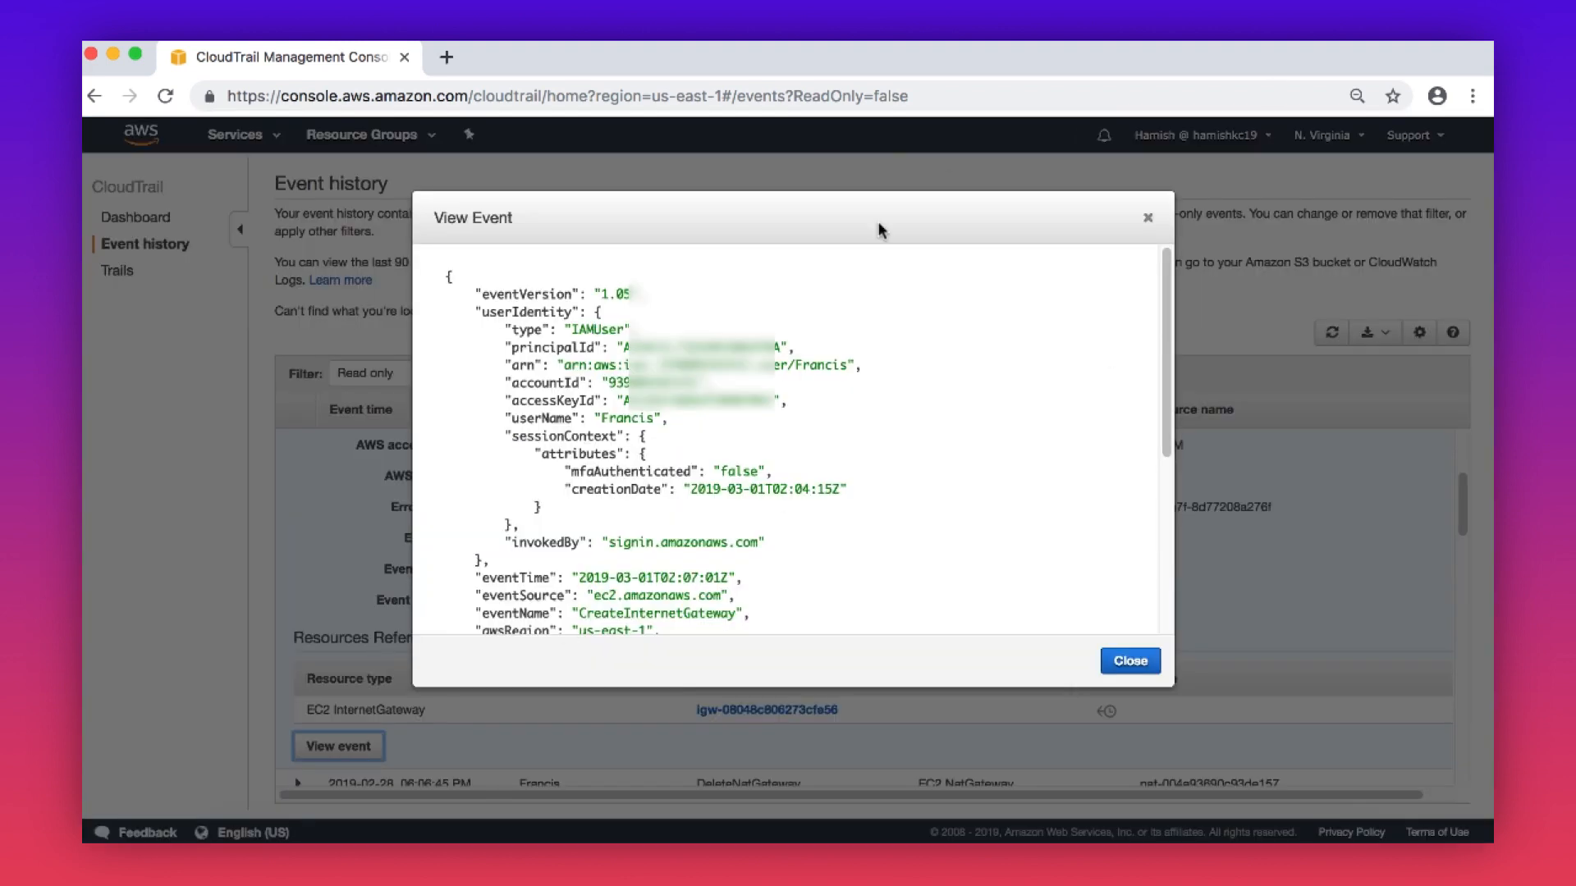
{"action": "left_click", "coordinate": [1129, 661]}
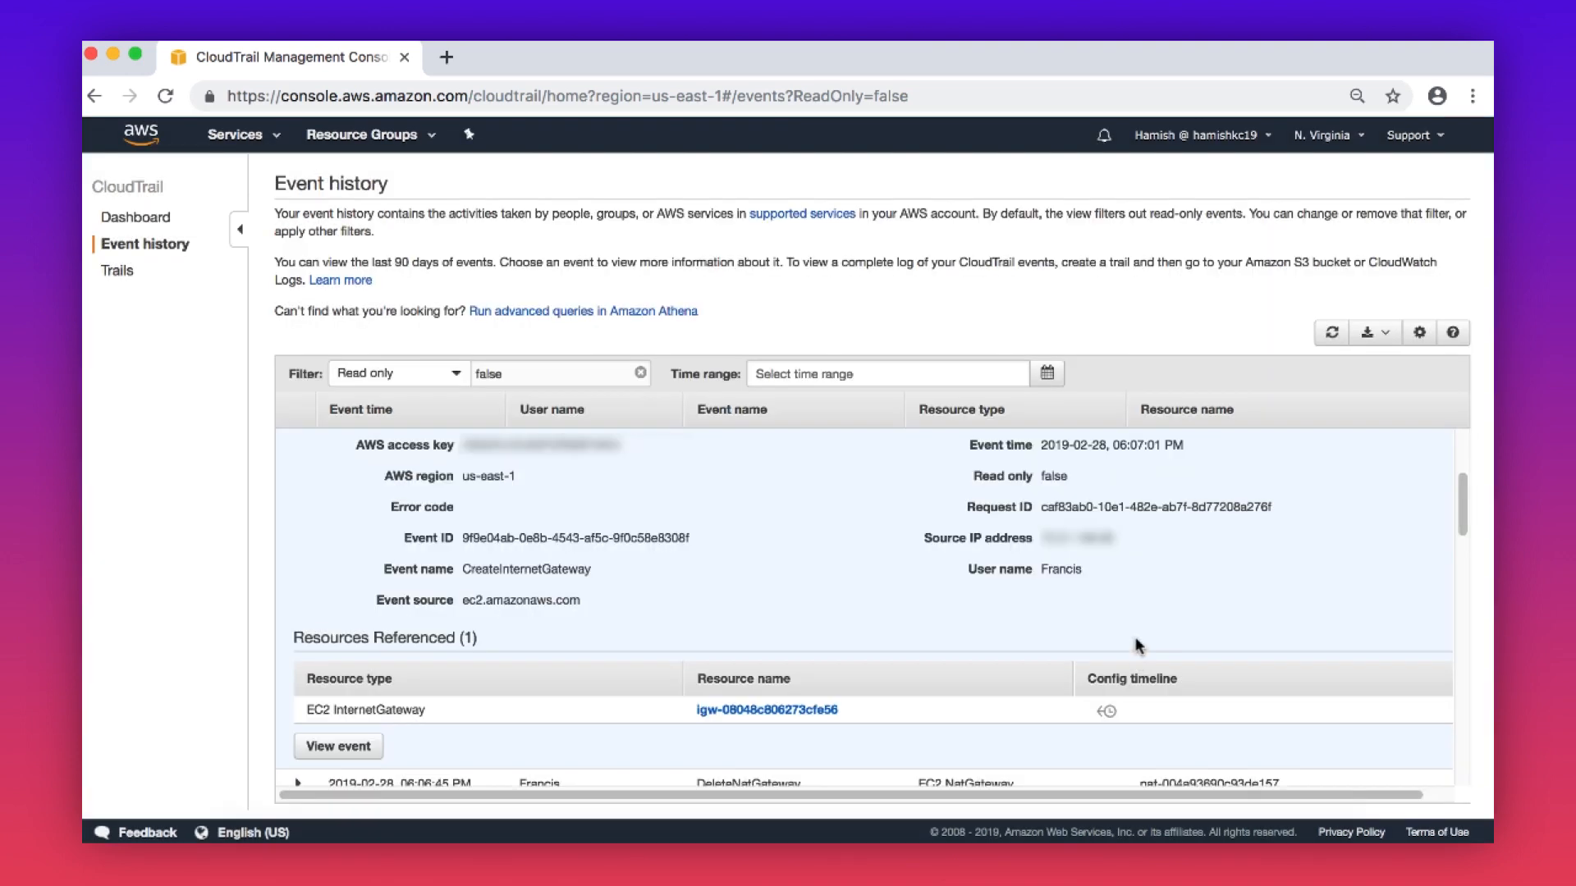
{"action": "mouse_move", "coordinate": [649, 384]}
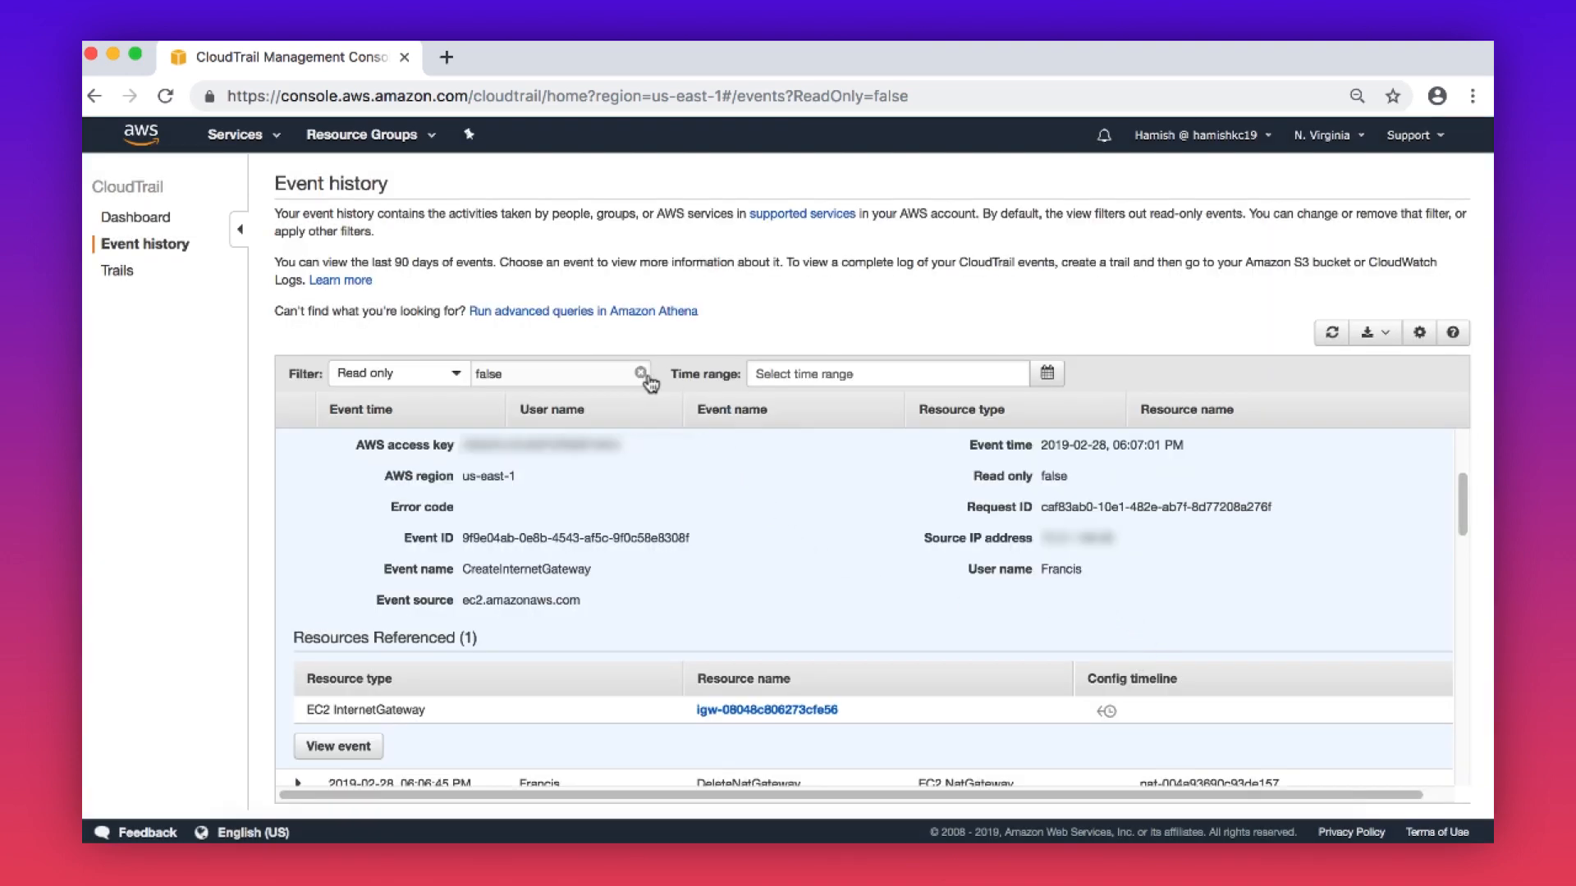
Replace the Read only filter with an Event name filter for TerminateInstances.
{"action": "left_click", "coordinate": [640, 372]}
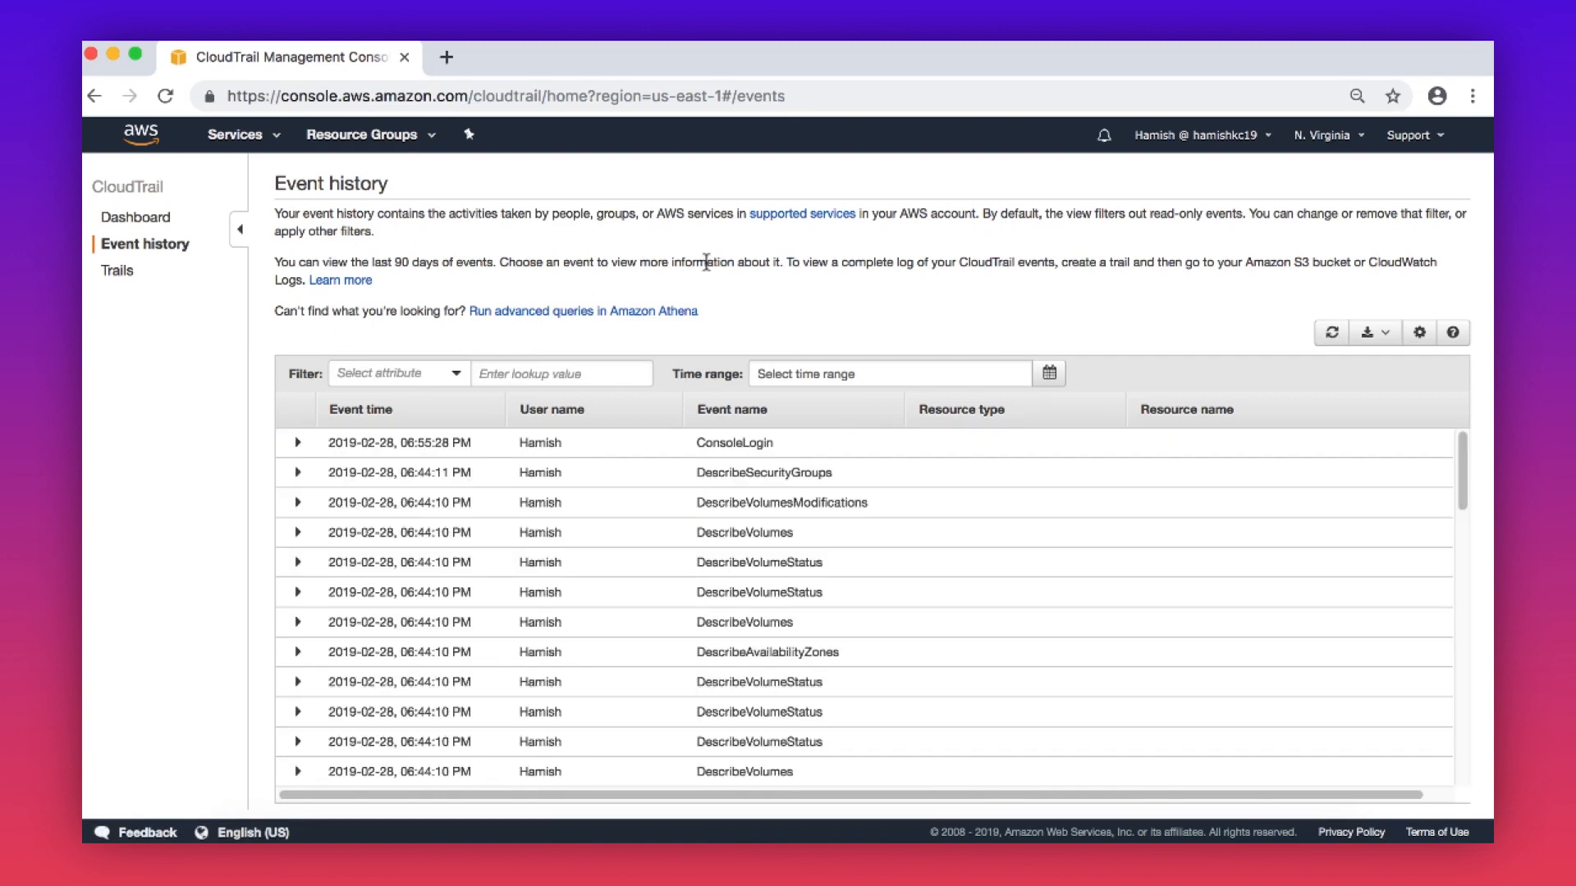
{"action": "left_click", "coordinate": [397, 373]}
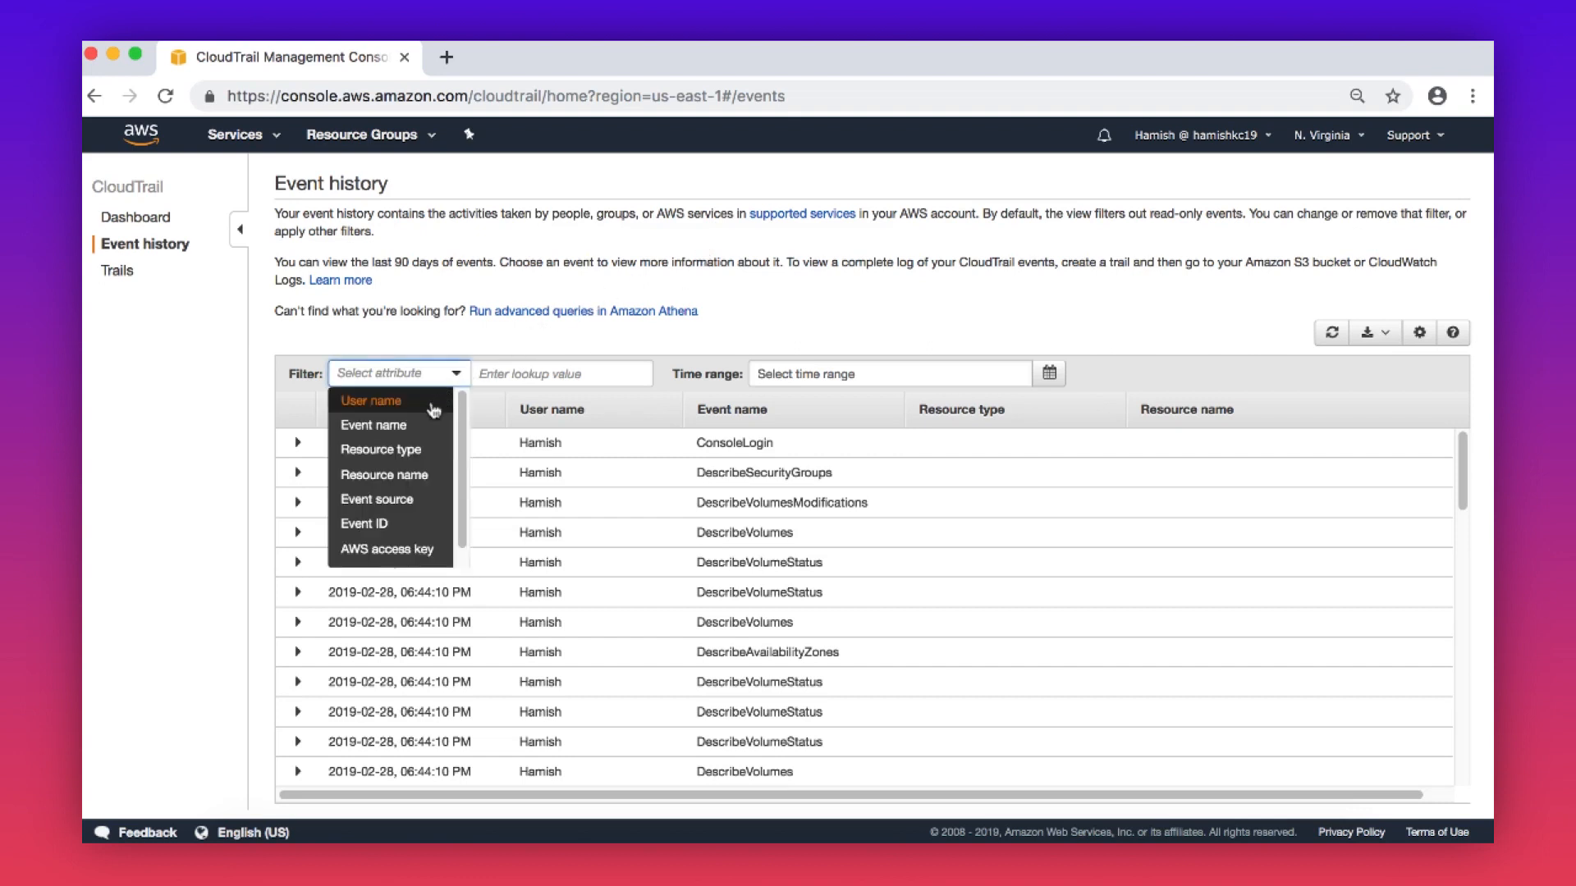
{"action": "left_click", "coordinate": [373, 424]}
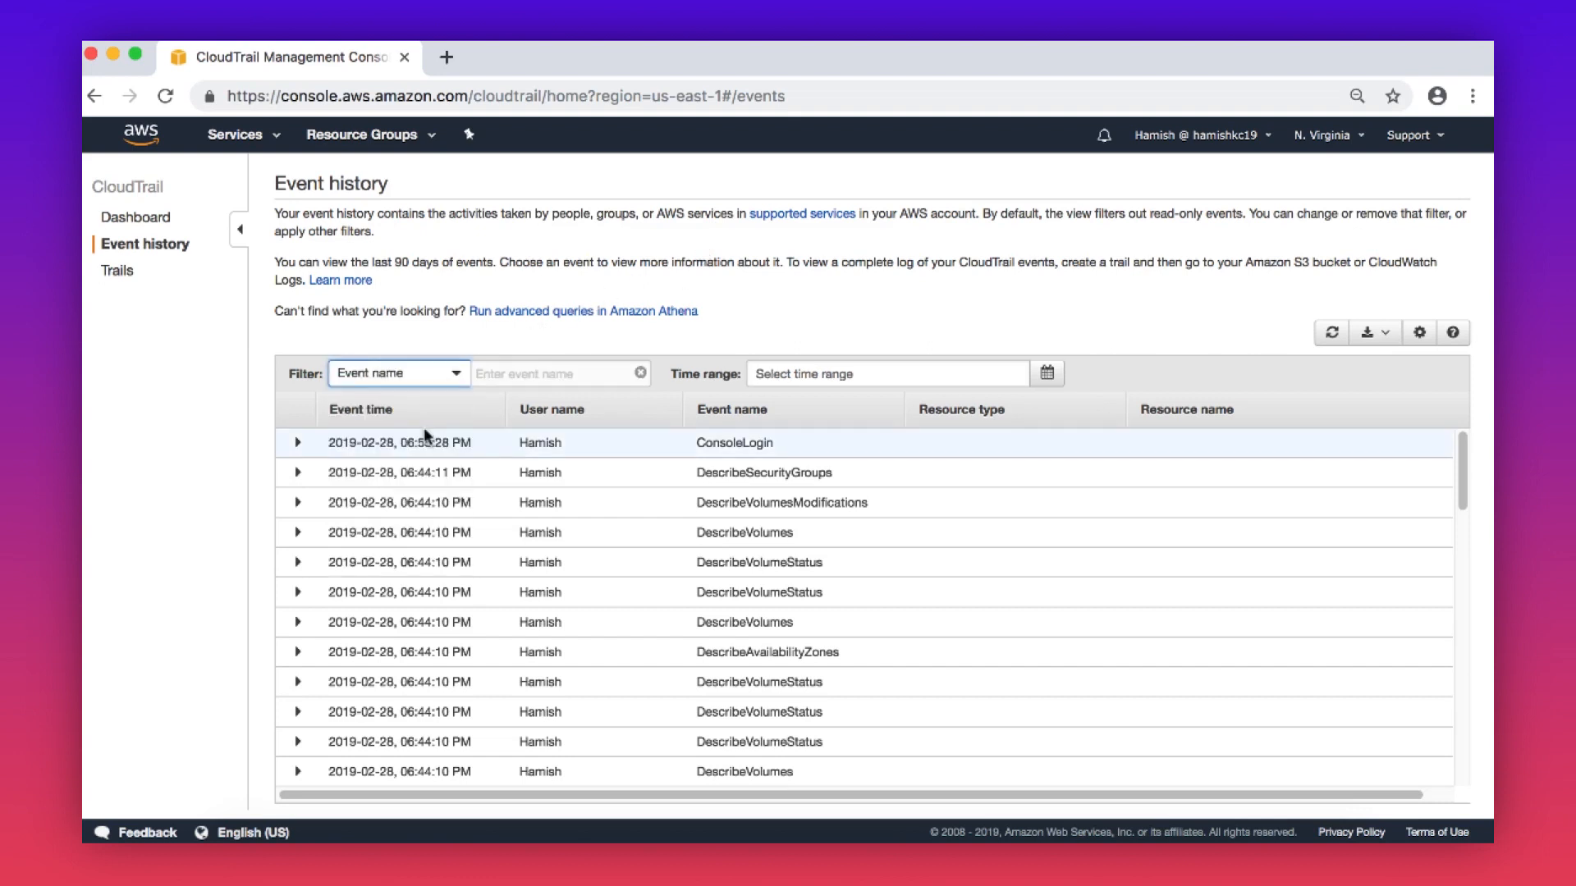
{"action": "type", "text": "TerminateInstances"}
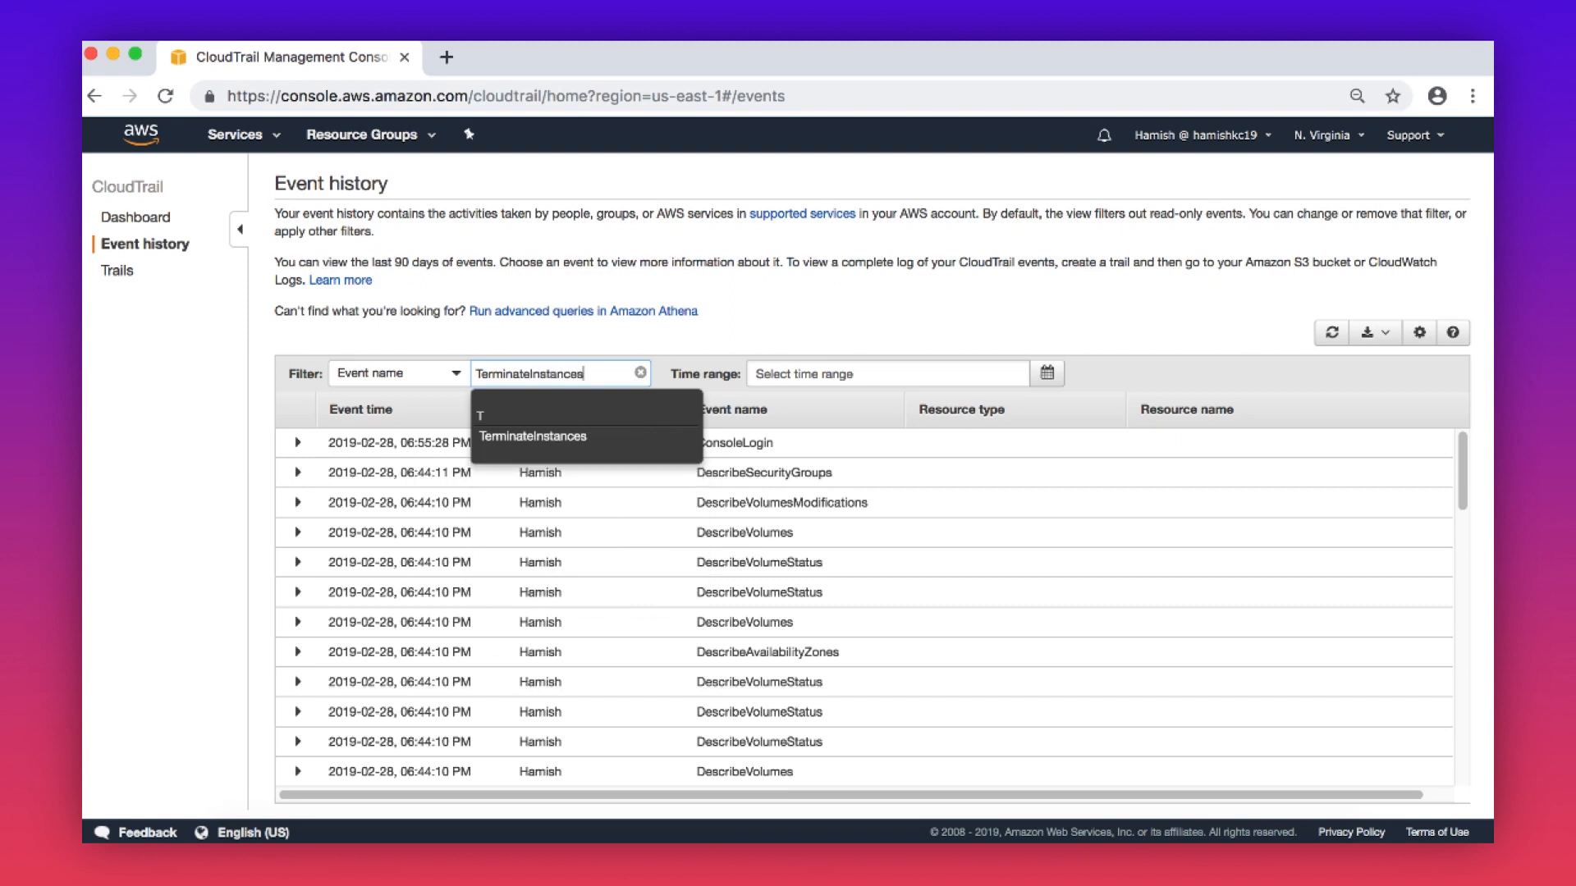
{"action": "left_click", "coordinate": [534, 436]}
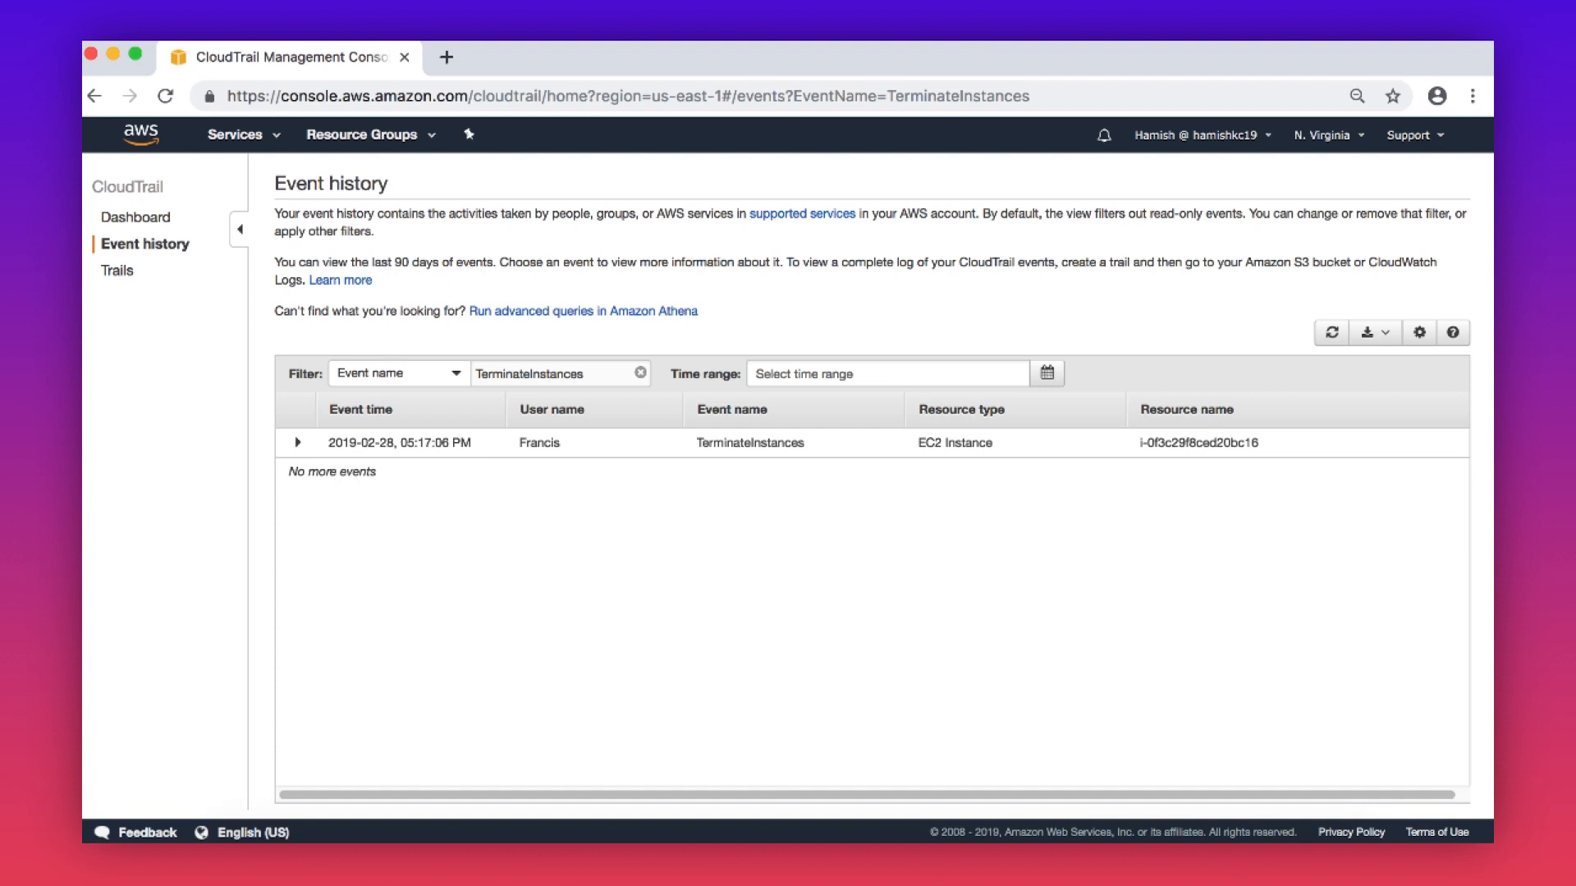
{"action": "mouse_move", "coordinate": [1374, 332]}
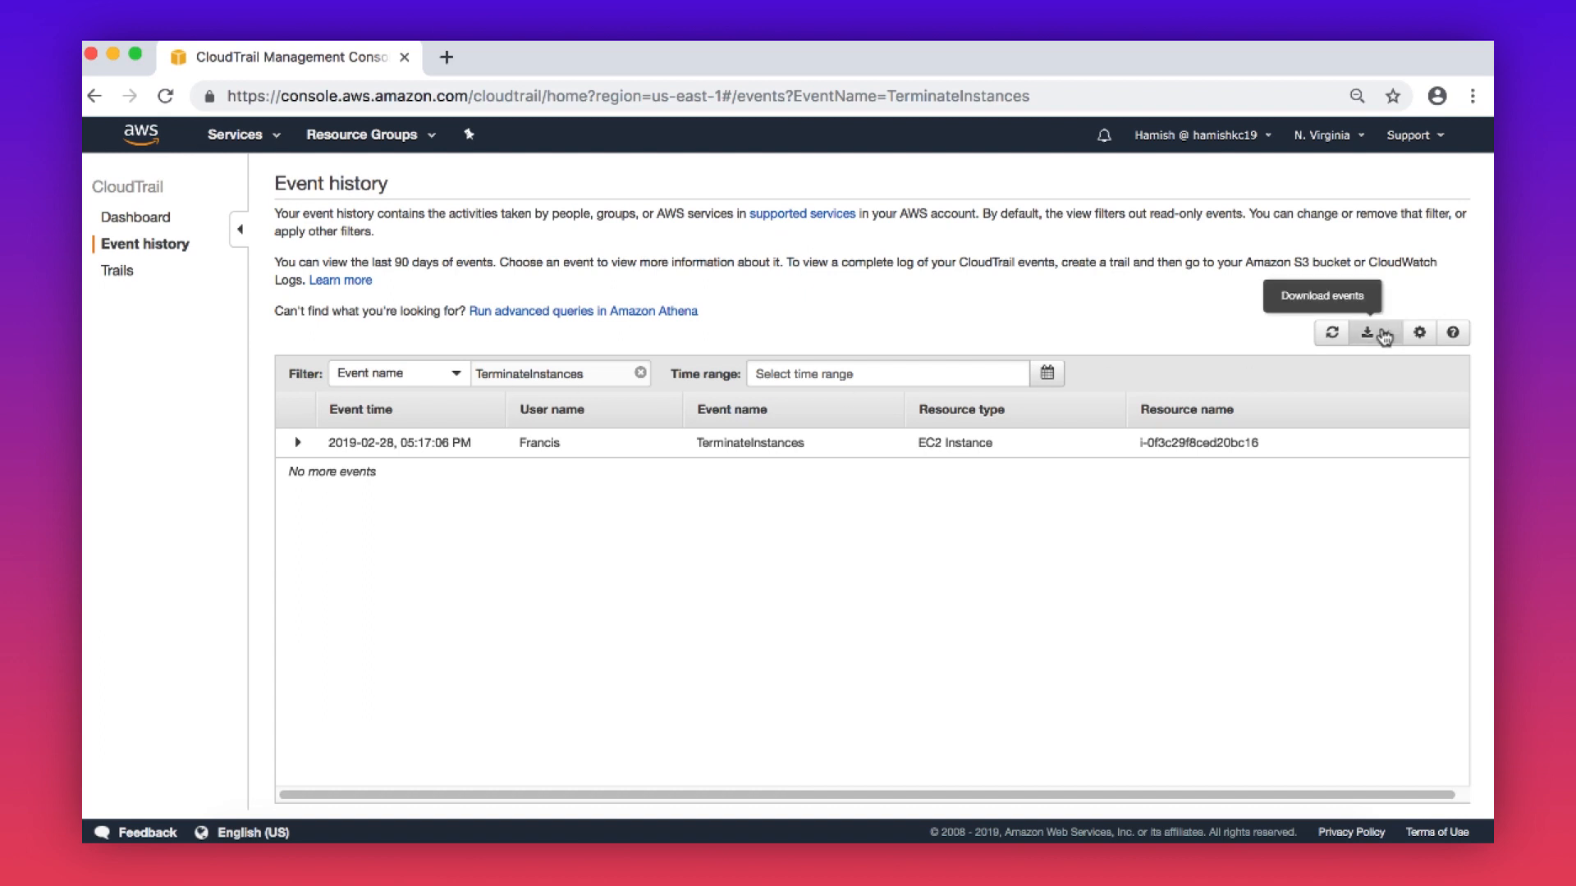
Download the filtered events as event_history.json and dismiss the download bar.
{"action": "left_click", "coordinate": [1375, 331]}
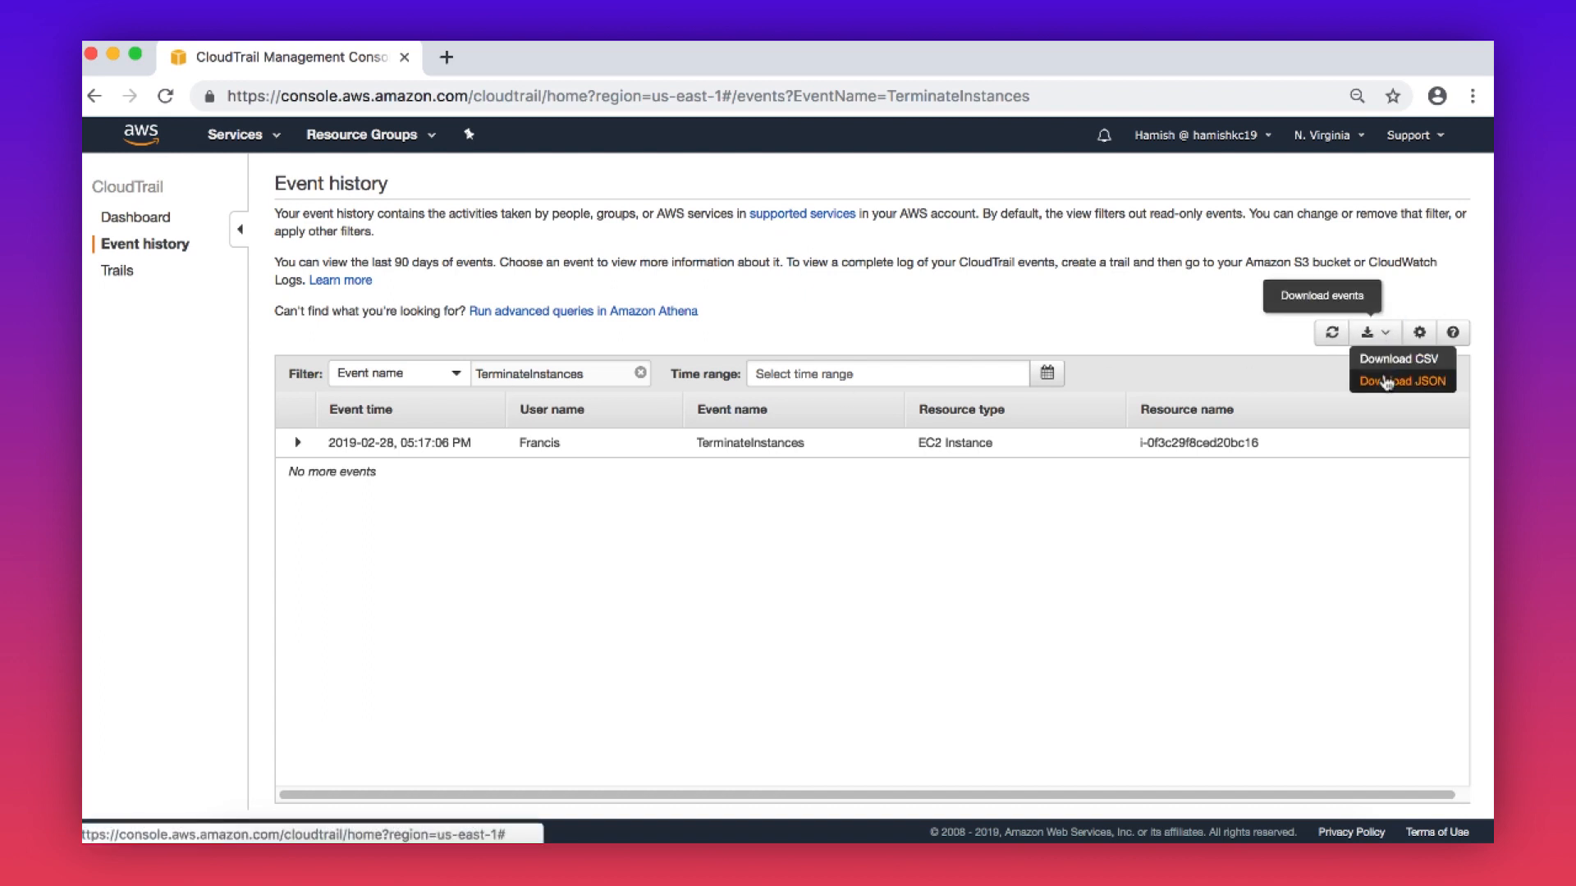
{"action": "left_click", "coordinate": [1400, 381]}
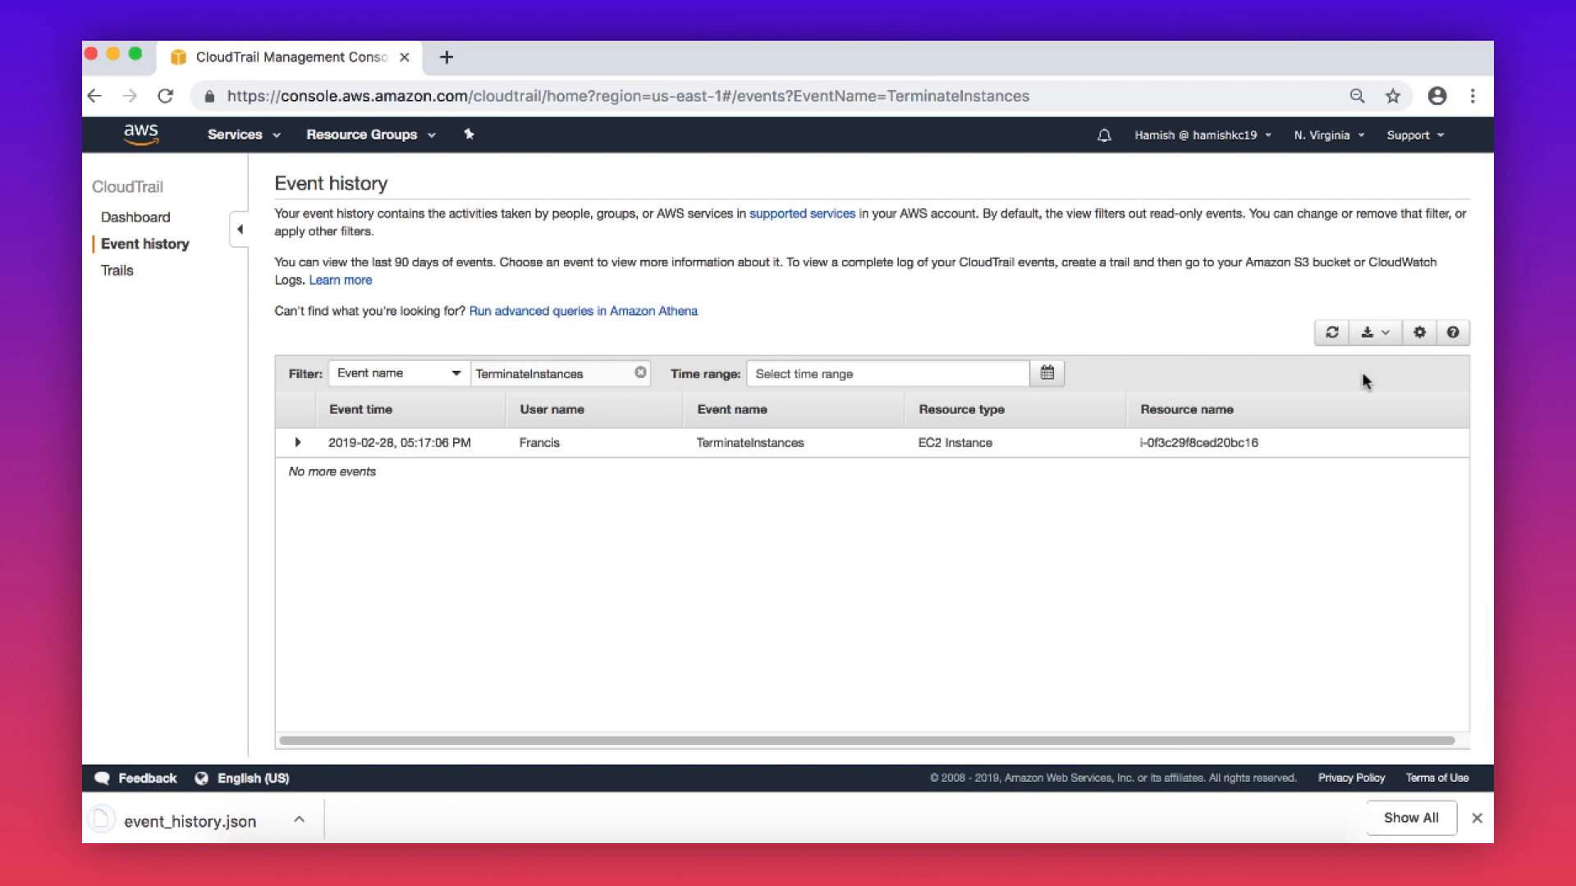
{"action": "left_click", "coordinate": [1477, 817]}
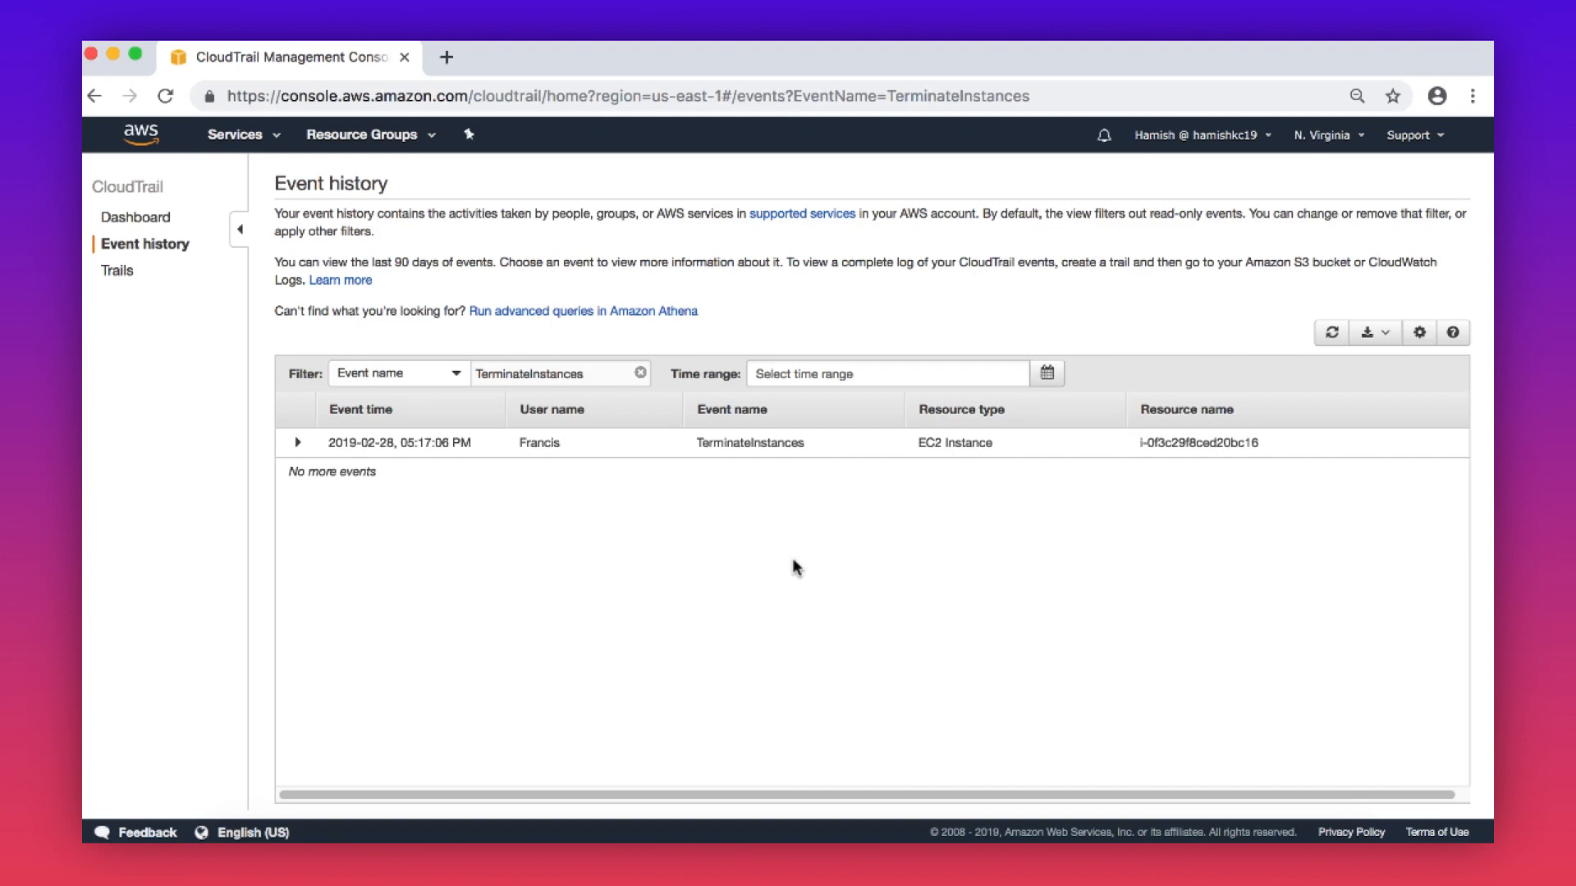
{"action": "mouse_move", "coordinate": [117, 276]}
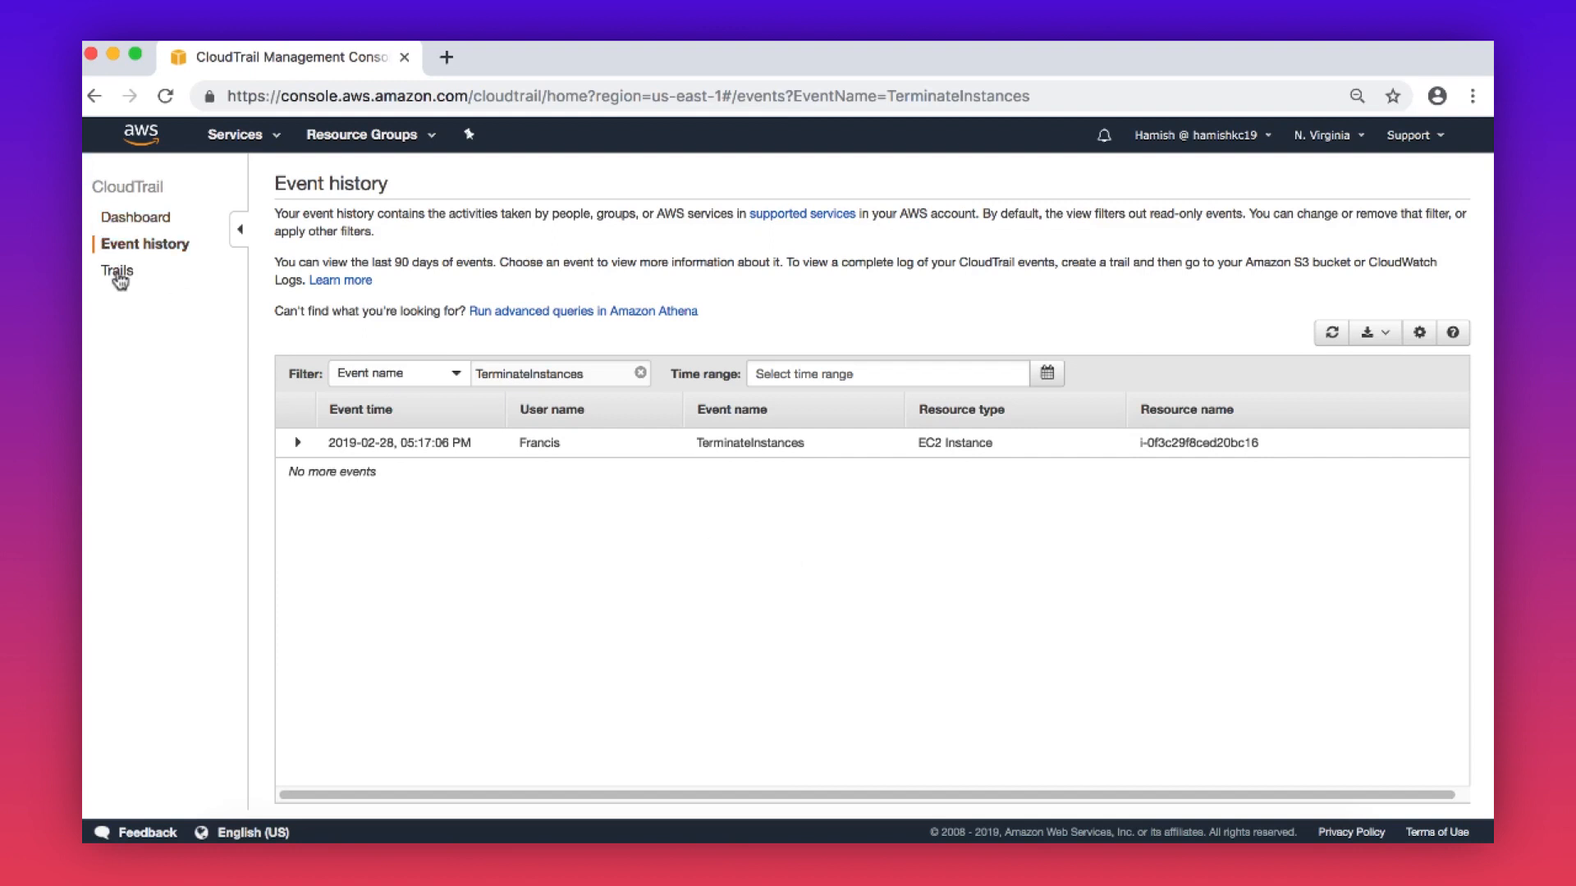
Open ExampleTrail's configuration from the trails list.
{"action": "left_click", "coordinate": [116, 269]}
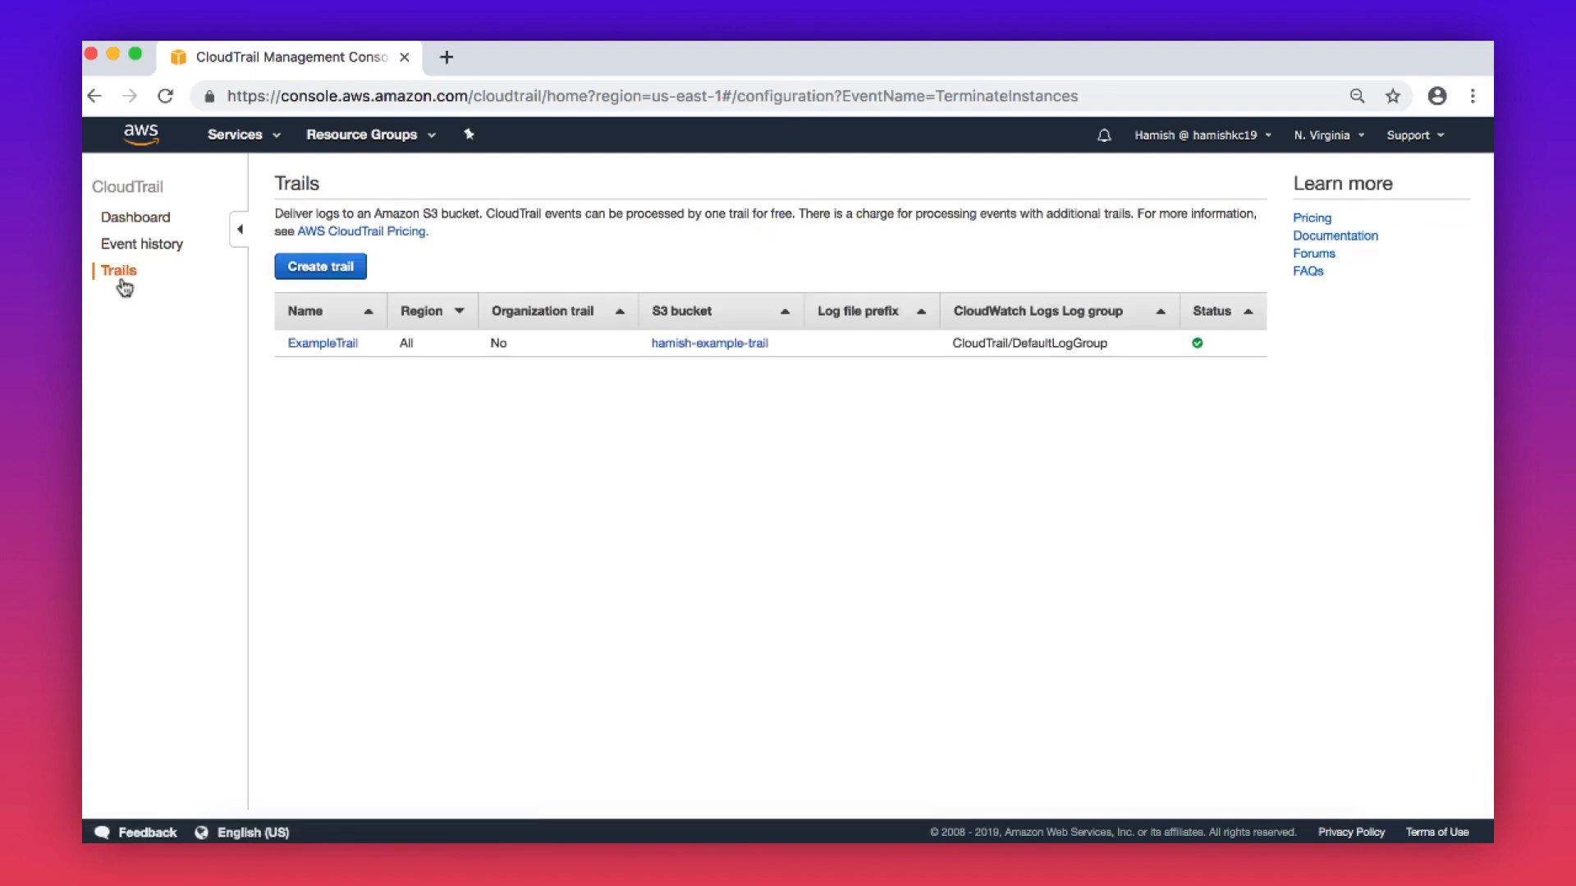
{"action": "left_click", "coordinate": [321, 343]}
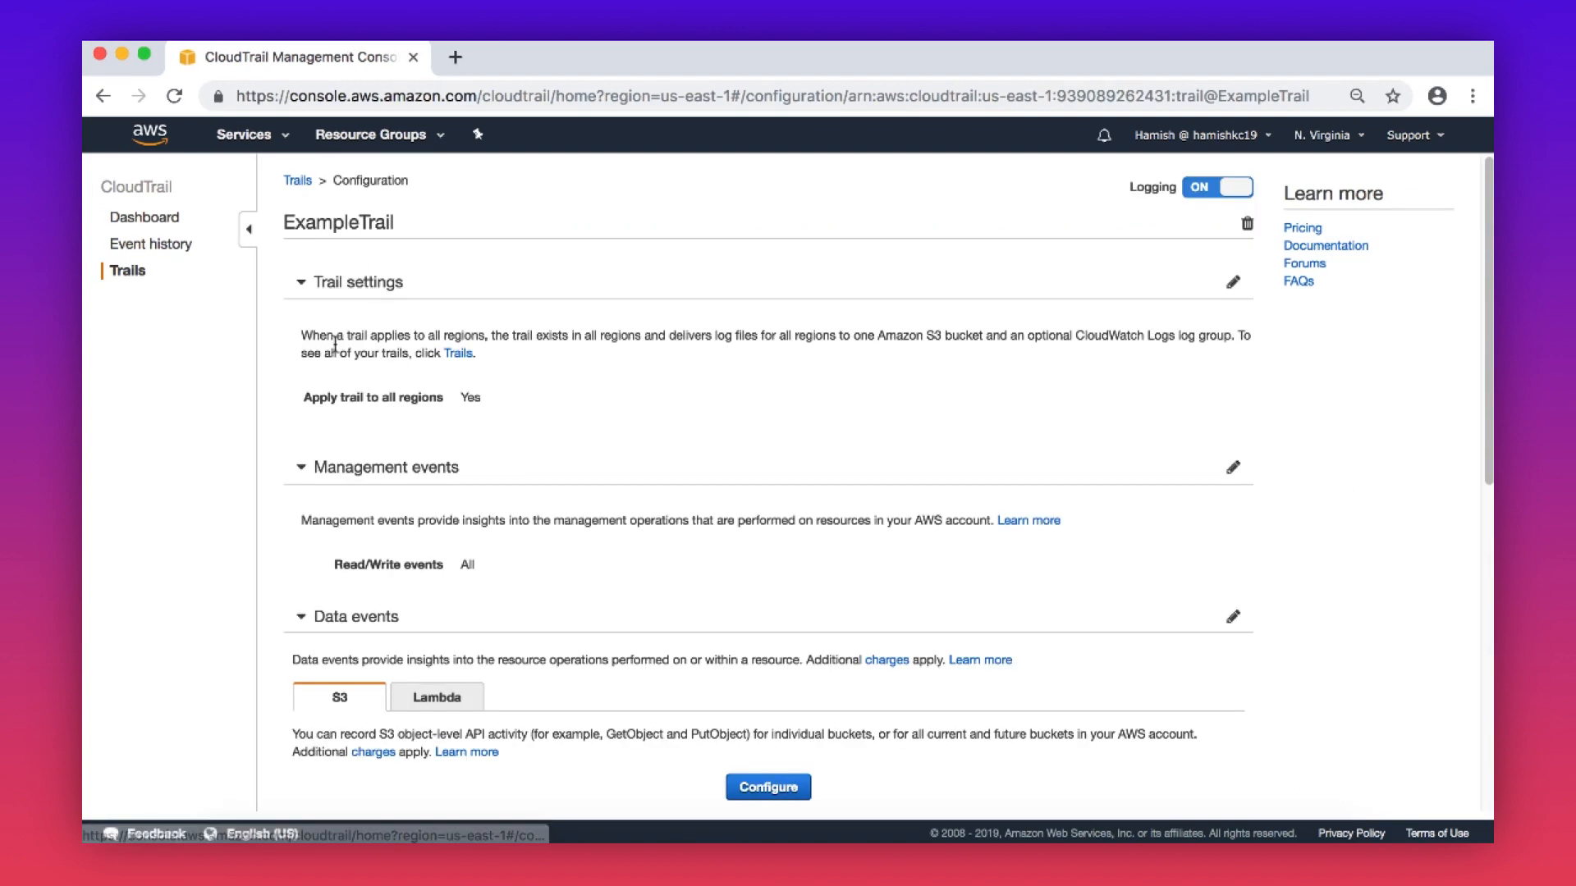
{"action": "scroll", "scroll_direction": "down", "scroll_amount": 3}
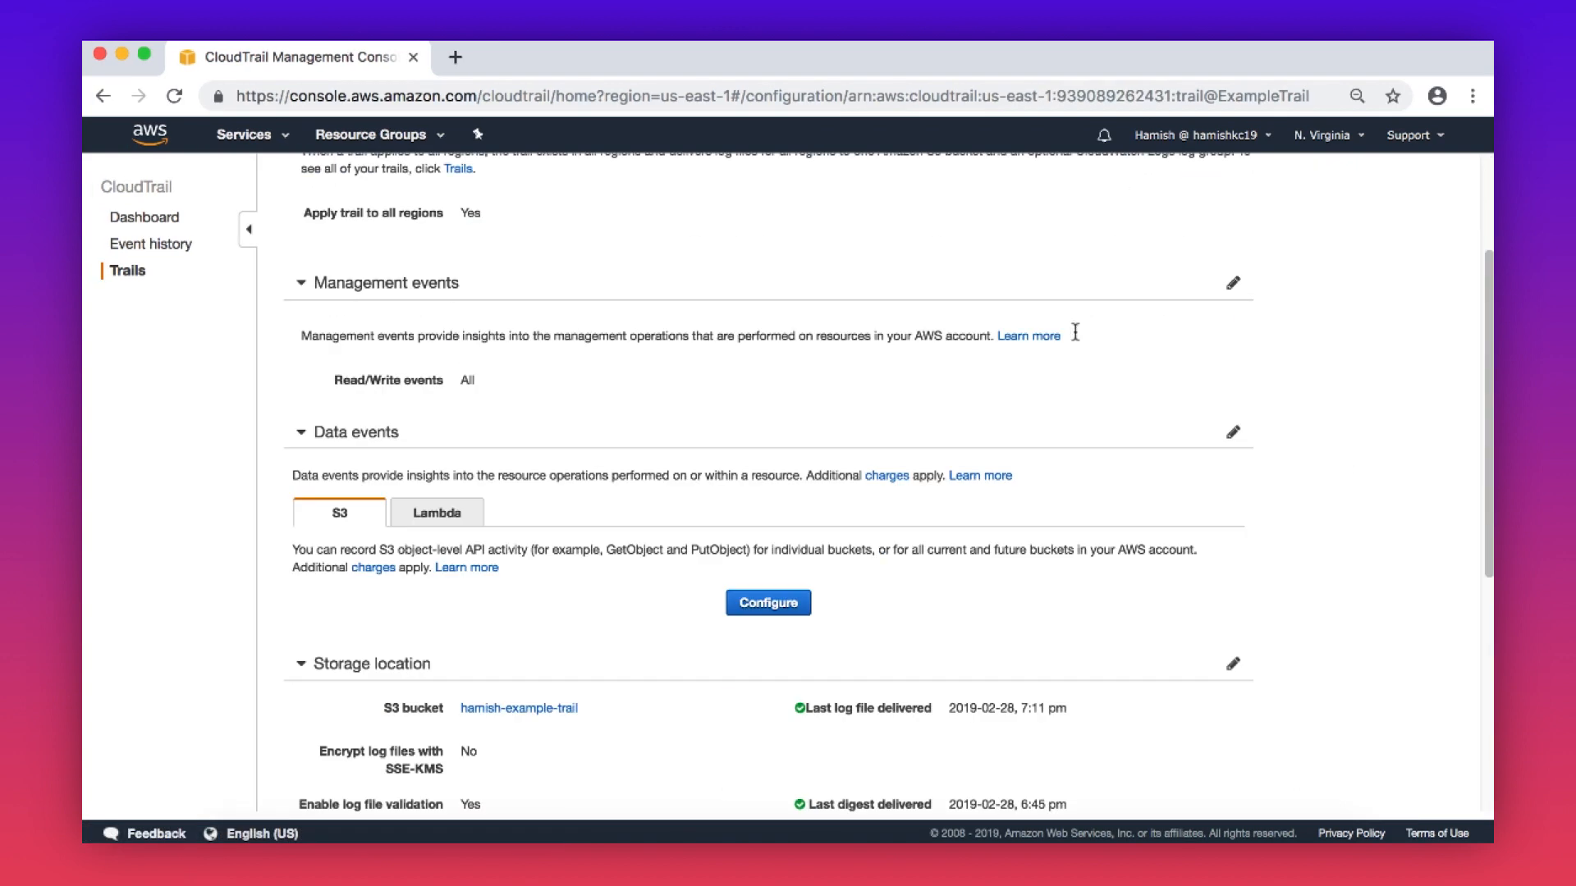
{"action": "scroll", "scroll_direction": "down", "scroll_amount": 3}
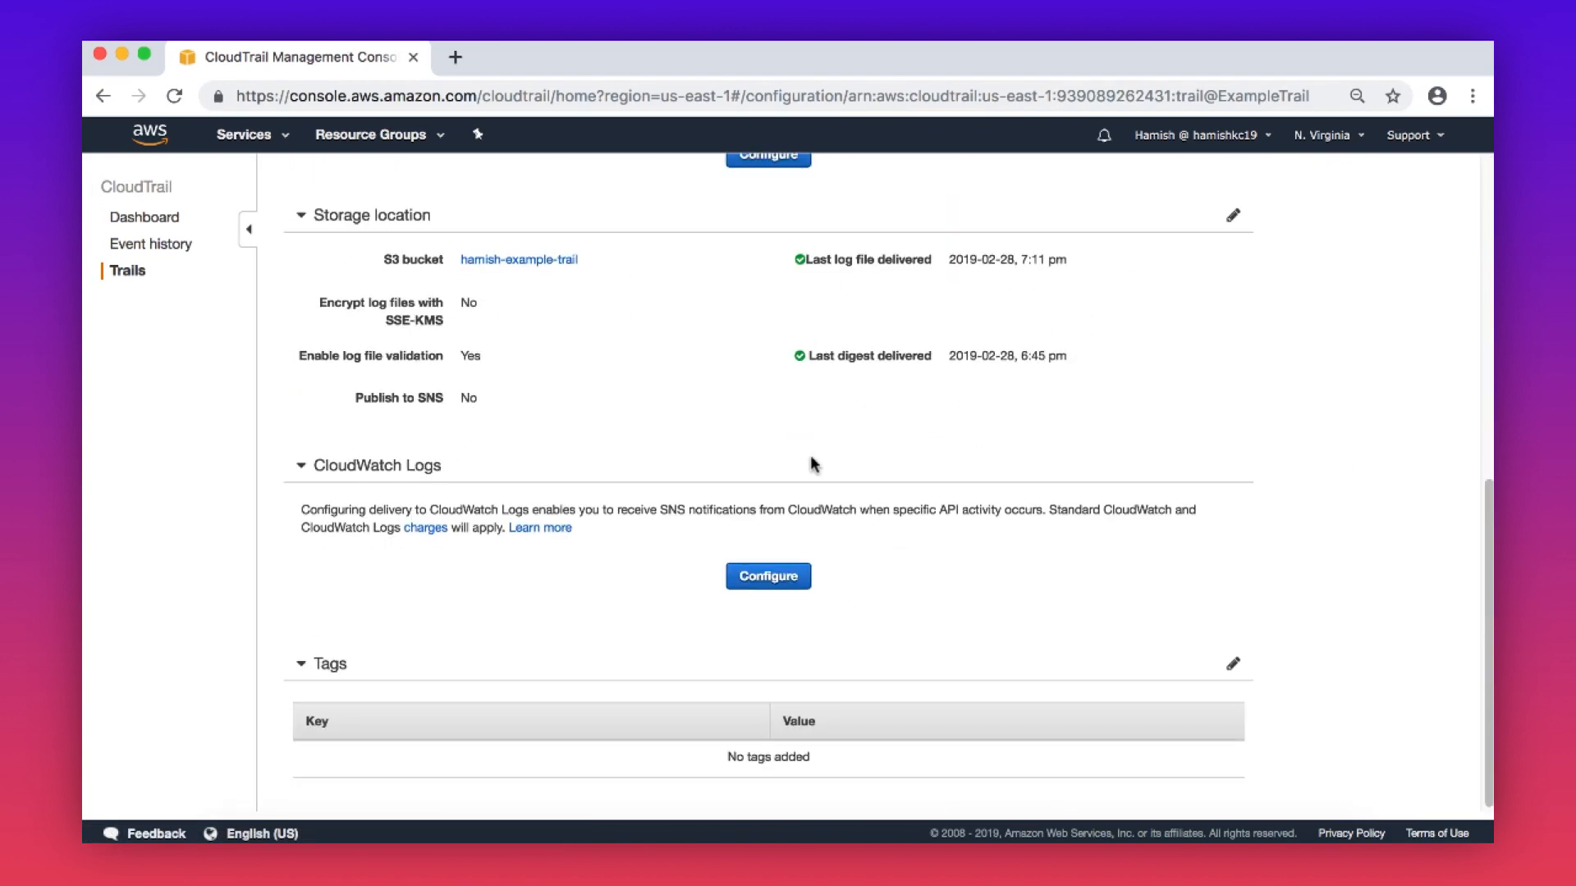
Enable CloudWatch Logs delivery to CloudTrail/DefaultLogGroup and allow the delivery role.
{"action": "left_click", "coordinate": [767, 576]}
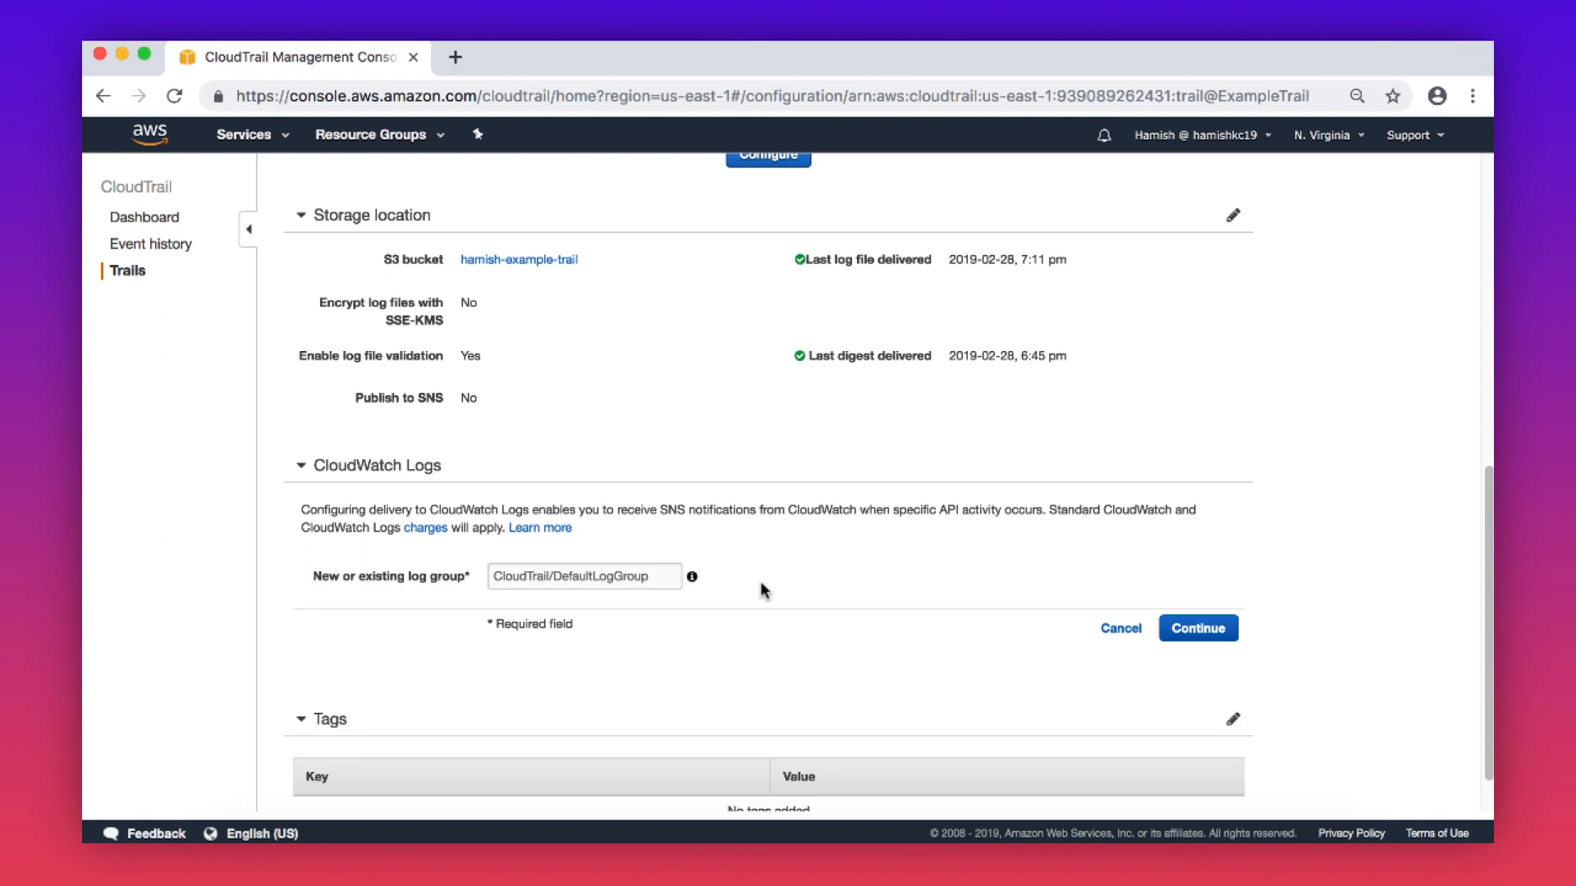
{"action": "left_click", "coordinate": [1197, 628]}
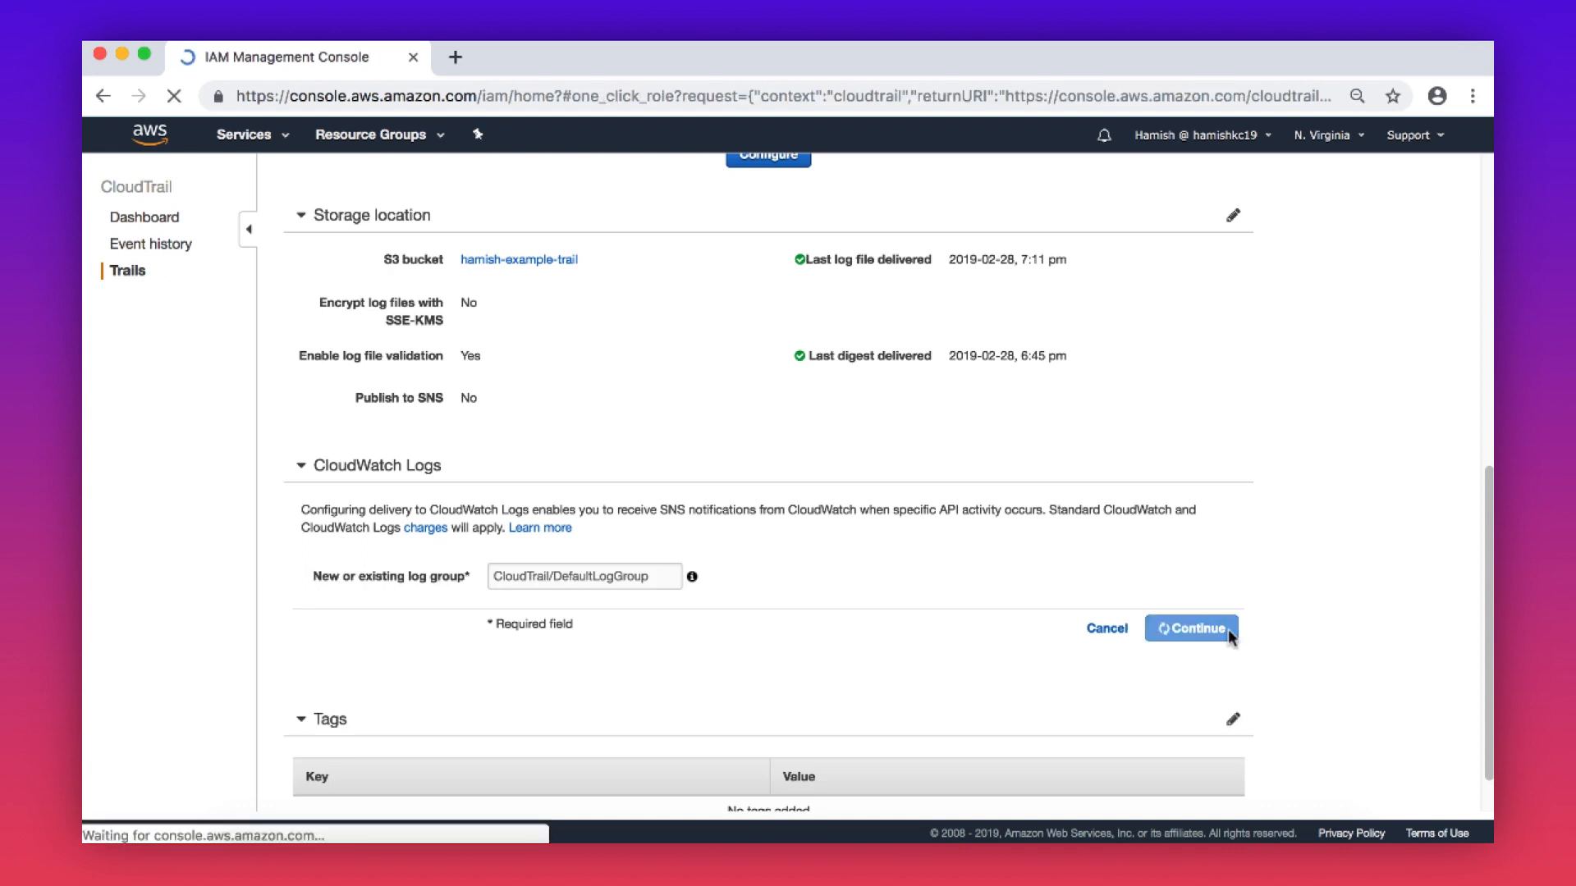
{"action": "left_click", "coordinate": [1192, 628]}
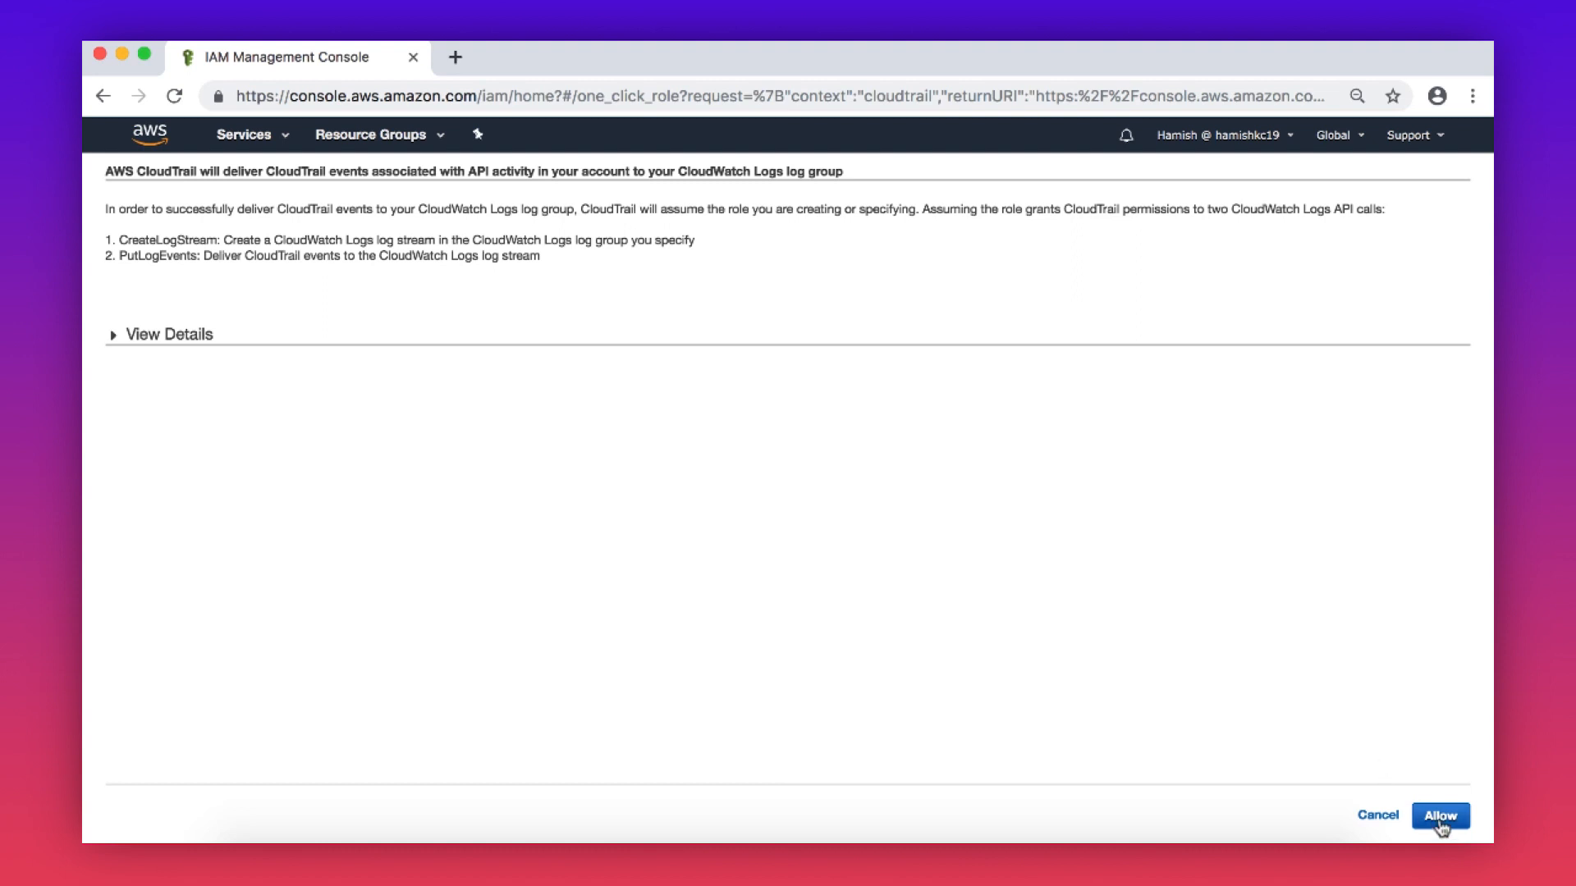
{"action": "left_click", "coordinate": [1440, 815]}
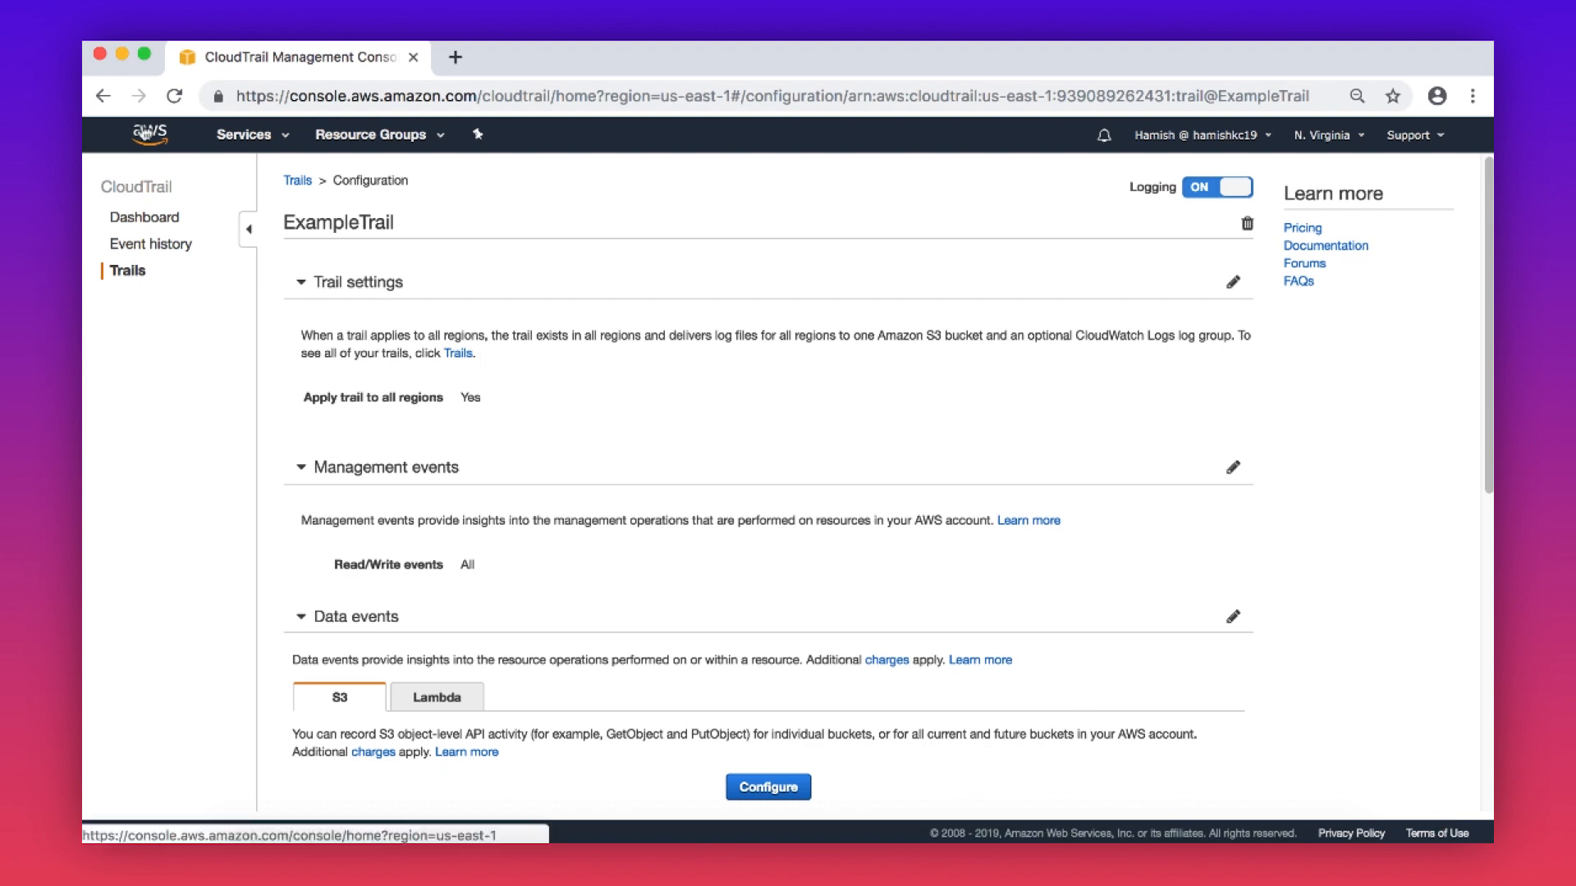
Search 'cloudwatc', open CloudWatch Logs, and show CloudTrail/DefaultLogGroup's log streams.
{"action": "type", "text": "cloudwatc"}
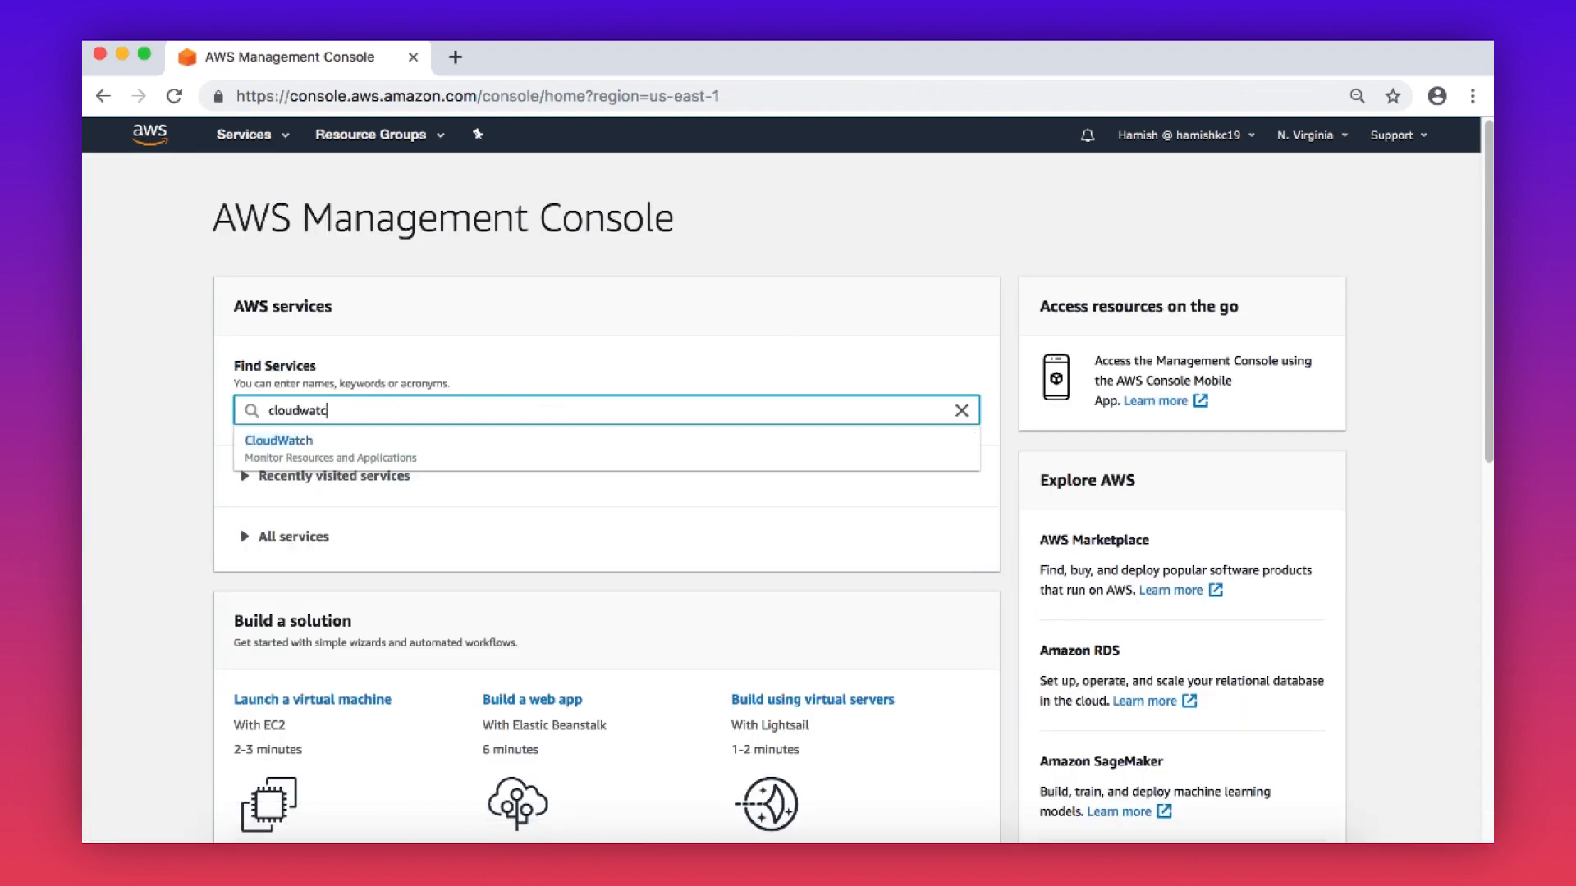
{"action": "left_click", "coordinate": [279, 440]}
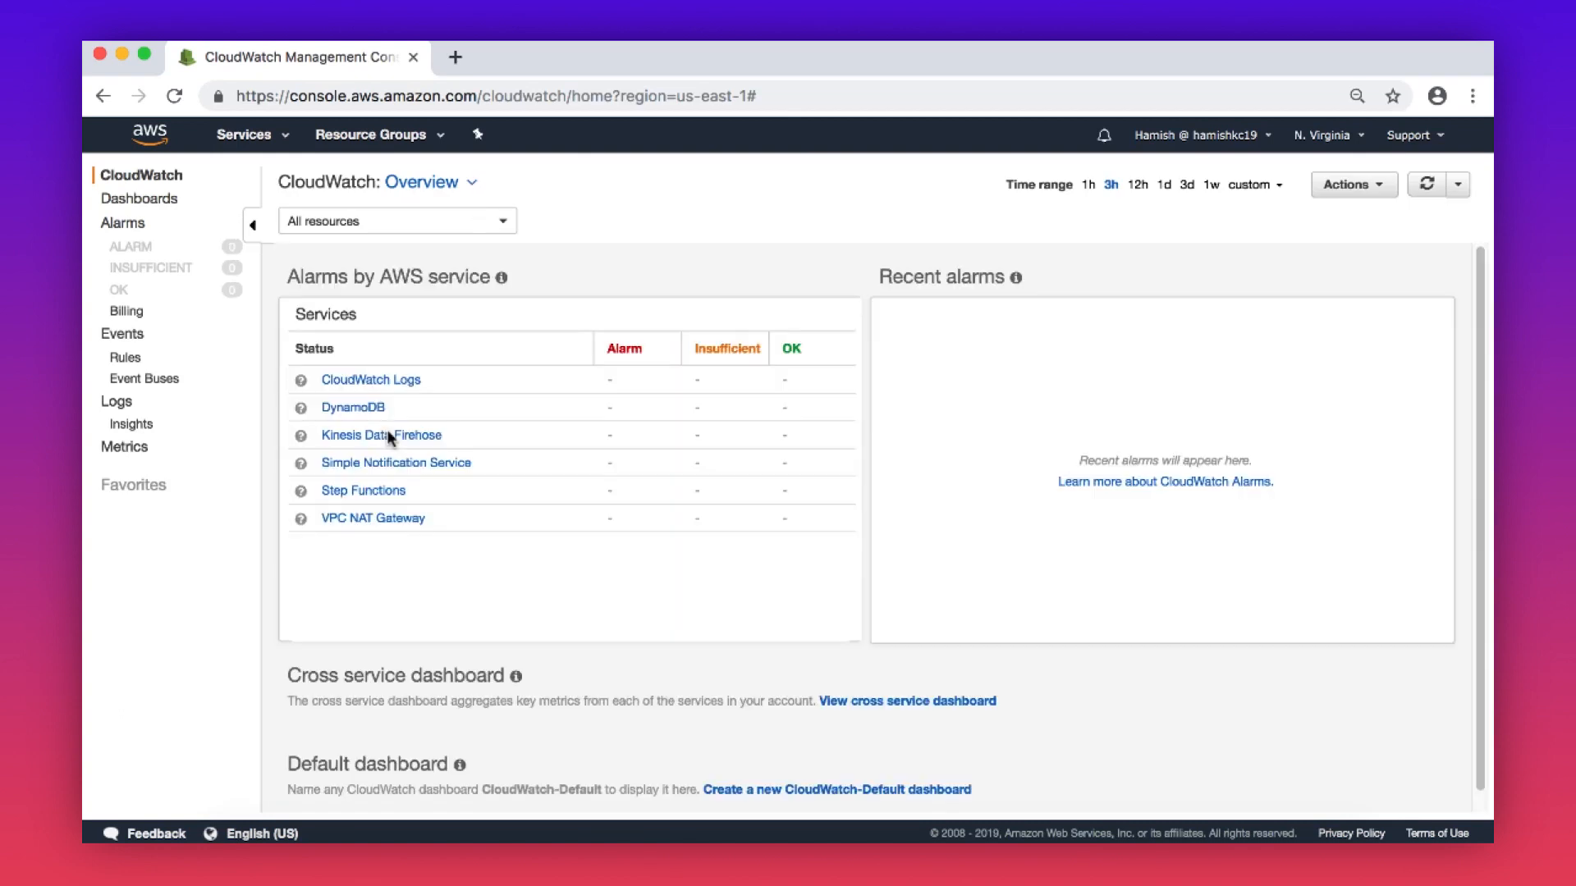
{"action": "mouse_move", "coordinate": [153, 411]}
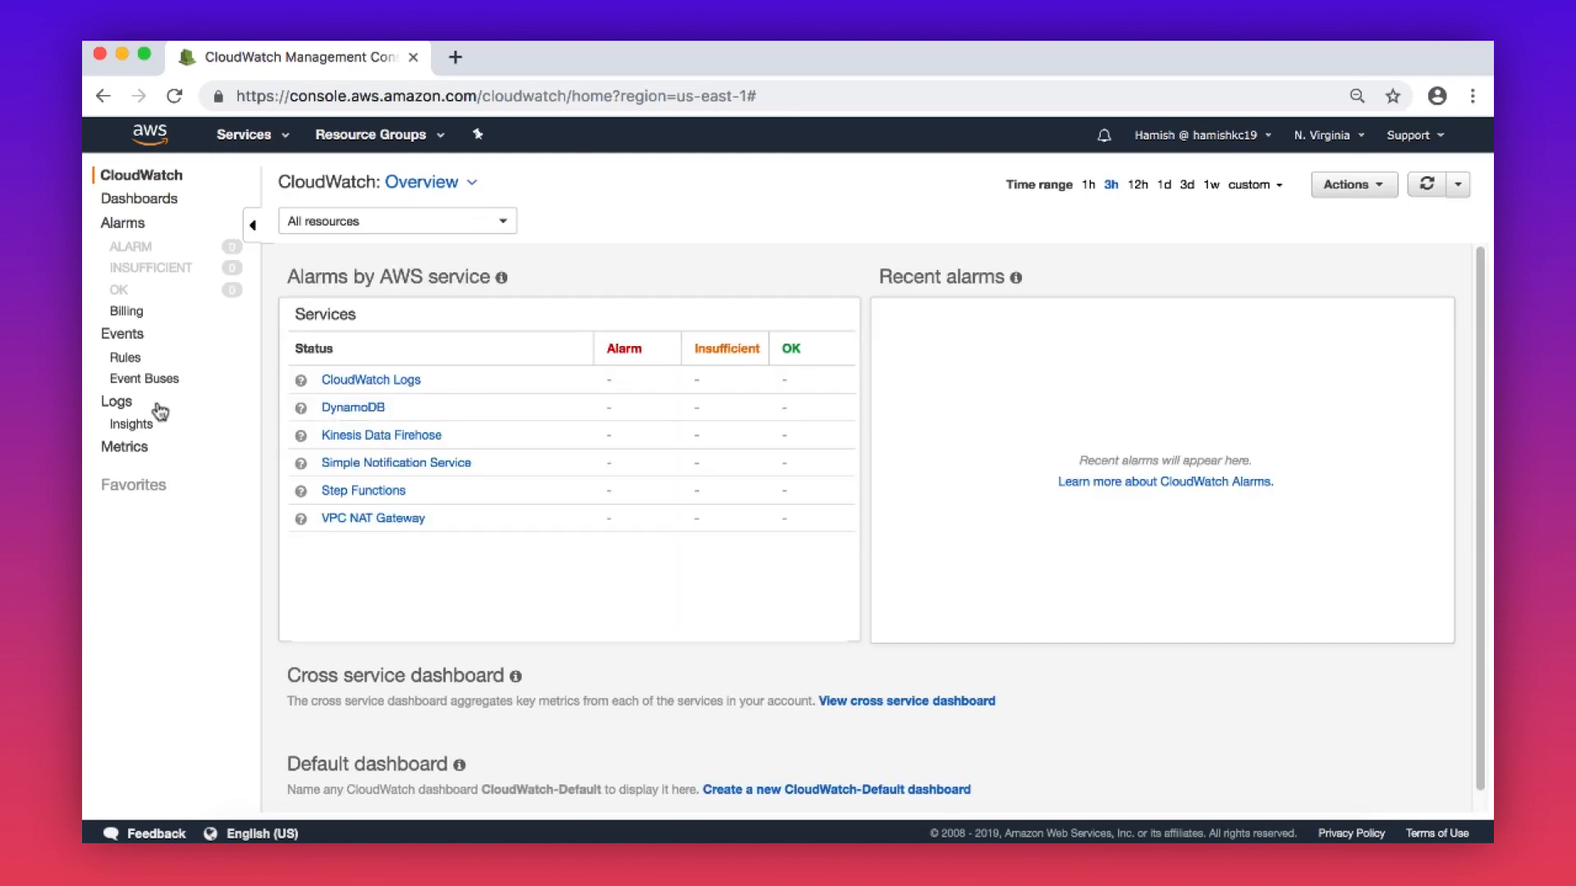
{"action": "left_click", "coordinate": [115, 402]}
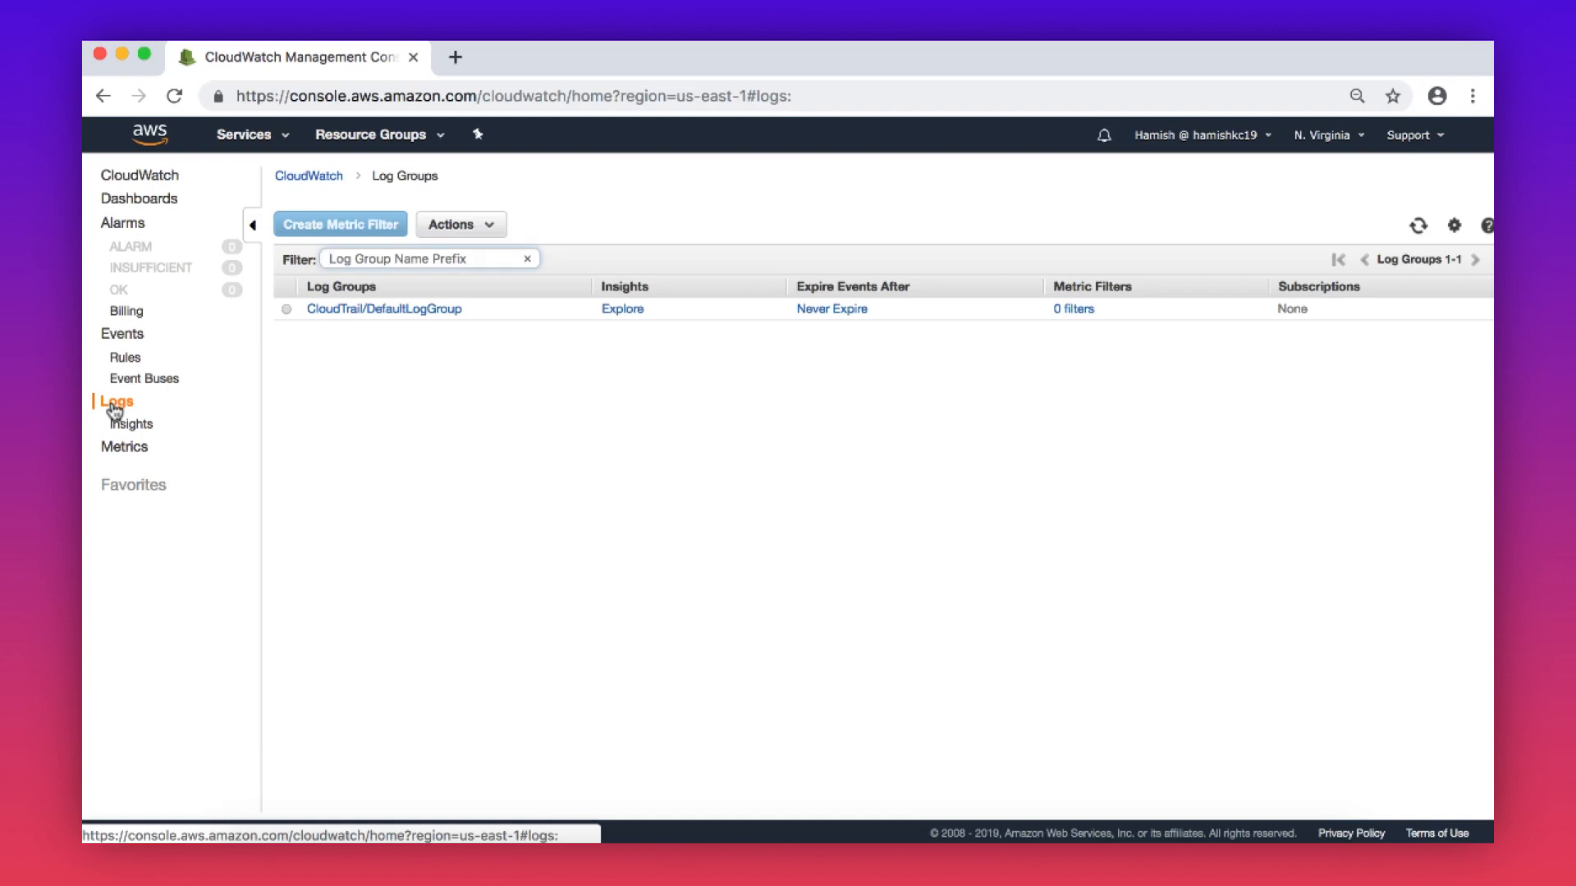
{"action": "mouse_move", "coordinate": [285, 362]}
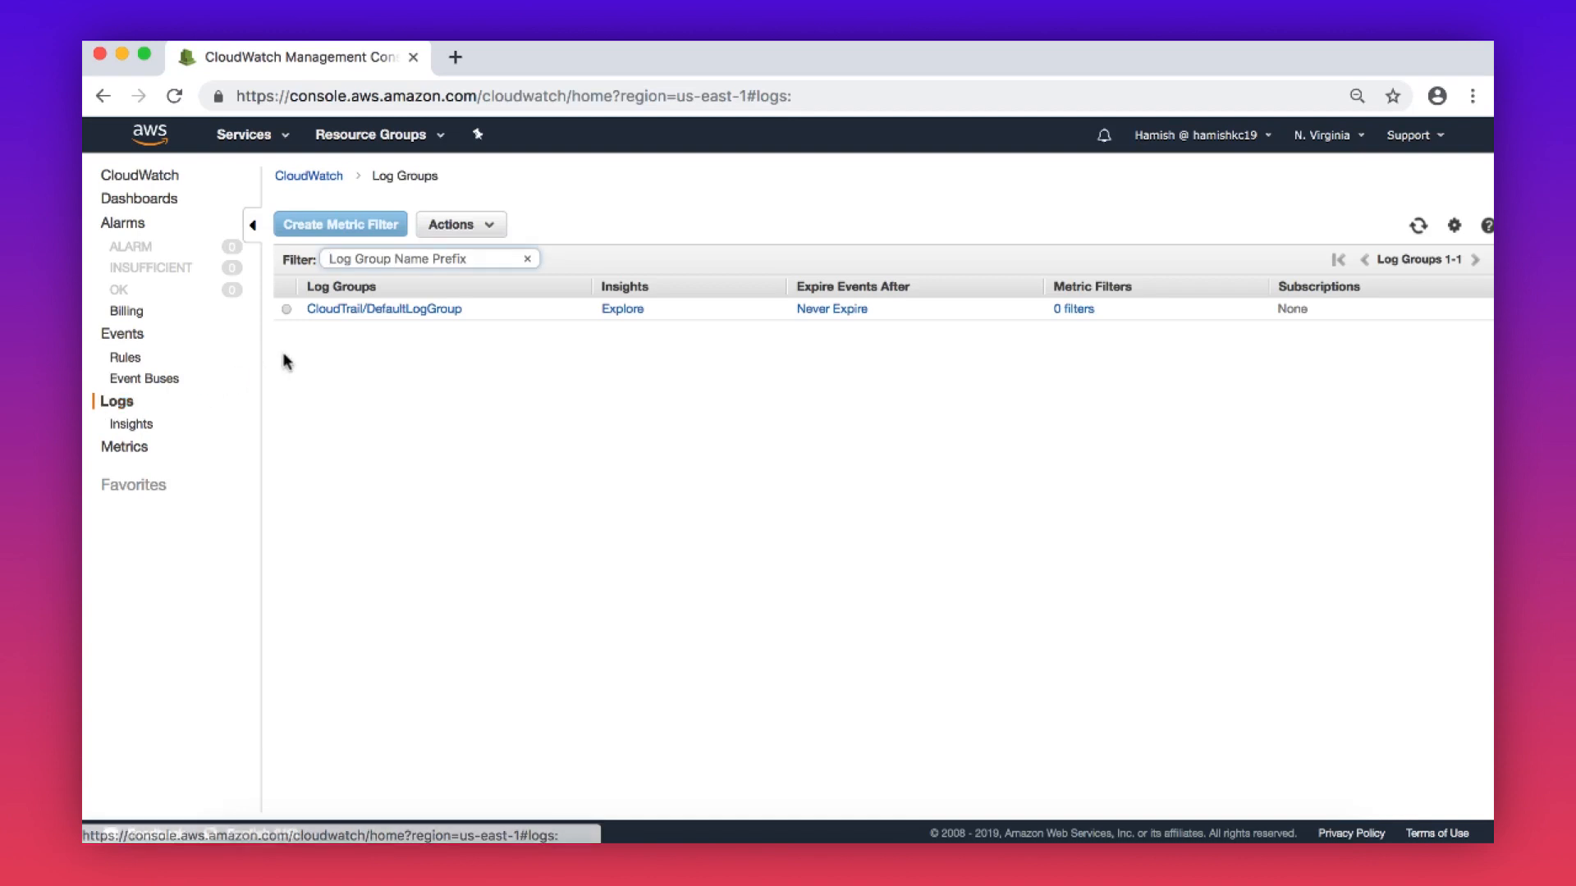
{"action": "left_click", "coordinate": [383, 309]}
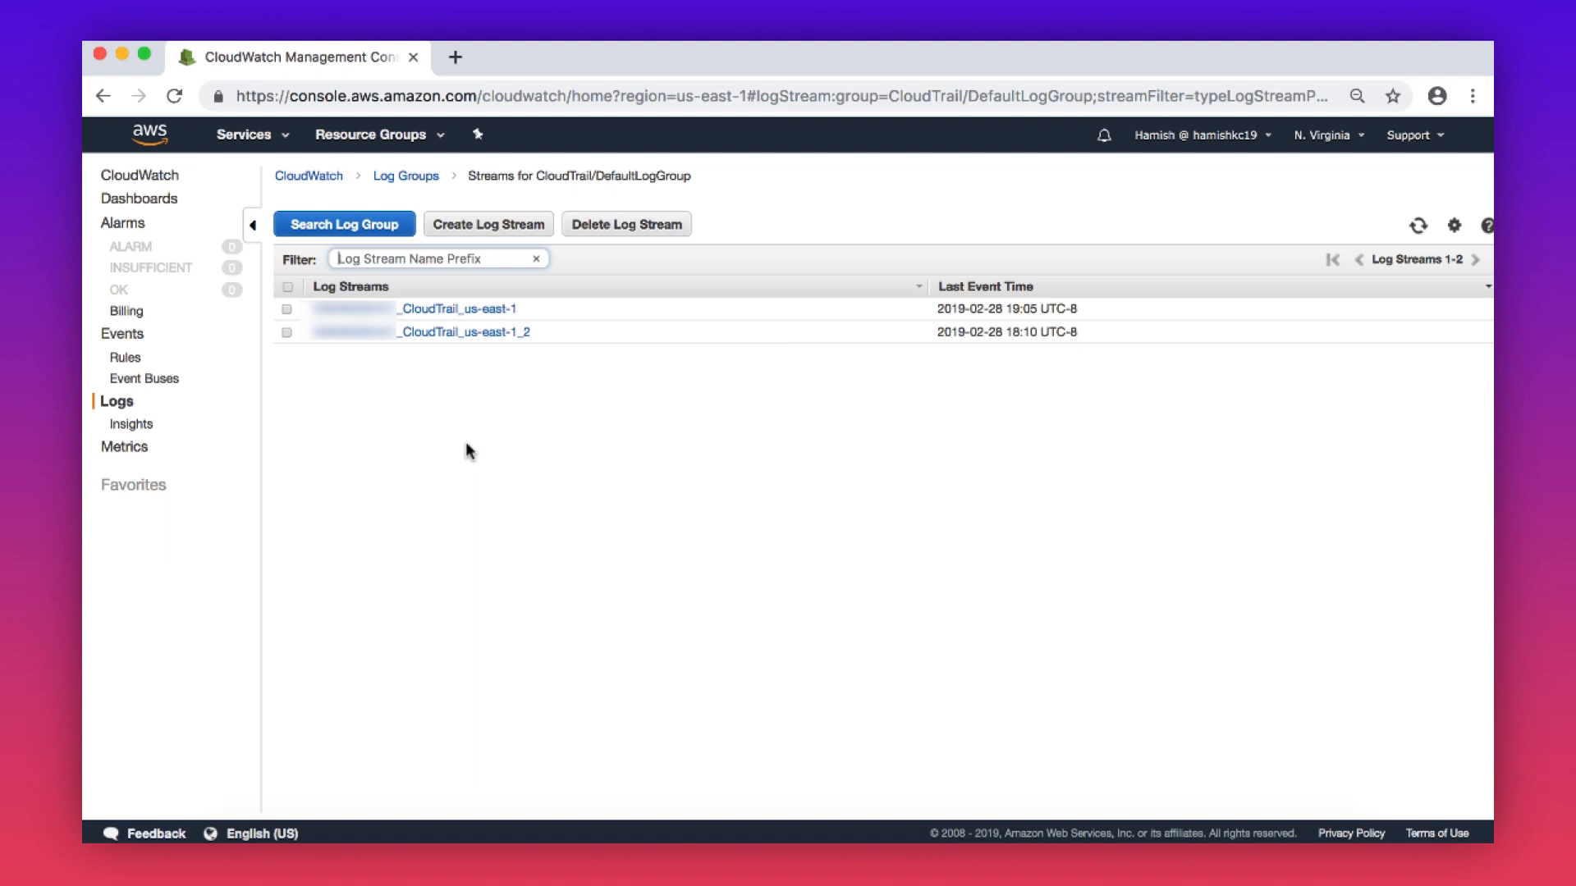
Search the whole log group and expand one event's JSON.
{"action": "left_click", "coordinate": [344, 224]}
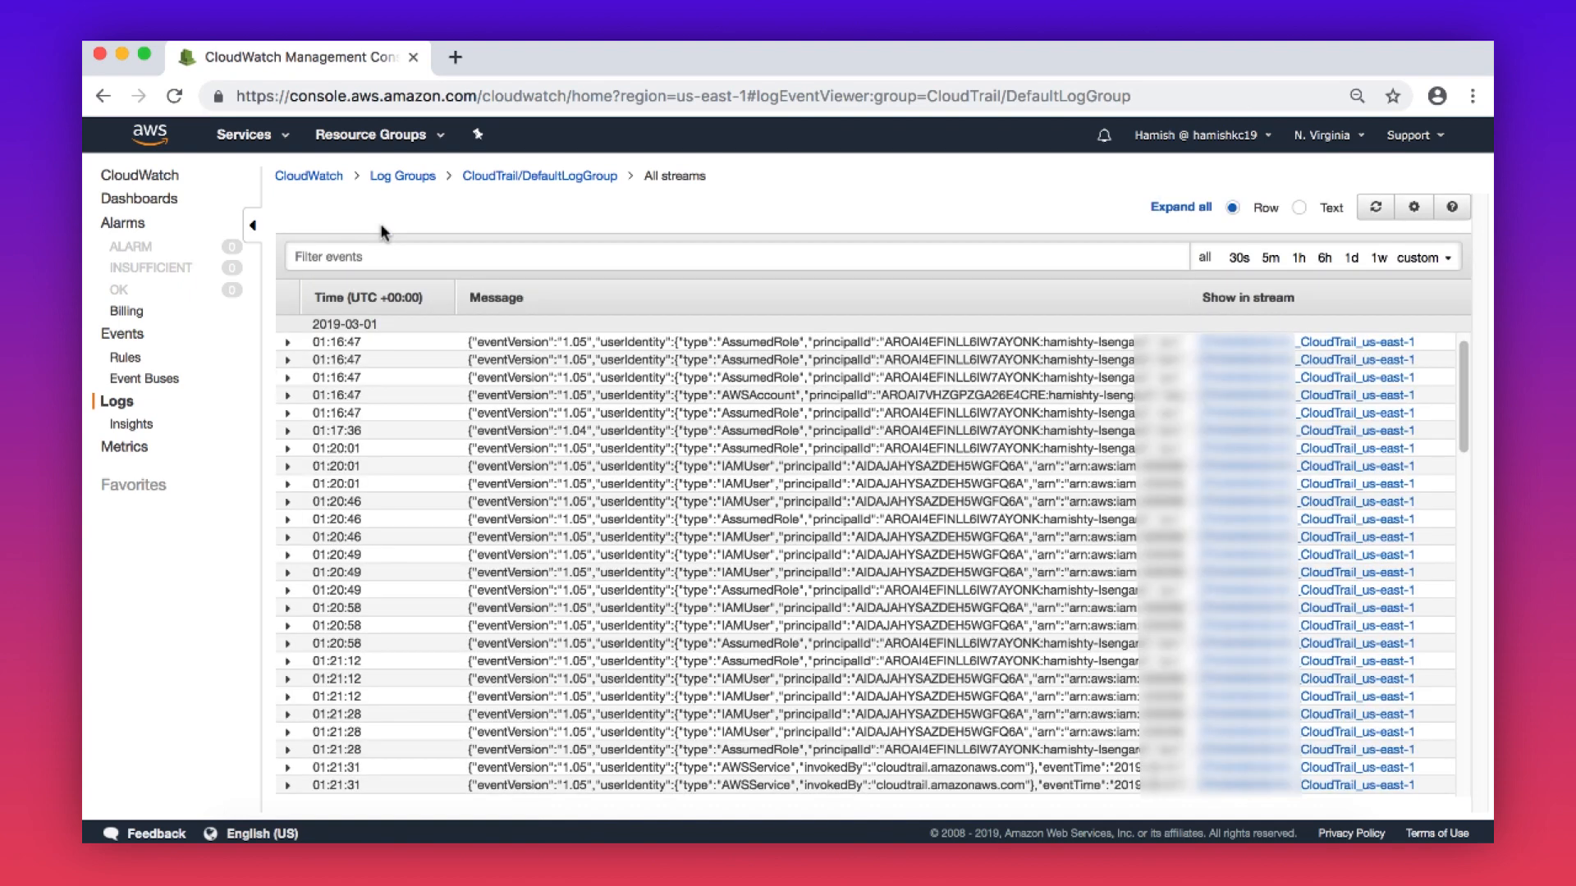
{"action": "scroll", "scroll_direction": "down", "scroll_amount": 3}
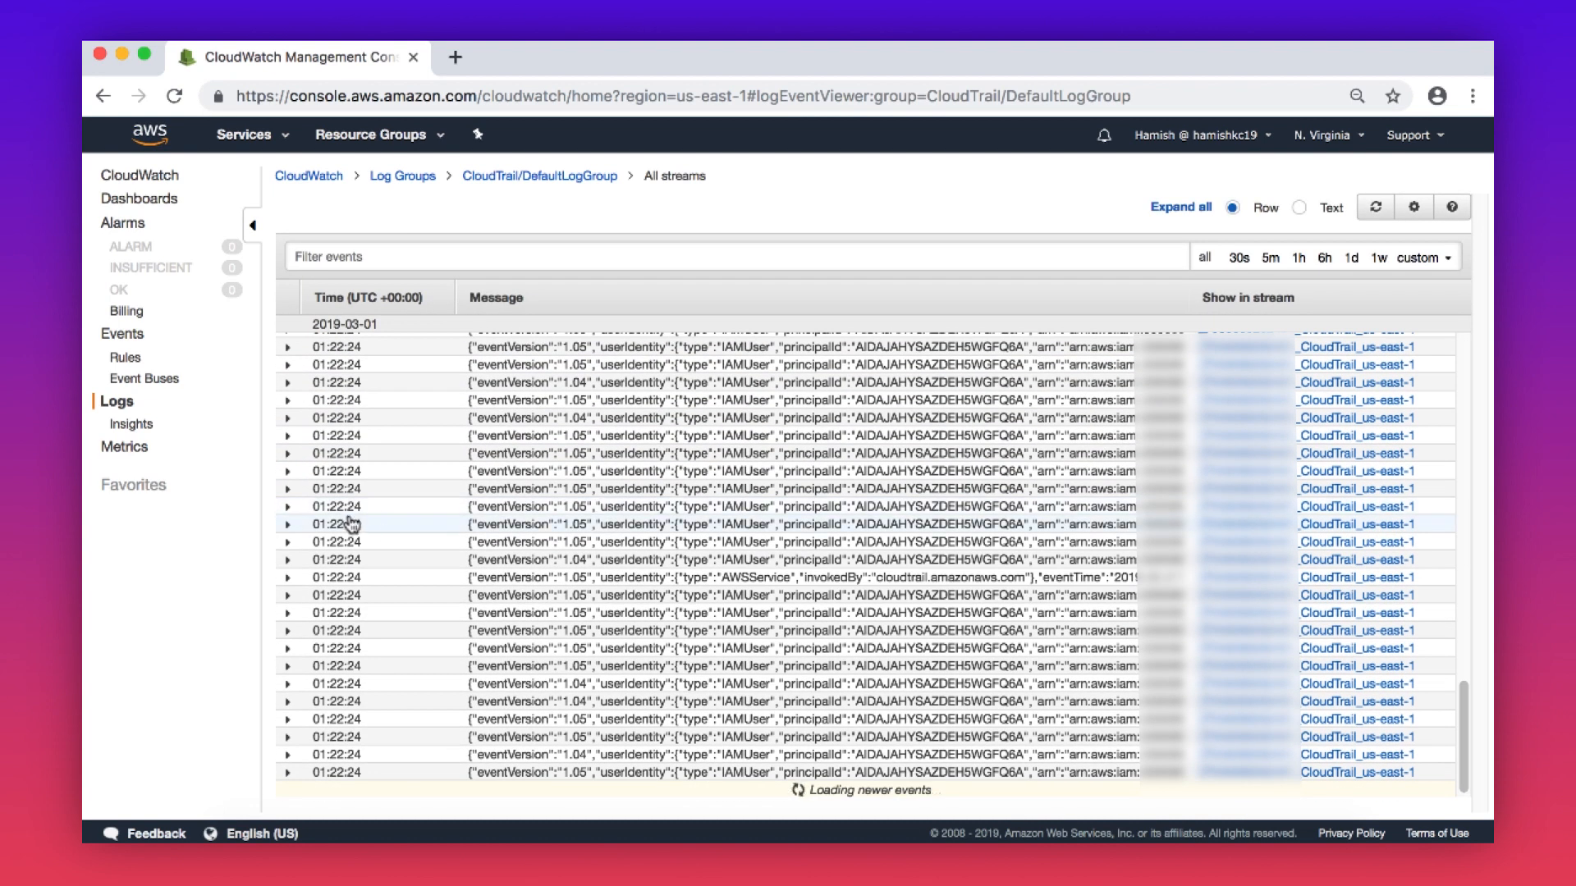
{"action": "left_click", "coordinate": [288, 415]}
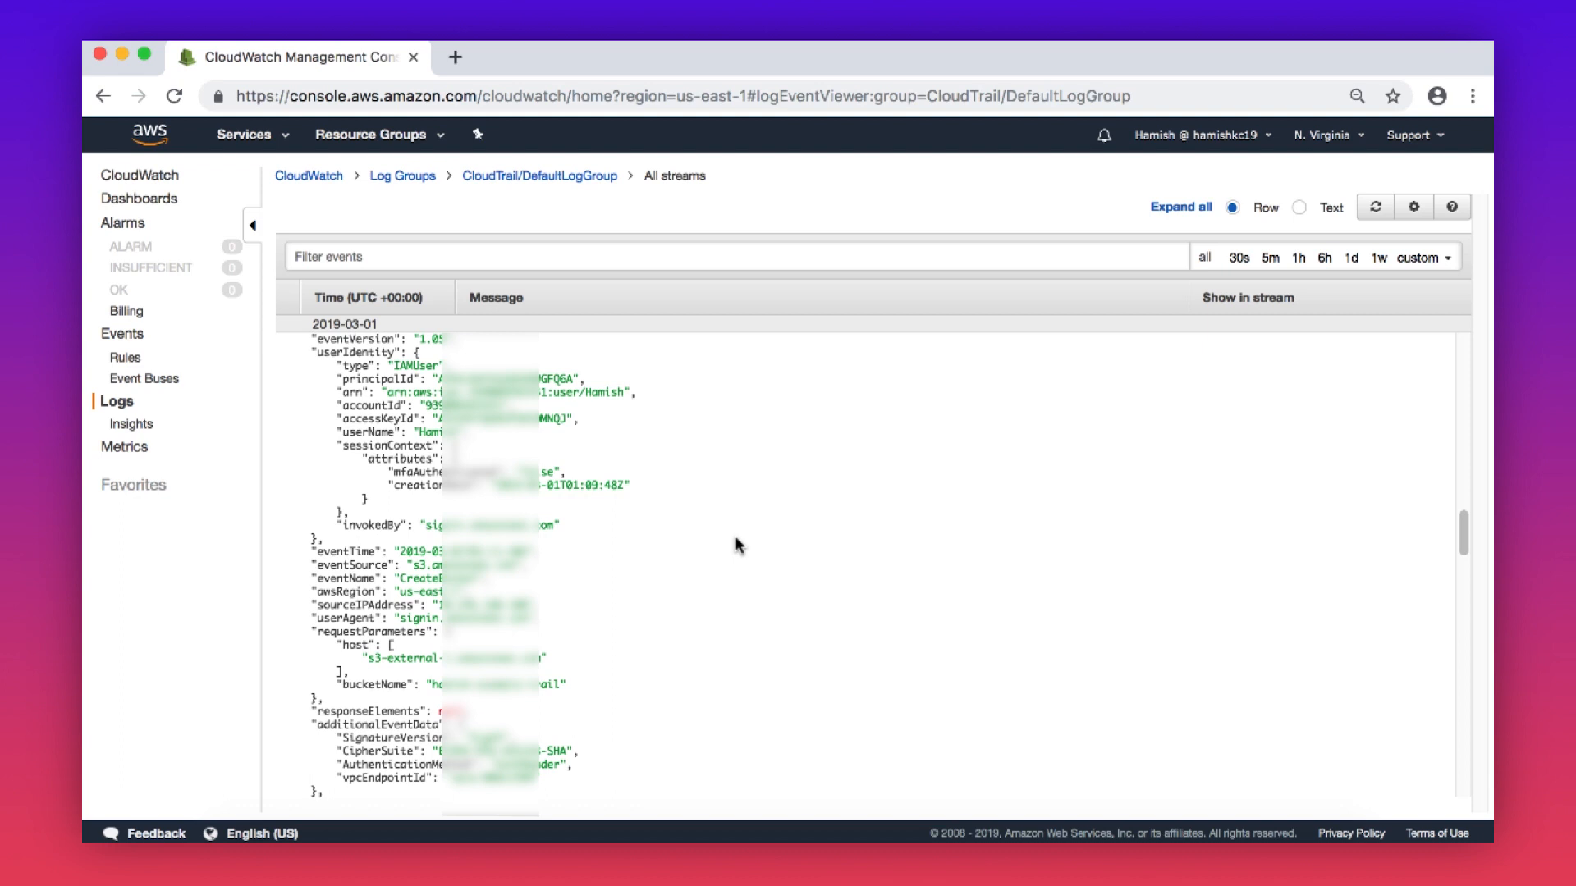
{"action": "mouse_move", "coordinate": [730, 291]}
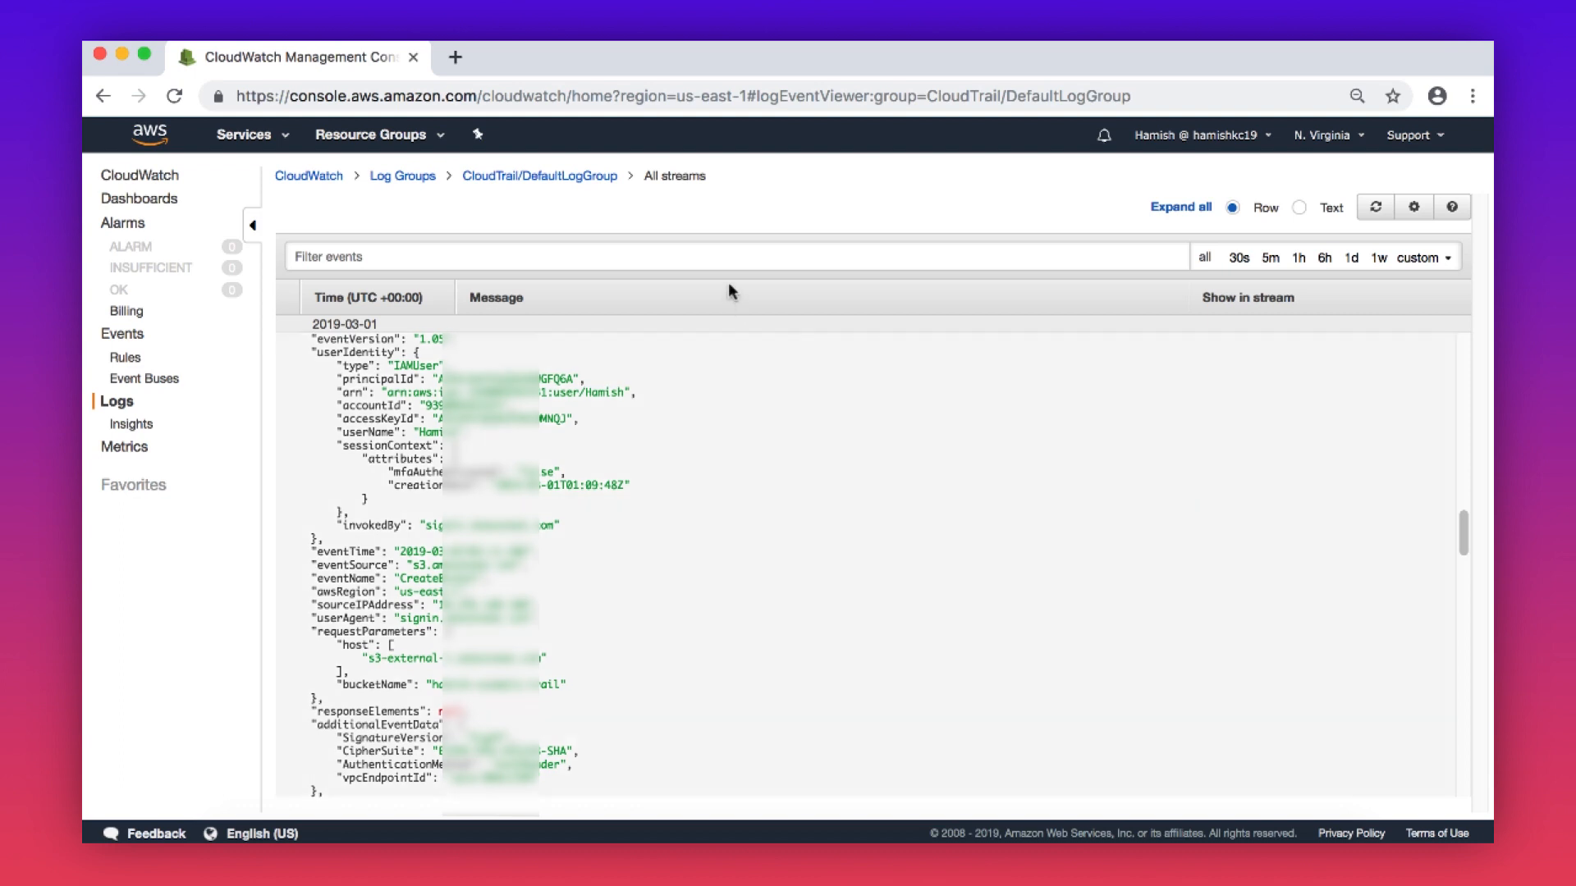
Filter with { $.eventName = "TerminateInstances" } plus userName, then return to console home.
{"action": "type", "text": "Termina"}
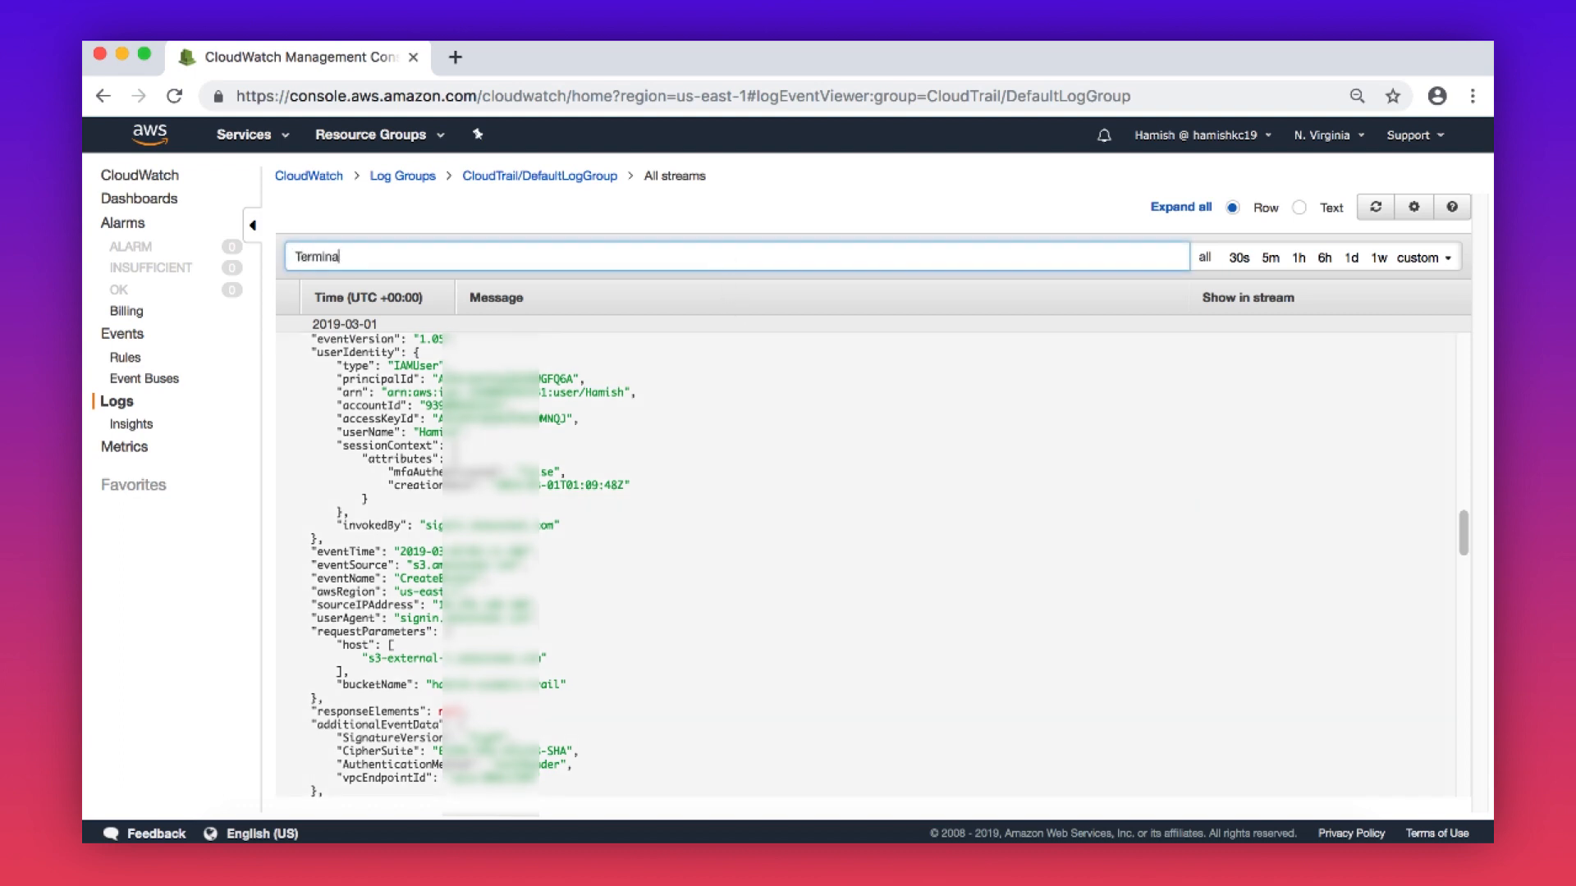
{"action": "type", "text": "TerminateInstances"}
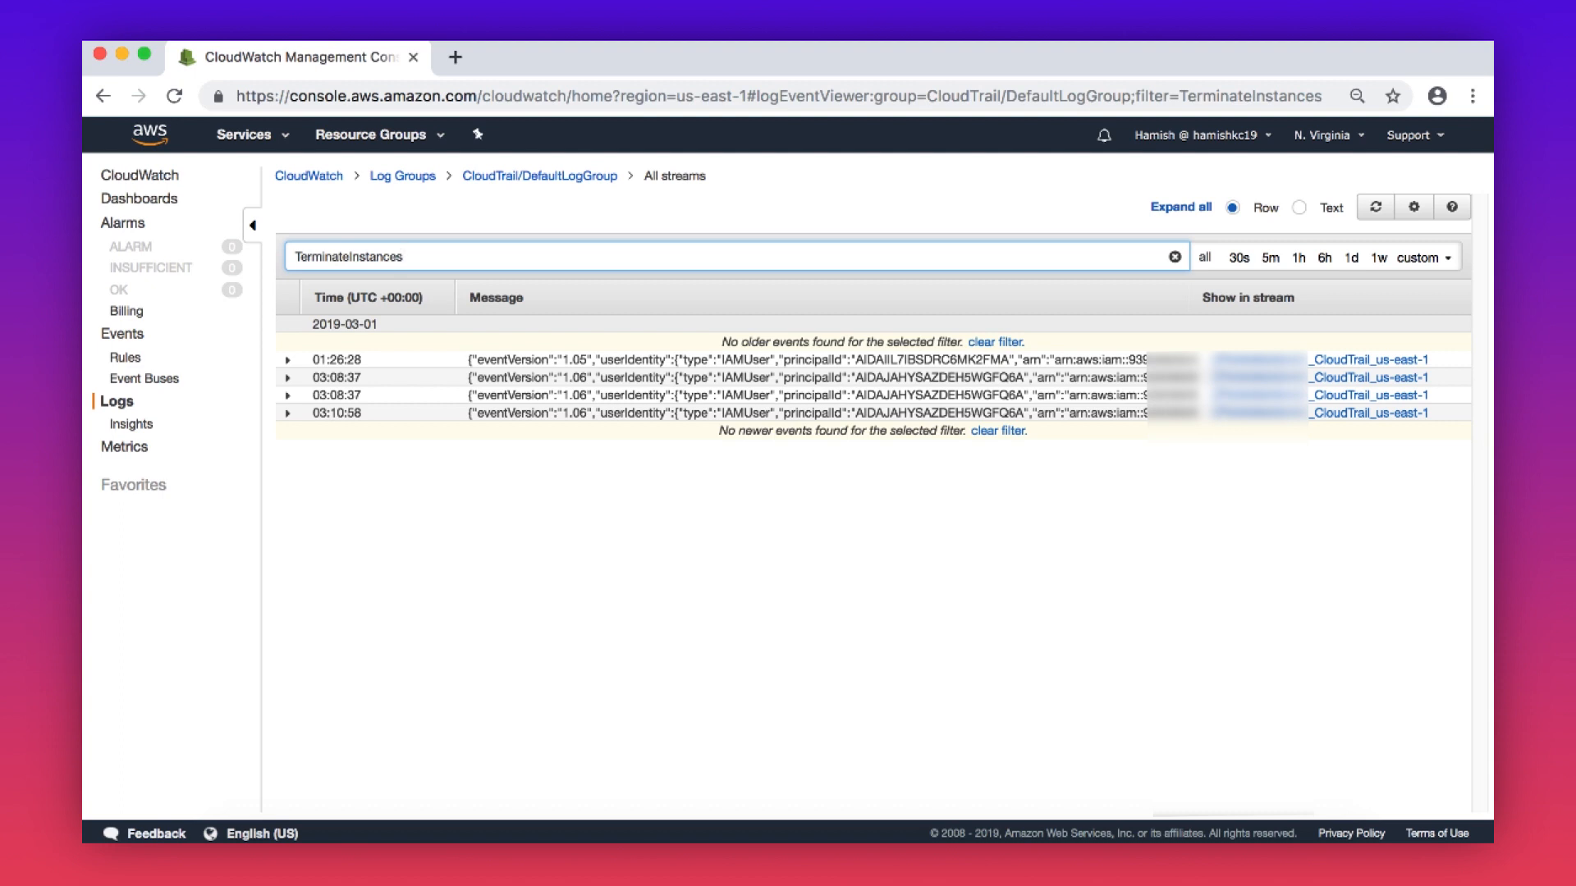
{"action": "type", "text": "{ $.eventName = \"TerminateInstances\" && $.userIdentity.userName = \"Francis\""}
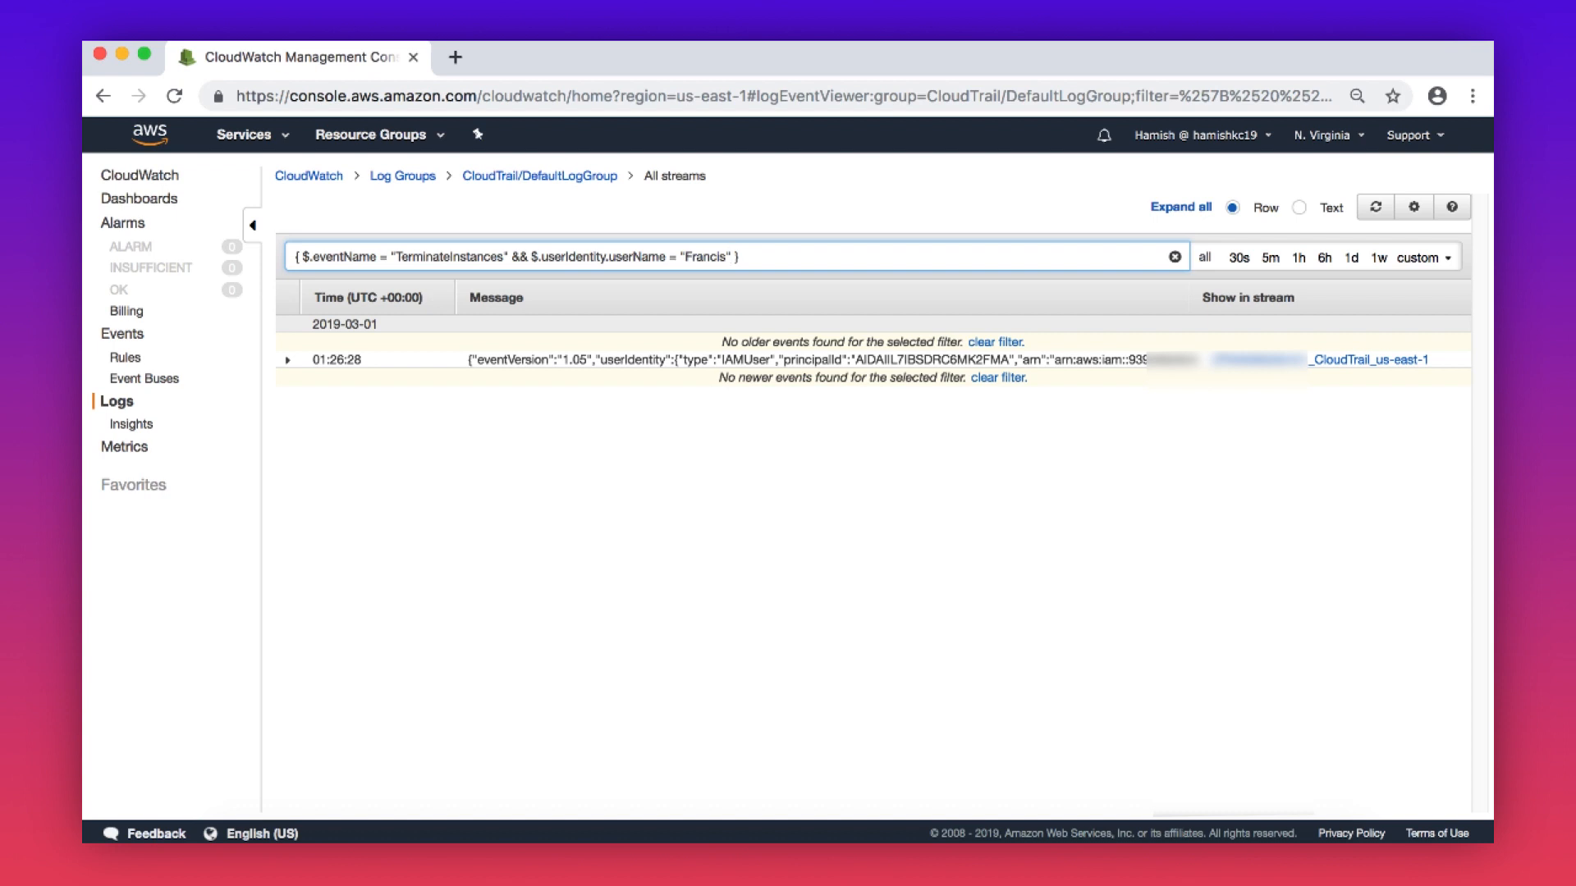
{"action": "mouse_move", "coordinate": [621, 480]}
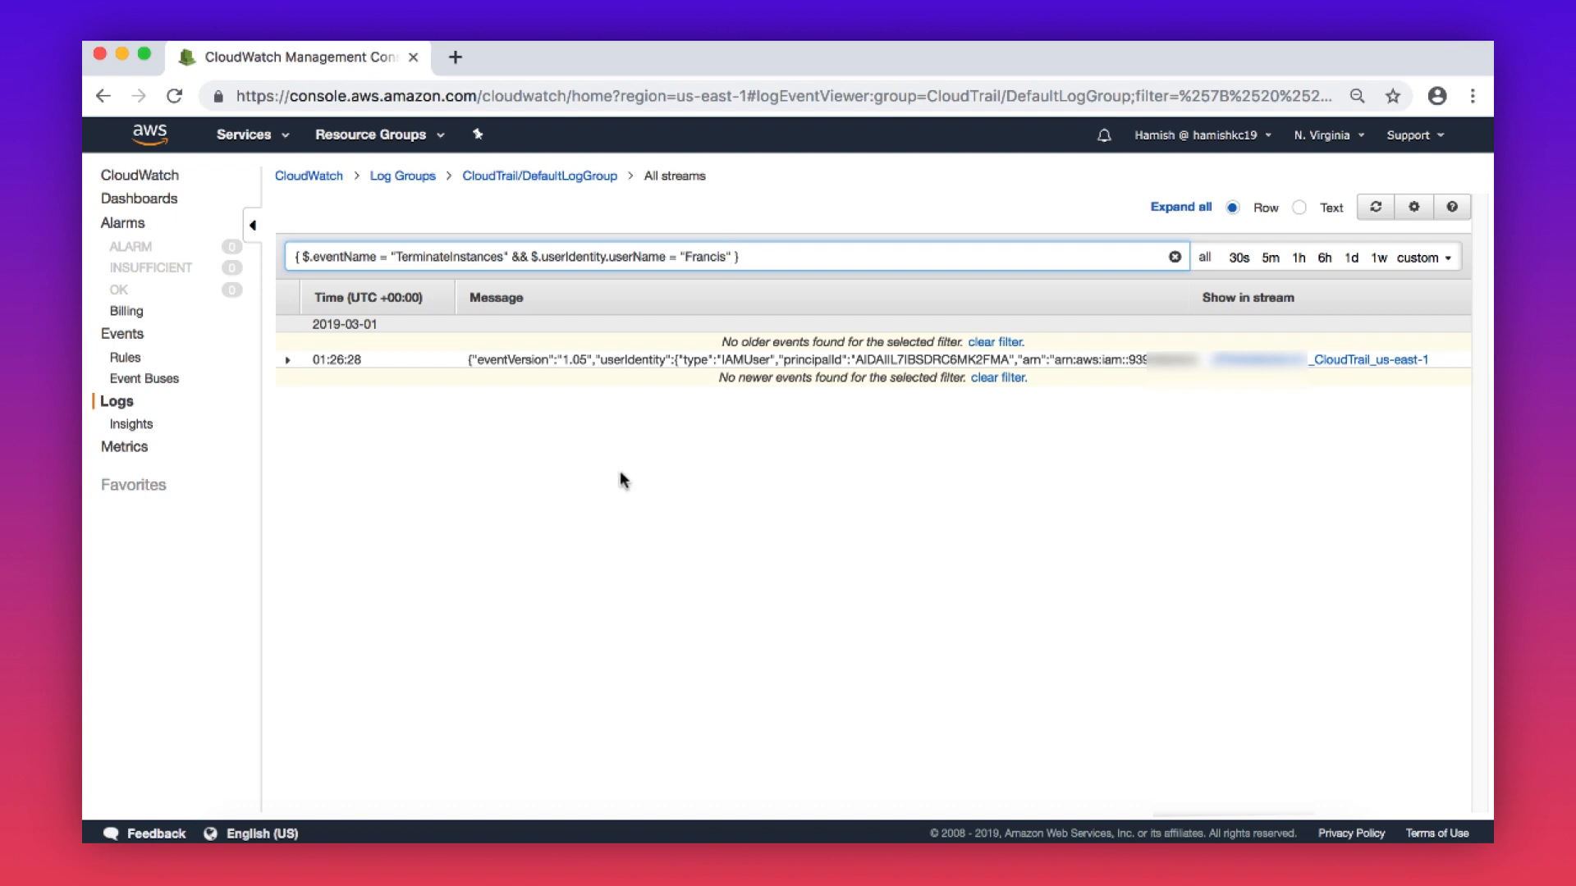
{"action": "left_click", "coordinate": [148, 134]}
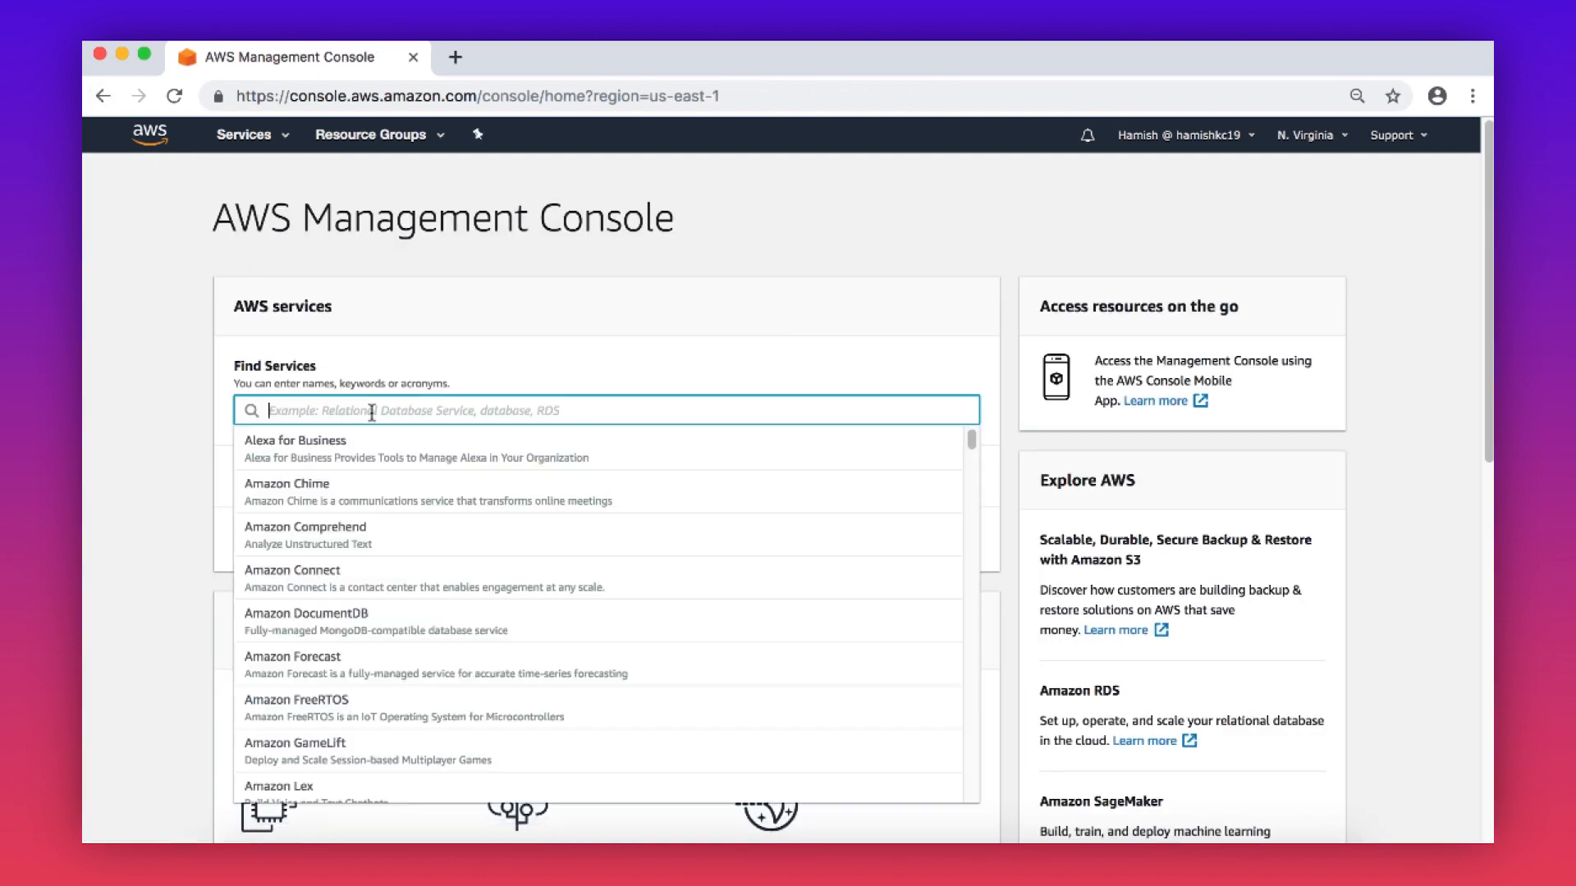
Reopen CloudTrail Event history and start creating an Athena table for the logs.
{"action": "type", "text": "CloudTrail"}
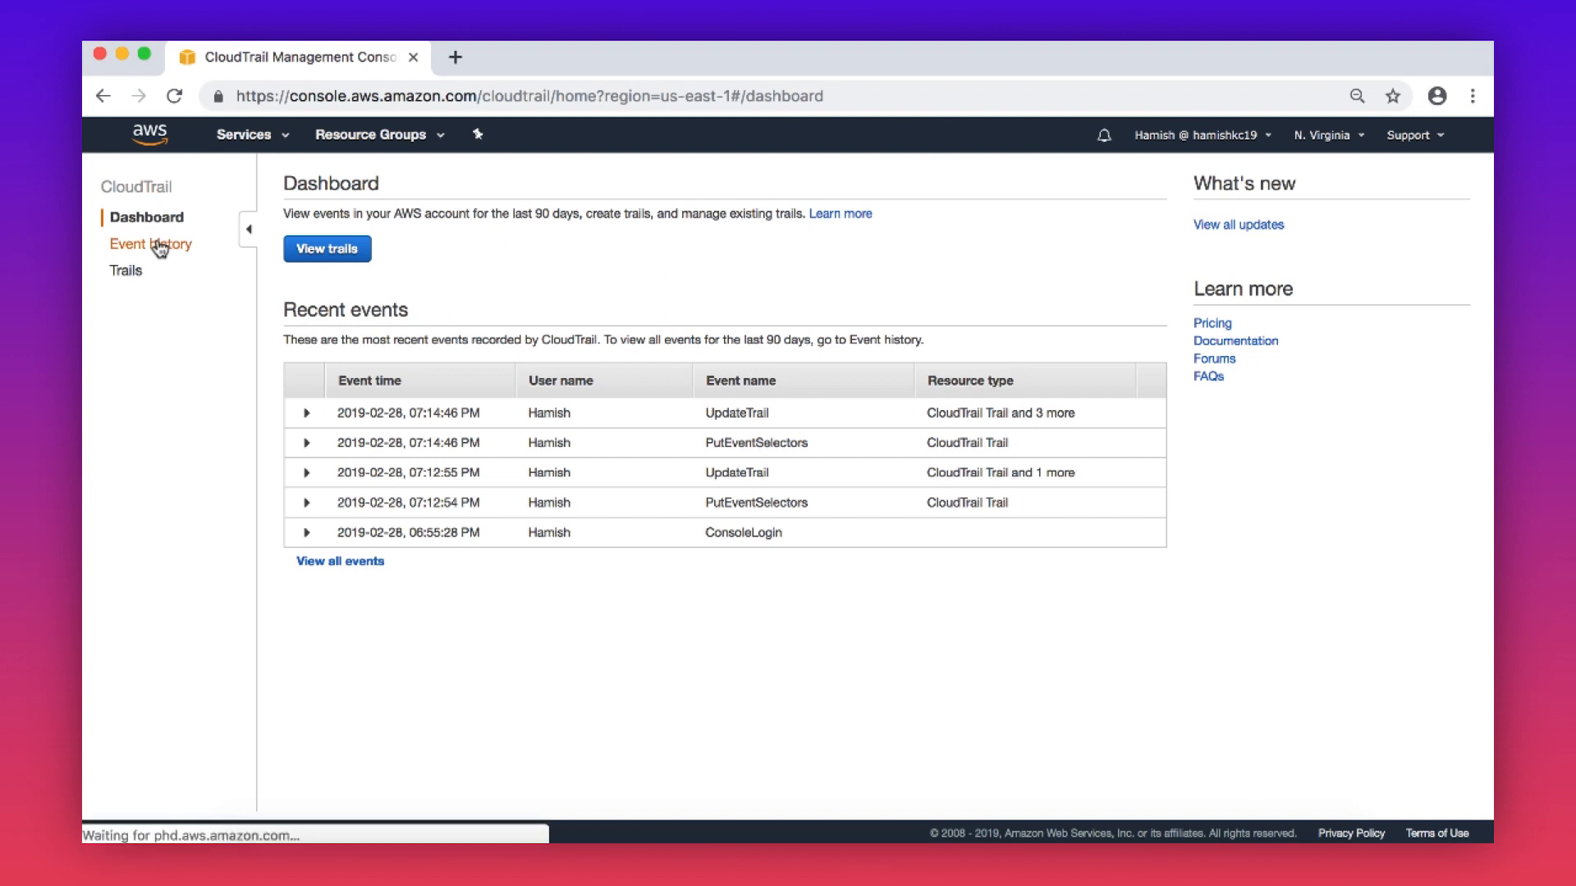
{"action": "left_click", "coordinate": [151, 245]}
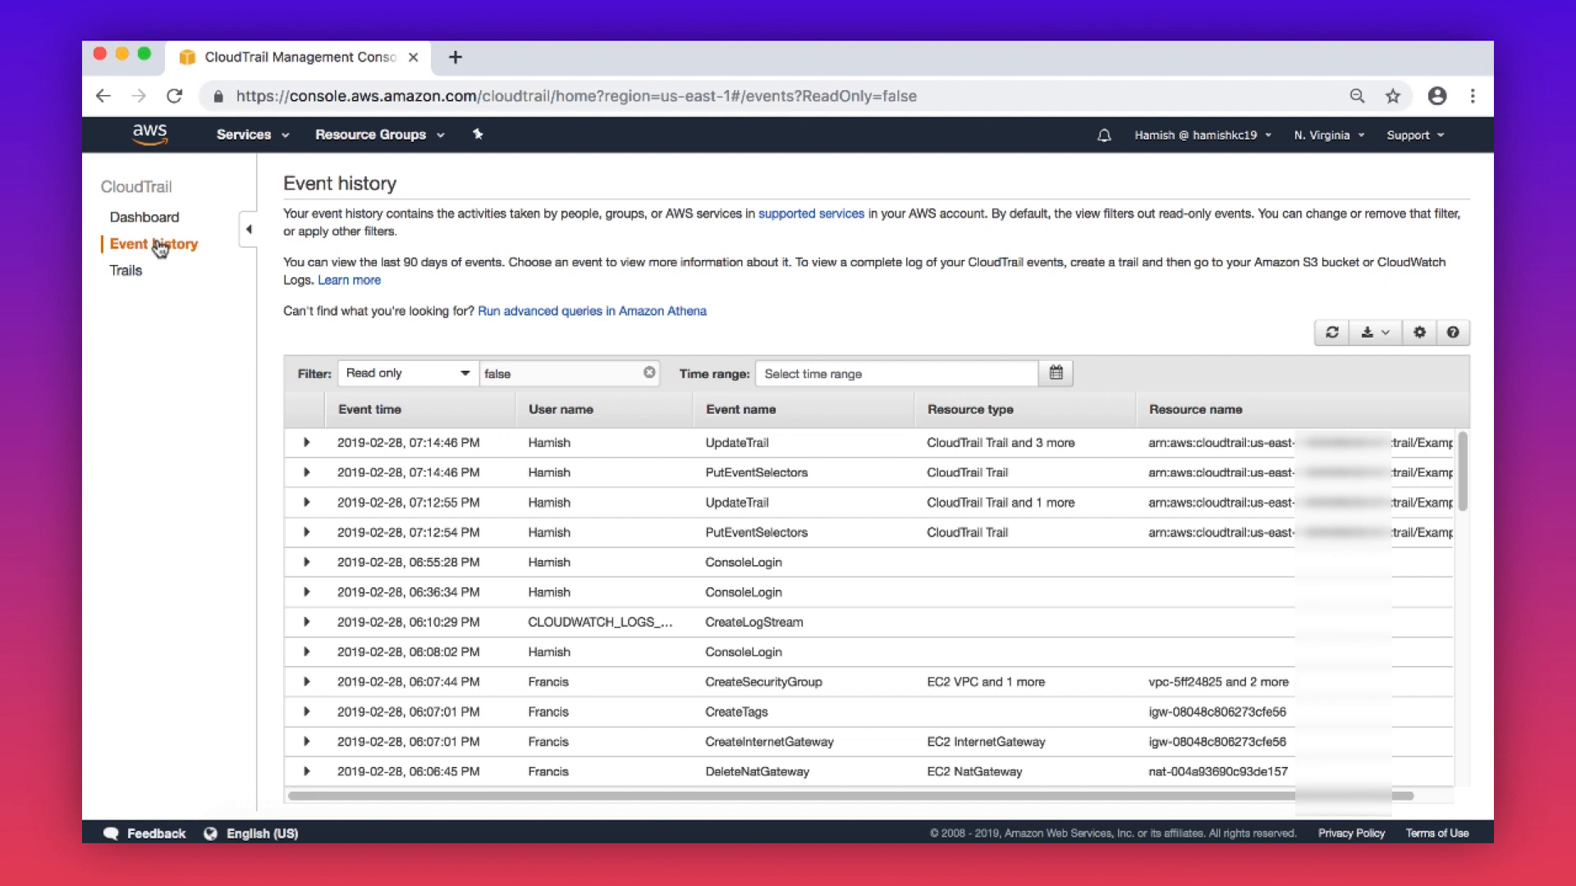
{"action": "left_click", "coordinate": [592, 310]}
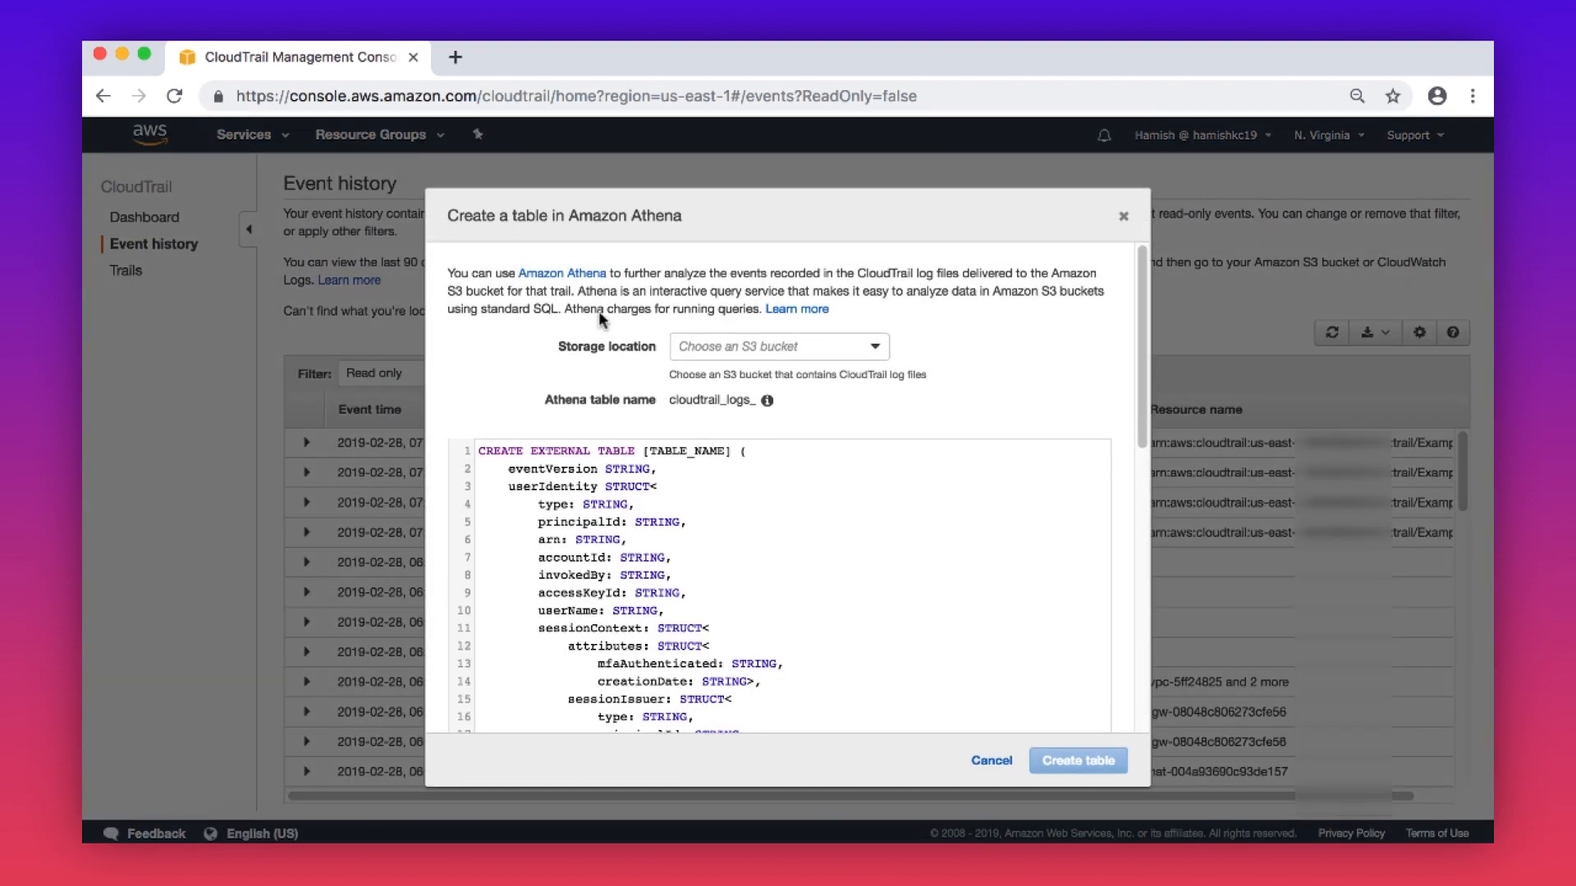
{"action": "mouse_move", "coordinate": [867, 345]}
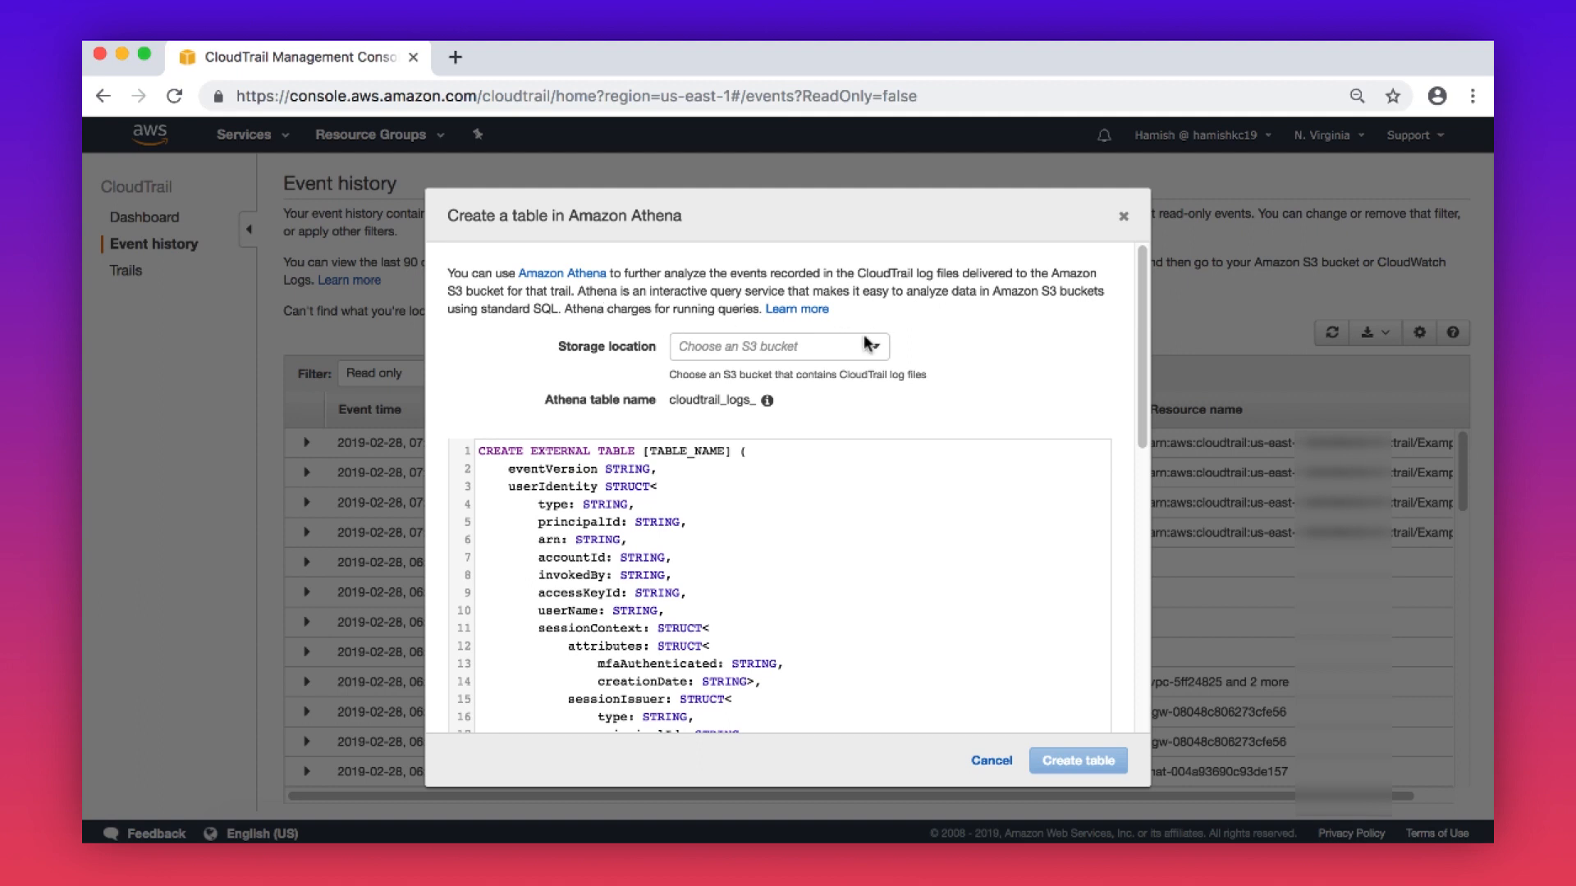
Create table cloudtrail_logs_hamish_example_trail from bucket hamish-example-trail and go to Athena.
{"action": "left_click", "coordinate": [779, 345]}
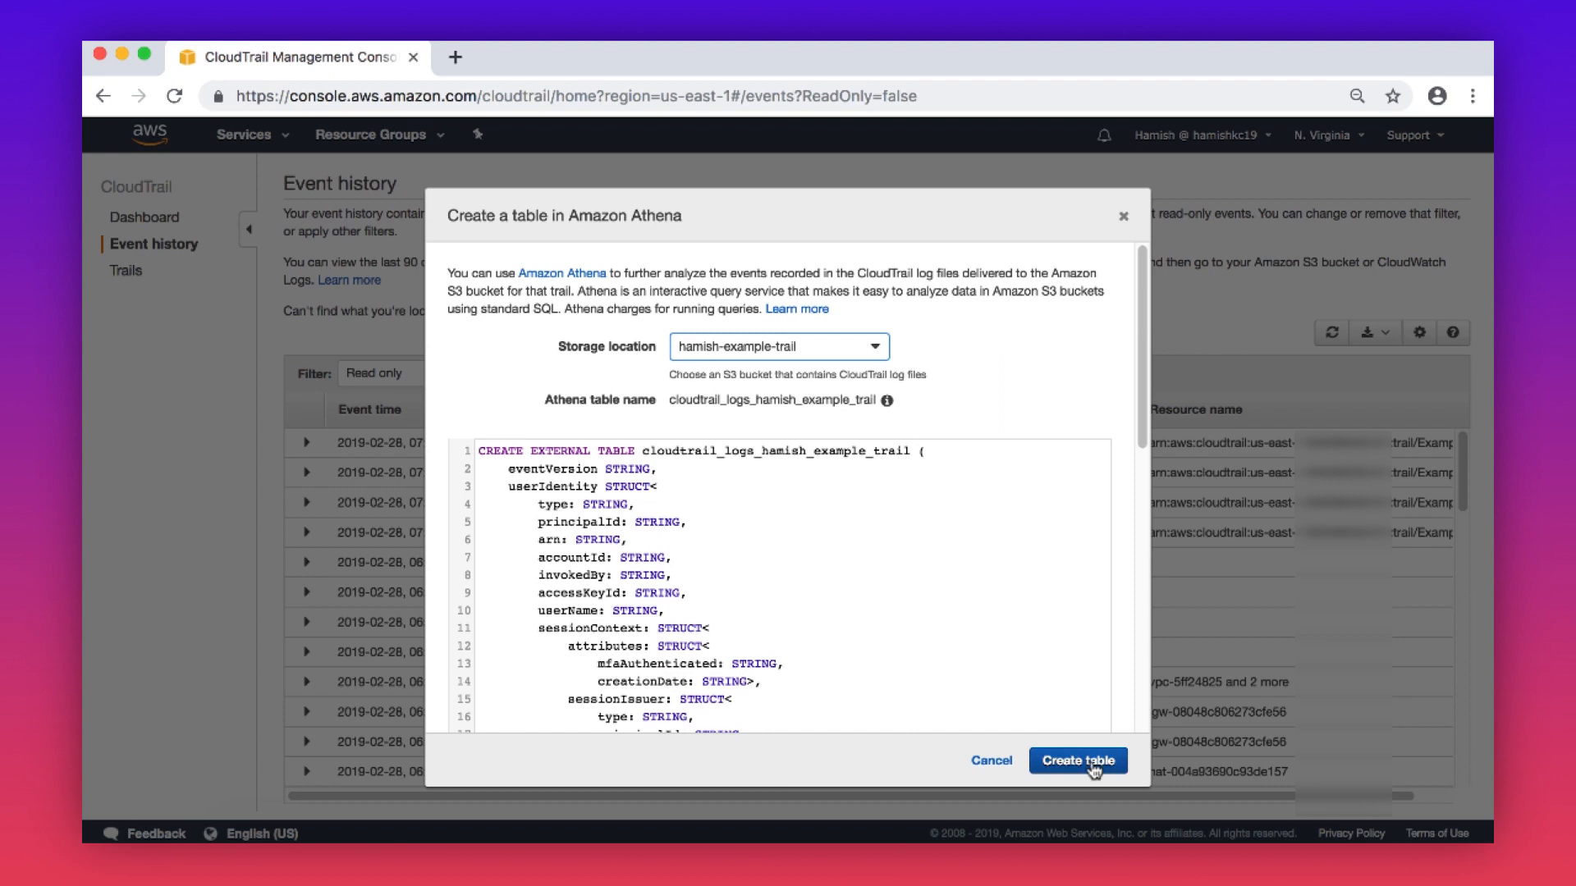
{"action": "left_click", "coordinate": [1078, 761]}
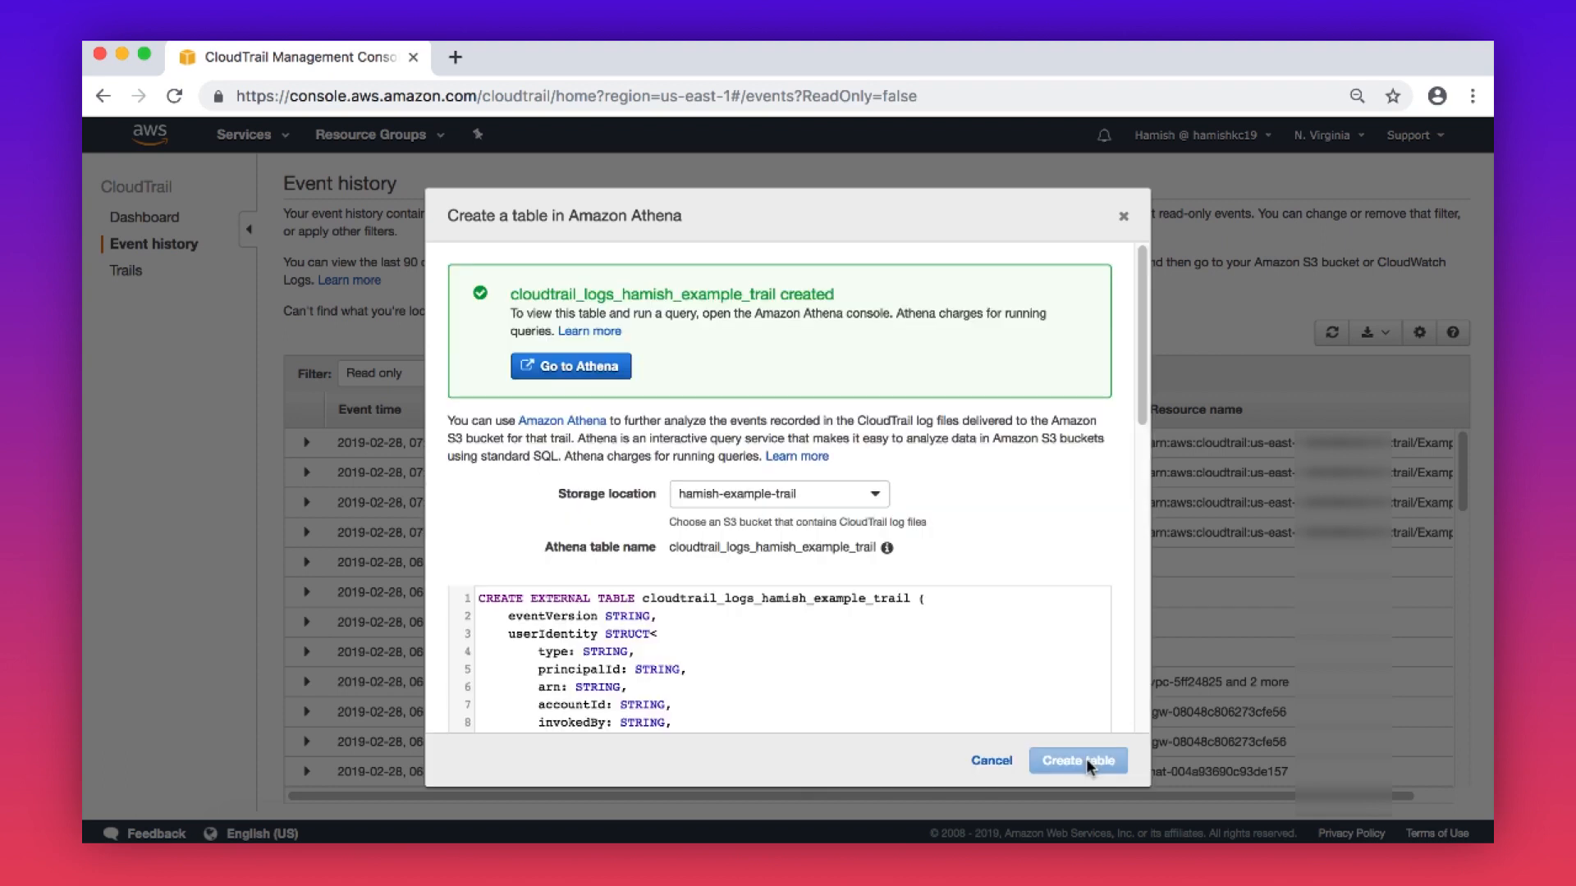
{"action": "mouse_move", "coordinate": [1083, 762]}
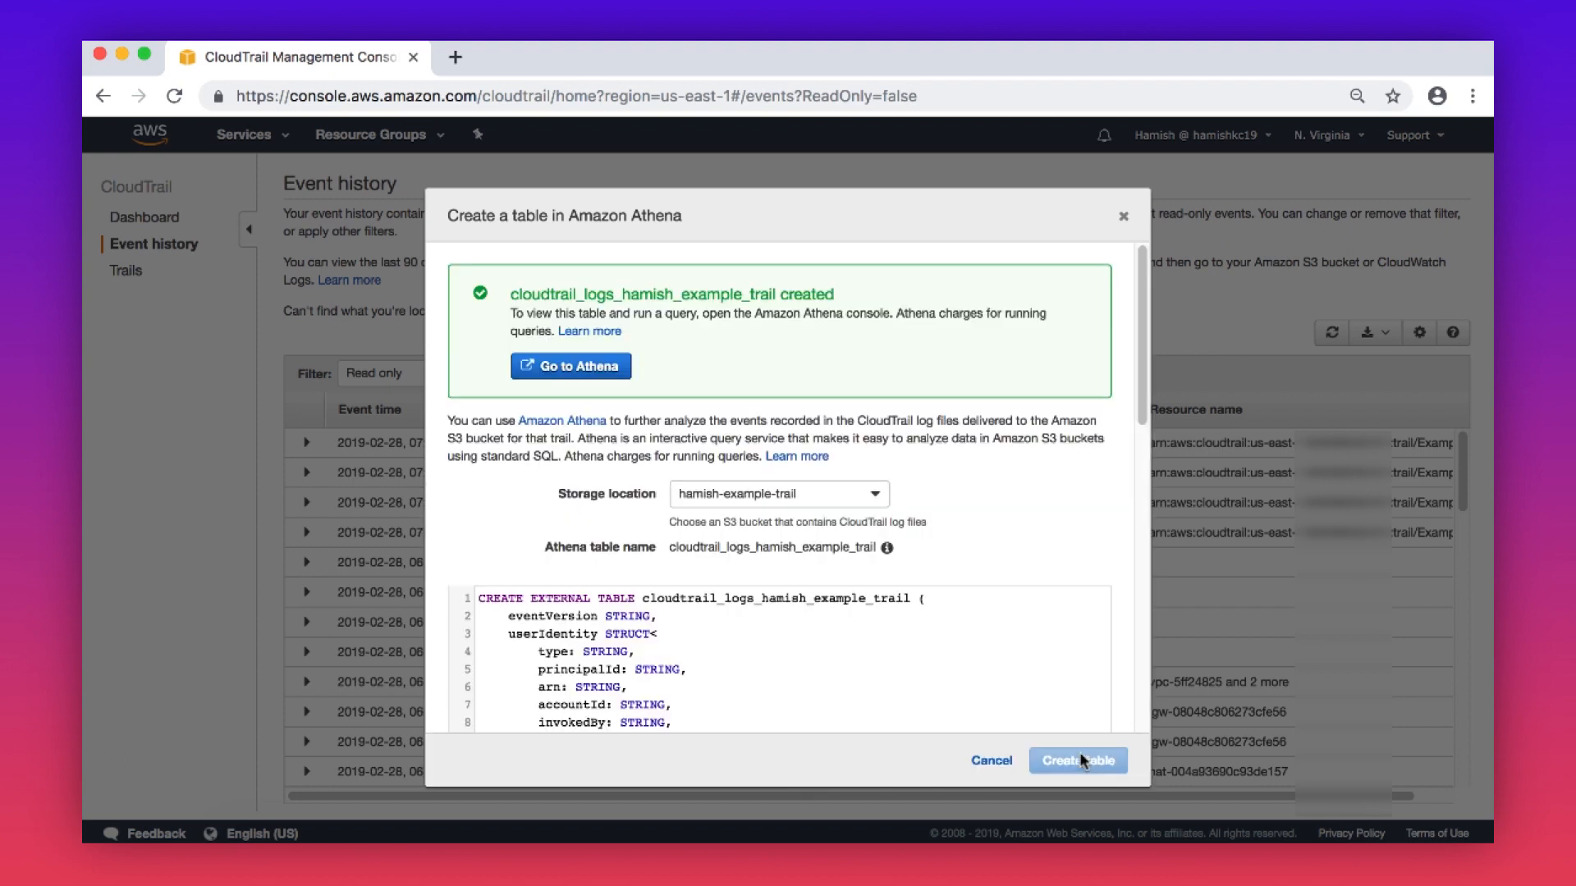
{"action": "mouse_move", "coordinate": [570, 366]}
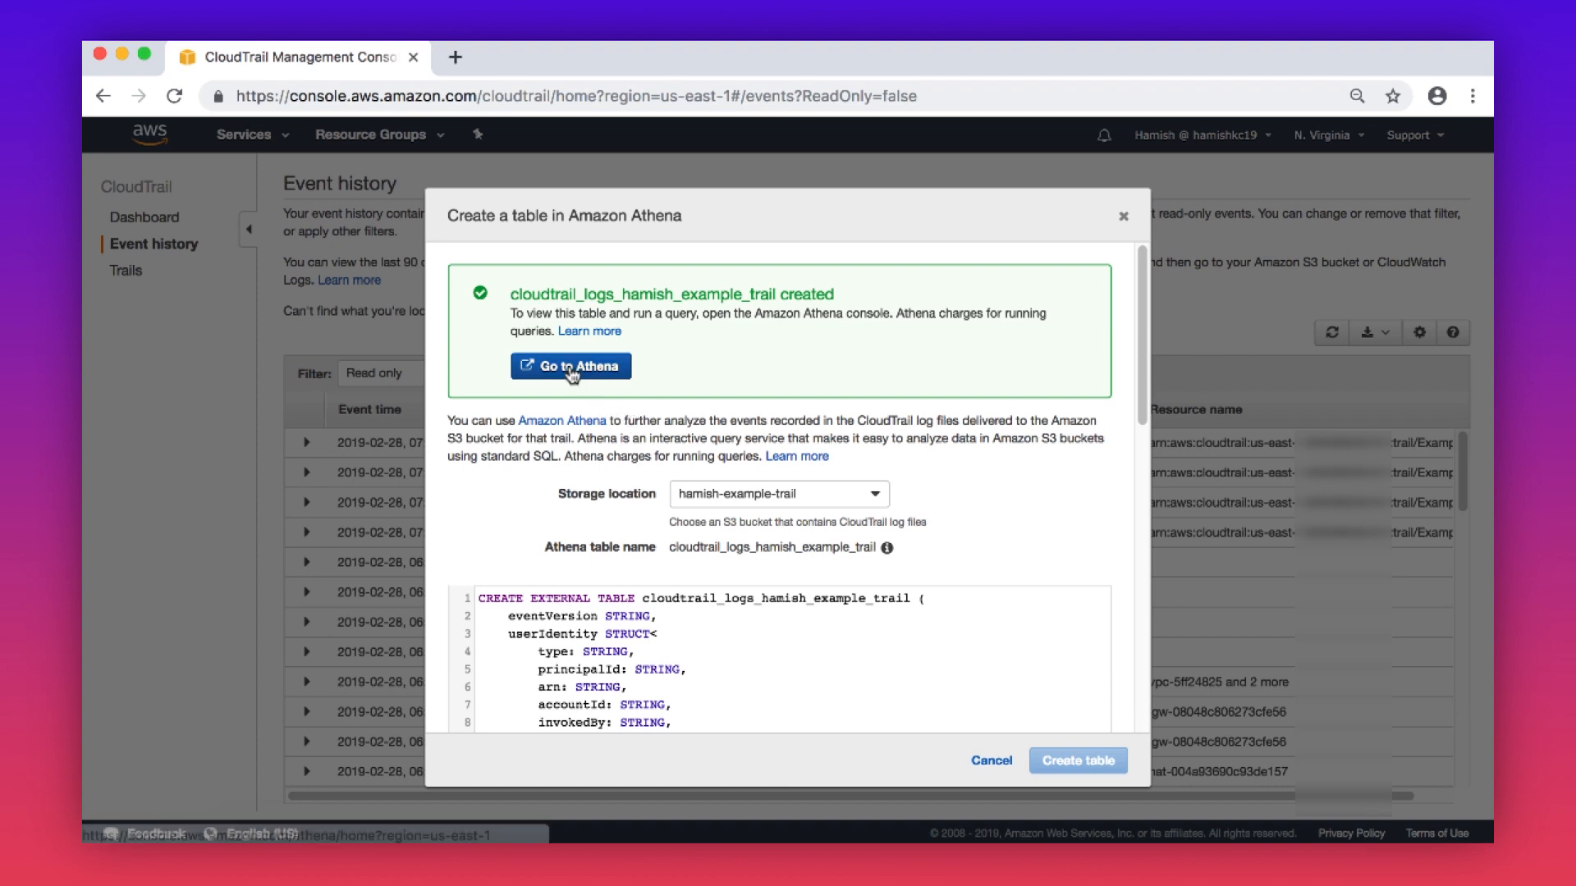
{"action": "left_click", "coordinate": [572, 366]}
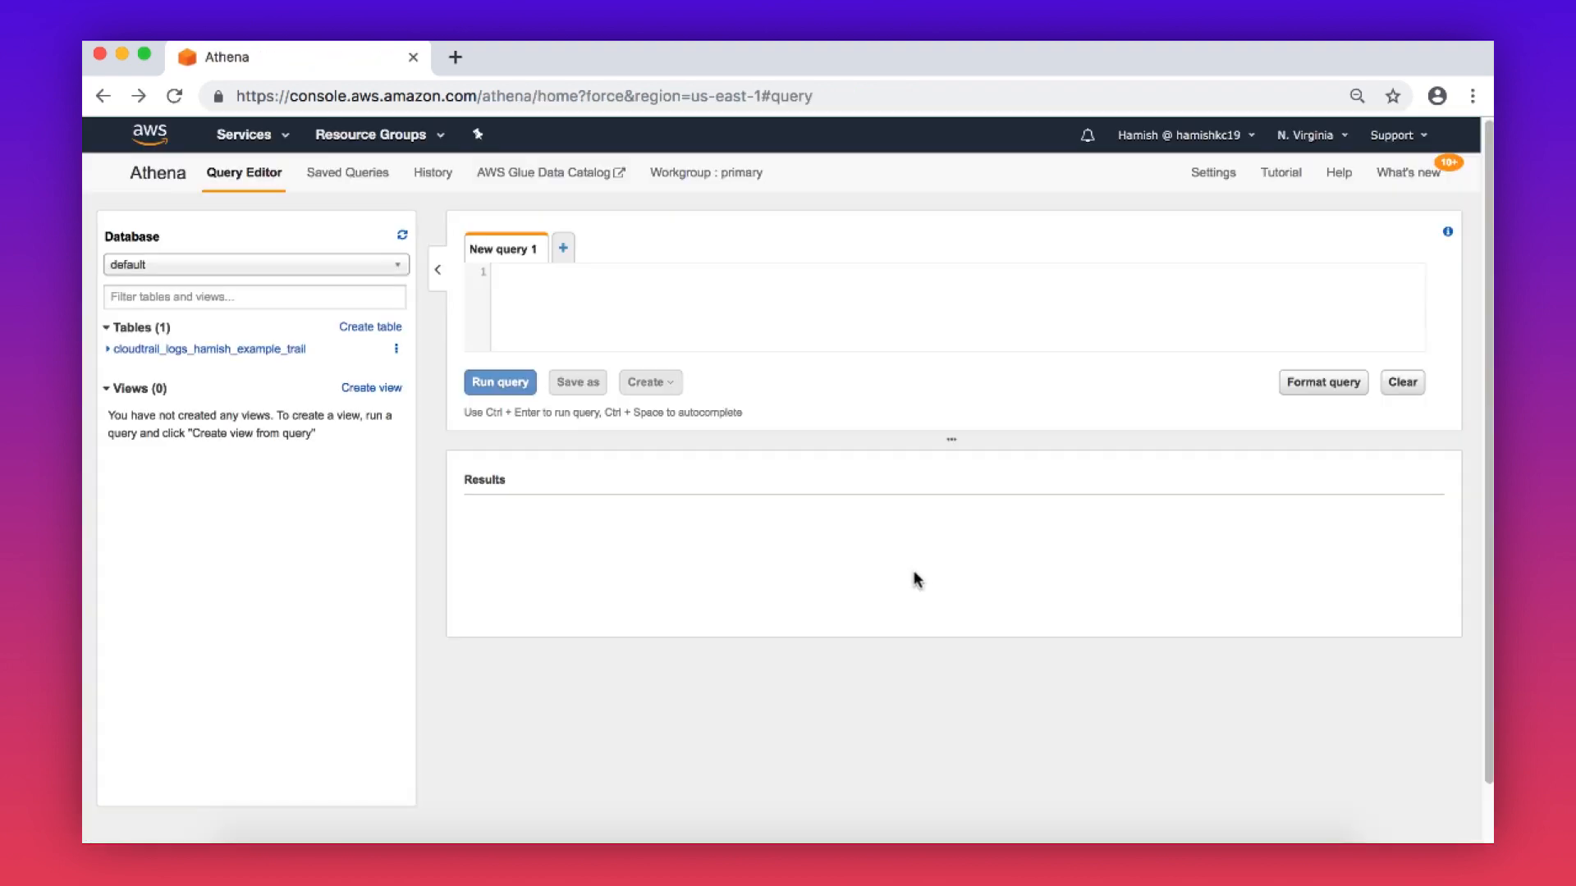
{"action": "mouse_move", "coordinate": [1036, 580]}
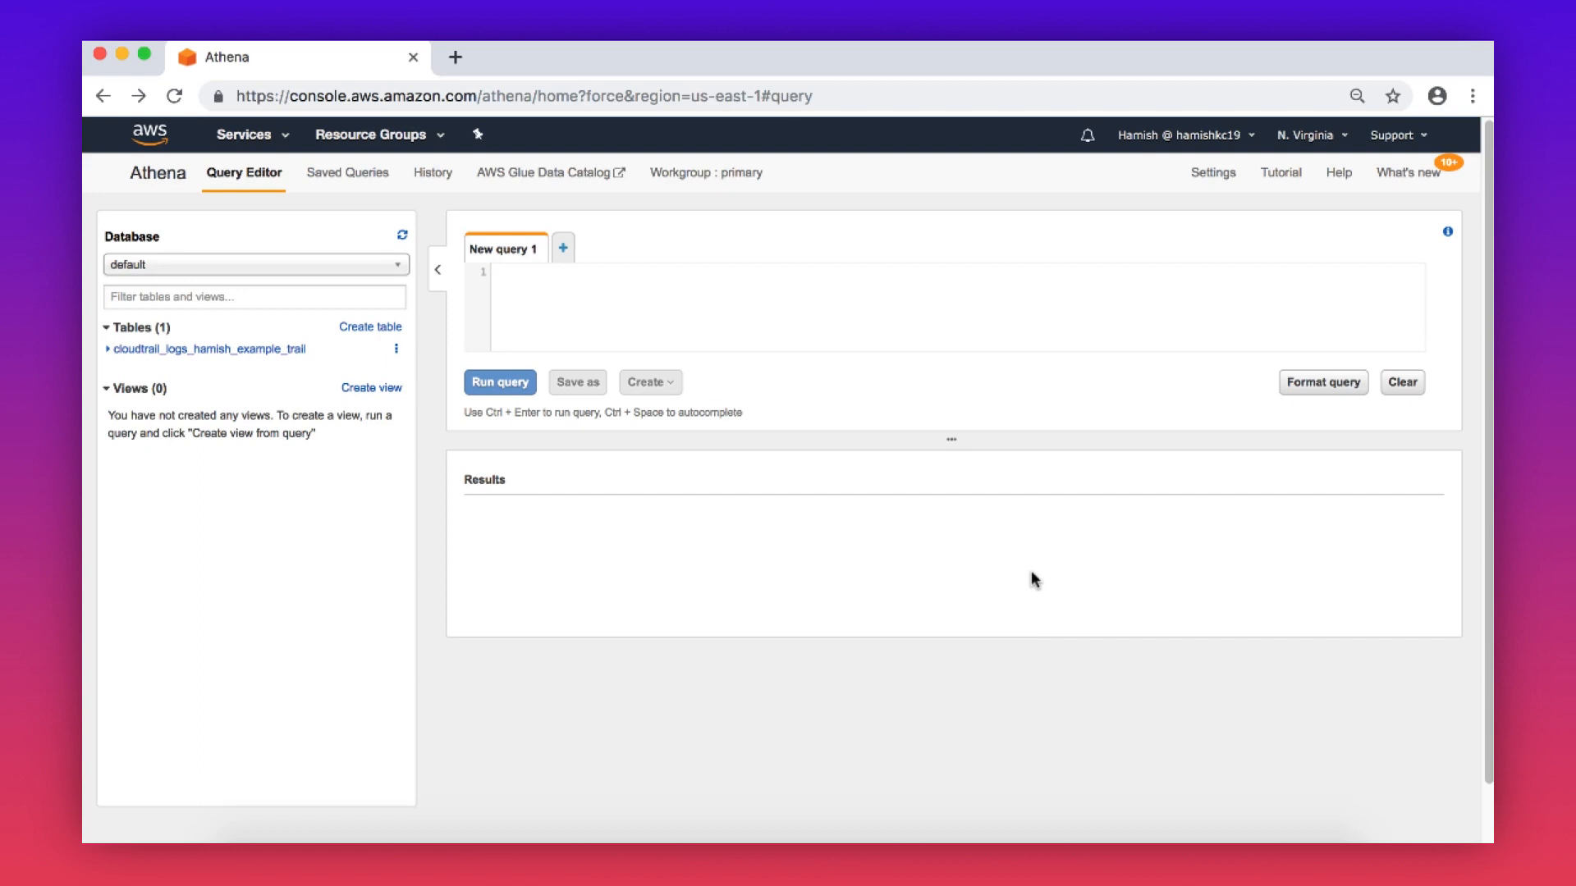
{"action": "mouse_move", "coordinate": [901, 540]}
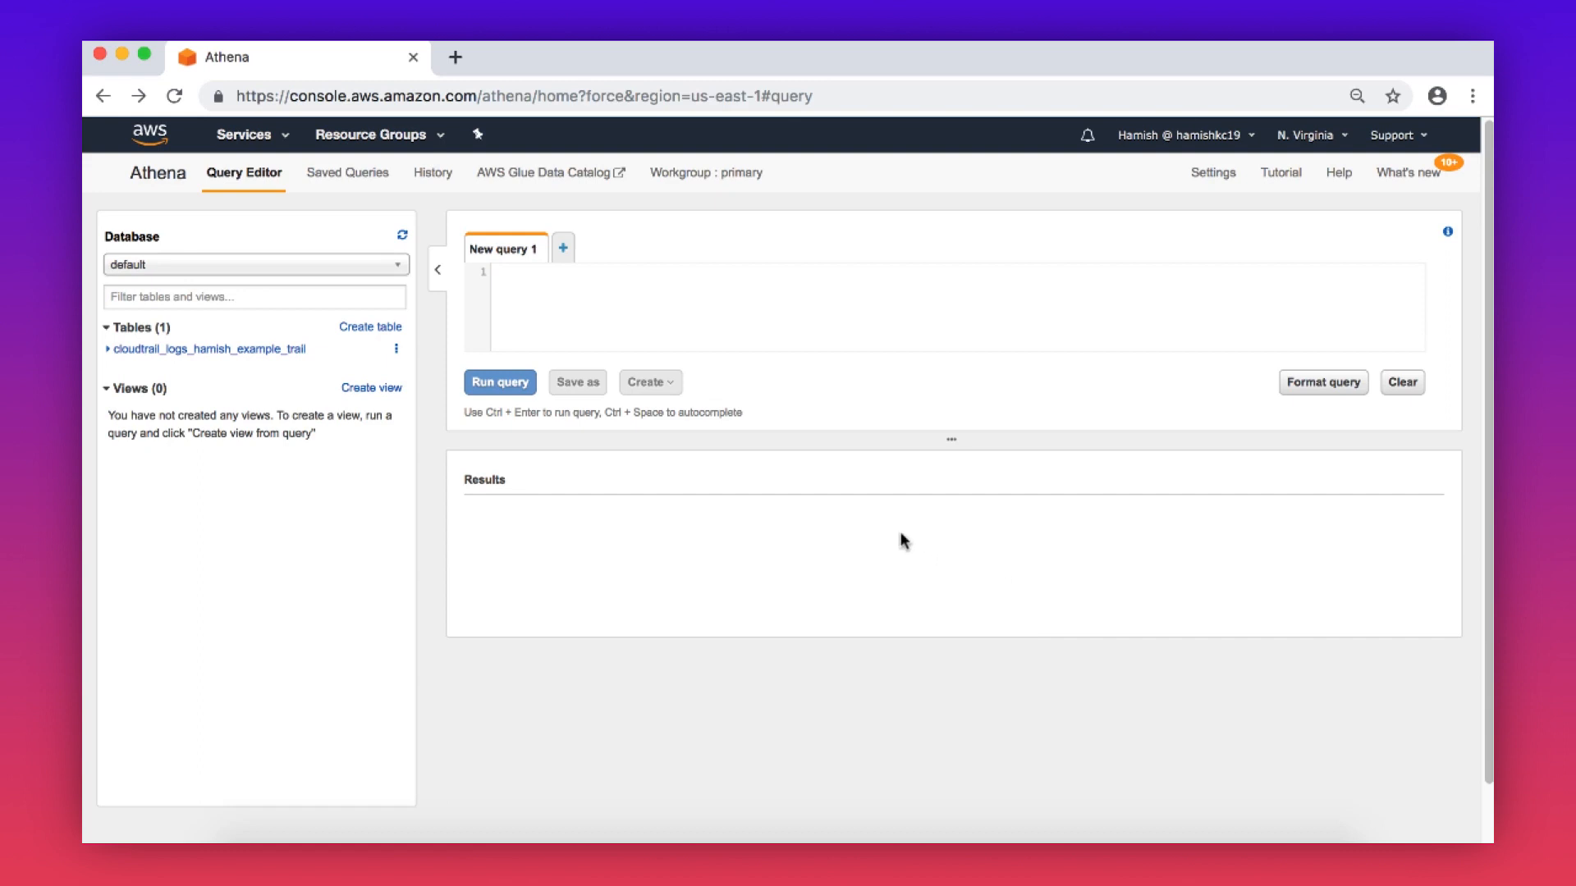
Run a count(*) AS TotalEvents query for IAMUser events grouped by user and event name.
{"action": "left_click", "coordinate": [210, 349]}
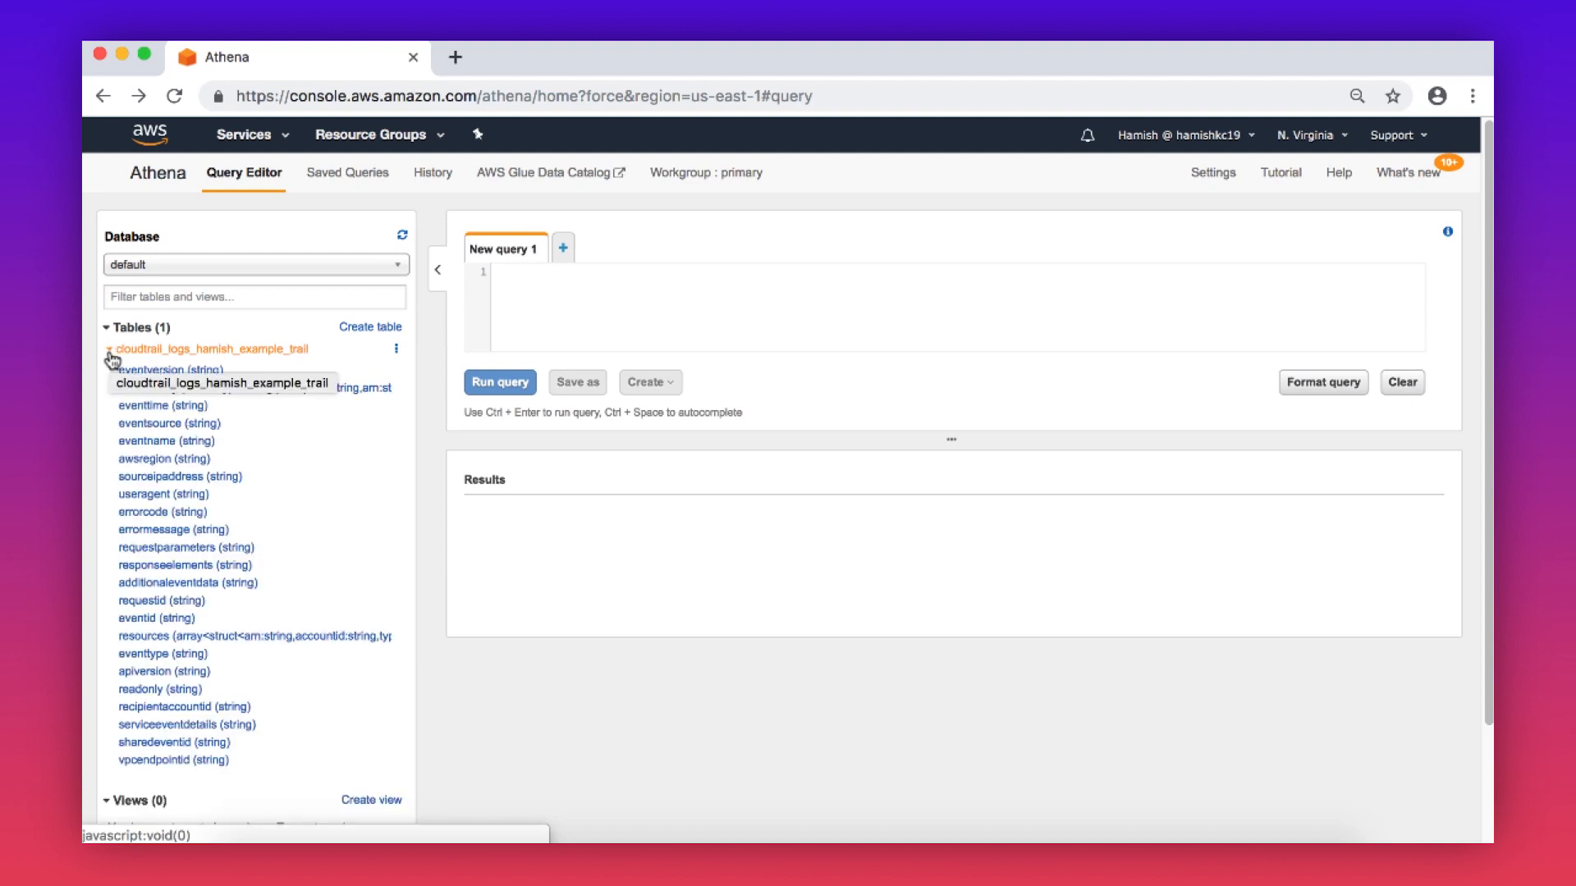
{"action": "type", "text": "select count (*) as TotalEvents, useridentity.username, eventname"}
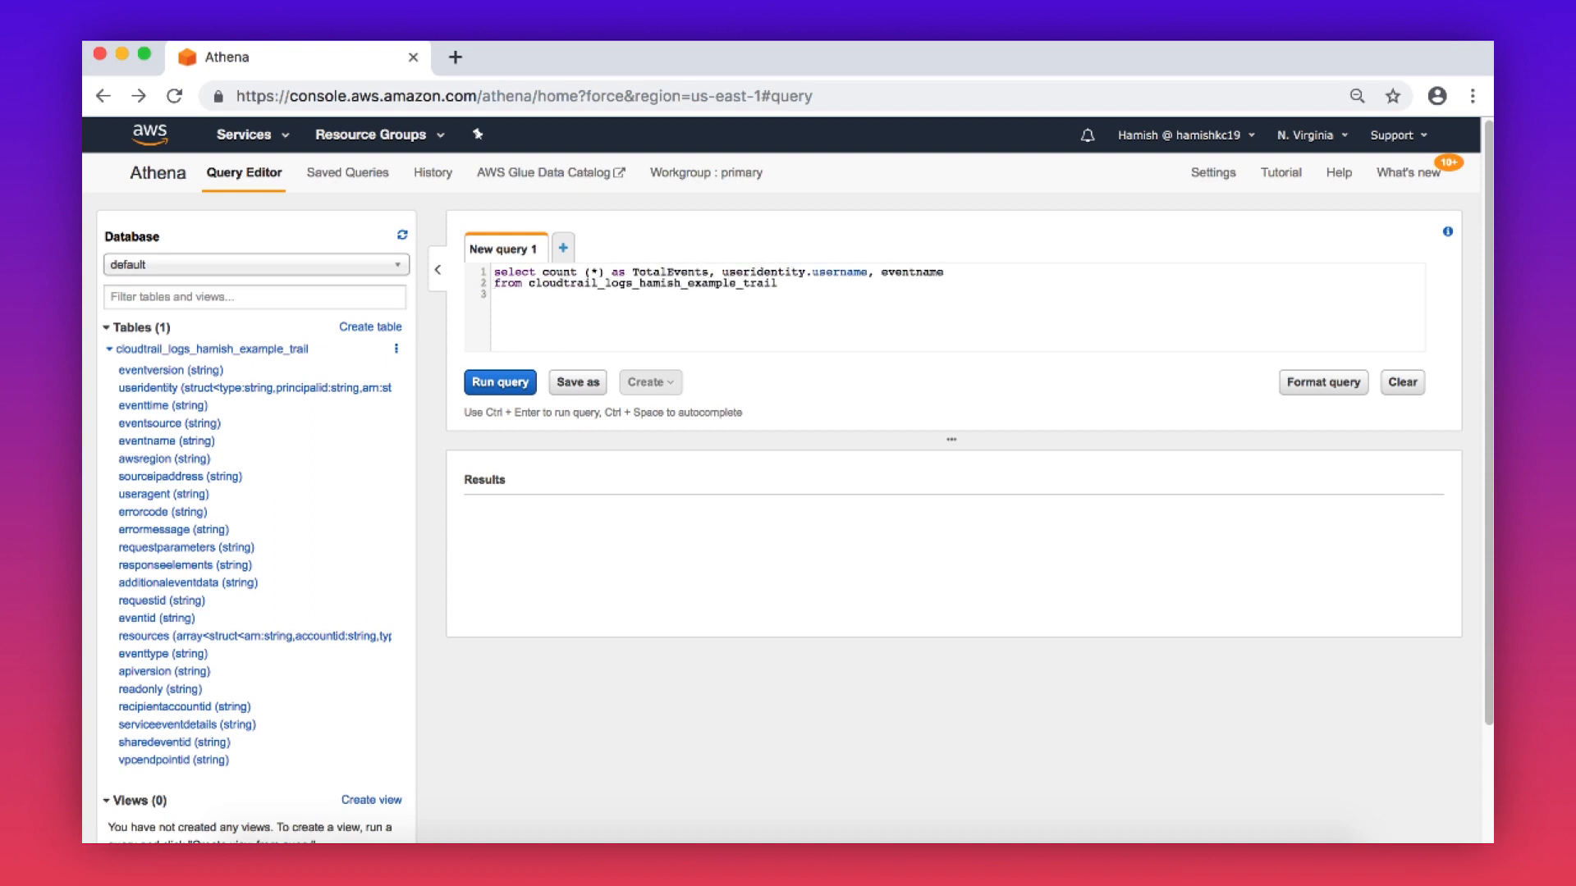
{"action": "type", "text": "where useridentity.type = 'IAMUser'"}
{"action": "type", "text": "order by TotalEvents desc;"}
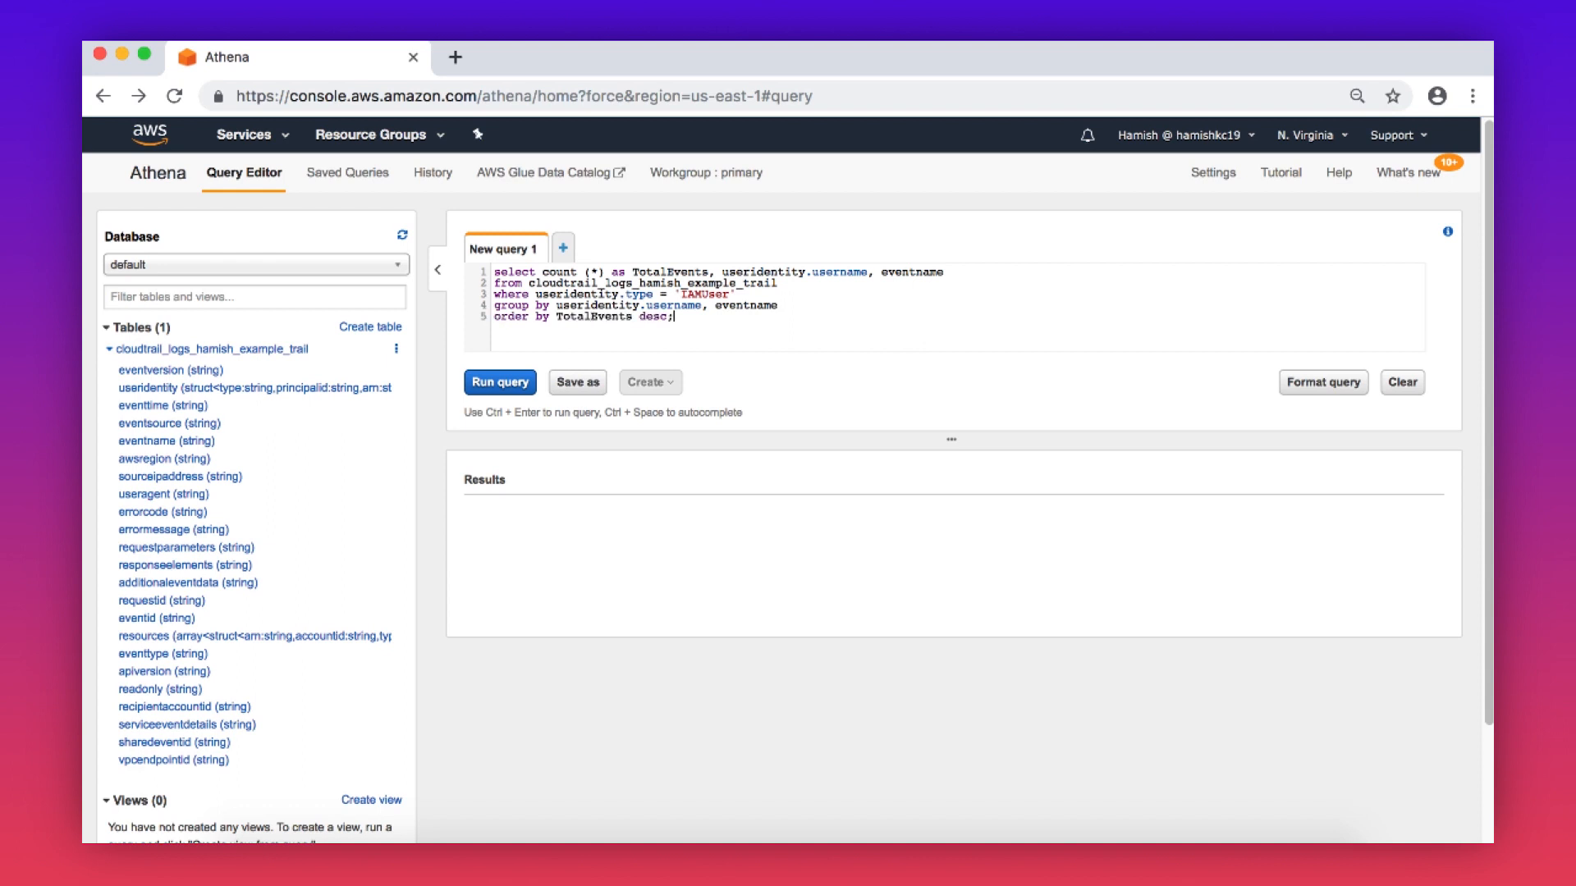
{"action": "mouse_move", "coordinate": [880, 283]}
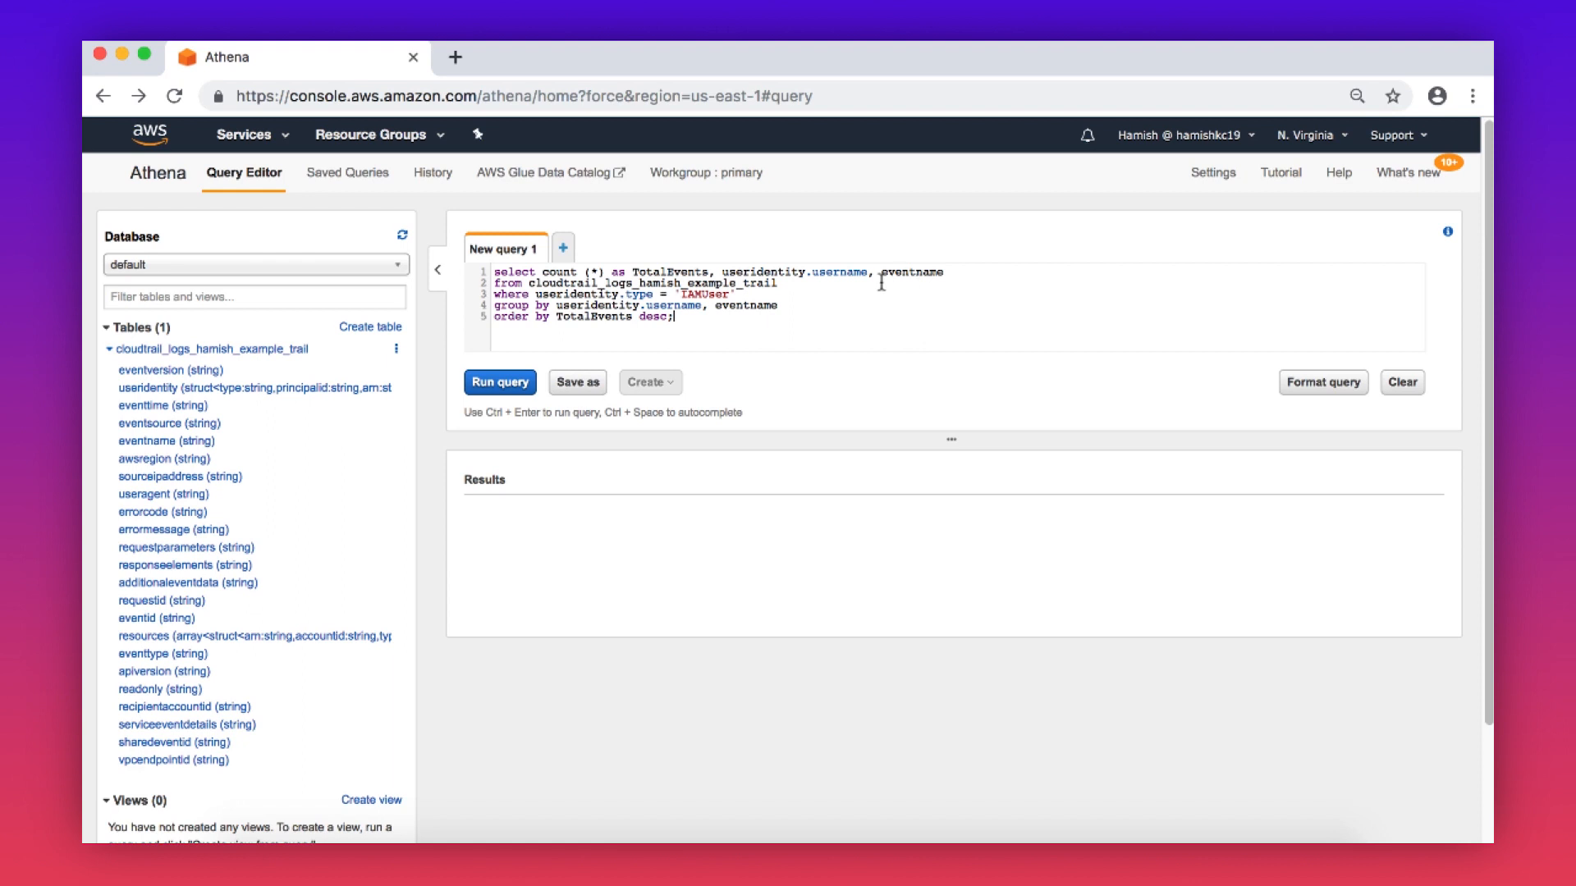
{"action": "left_click", "coordinate": [499, 382]}
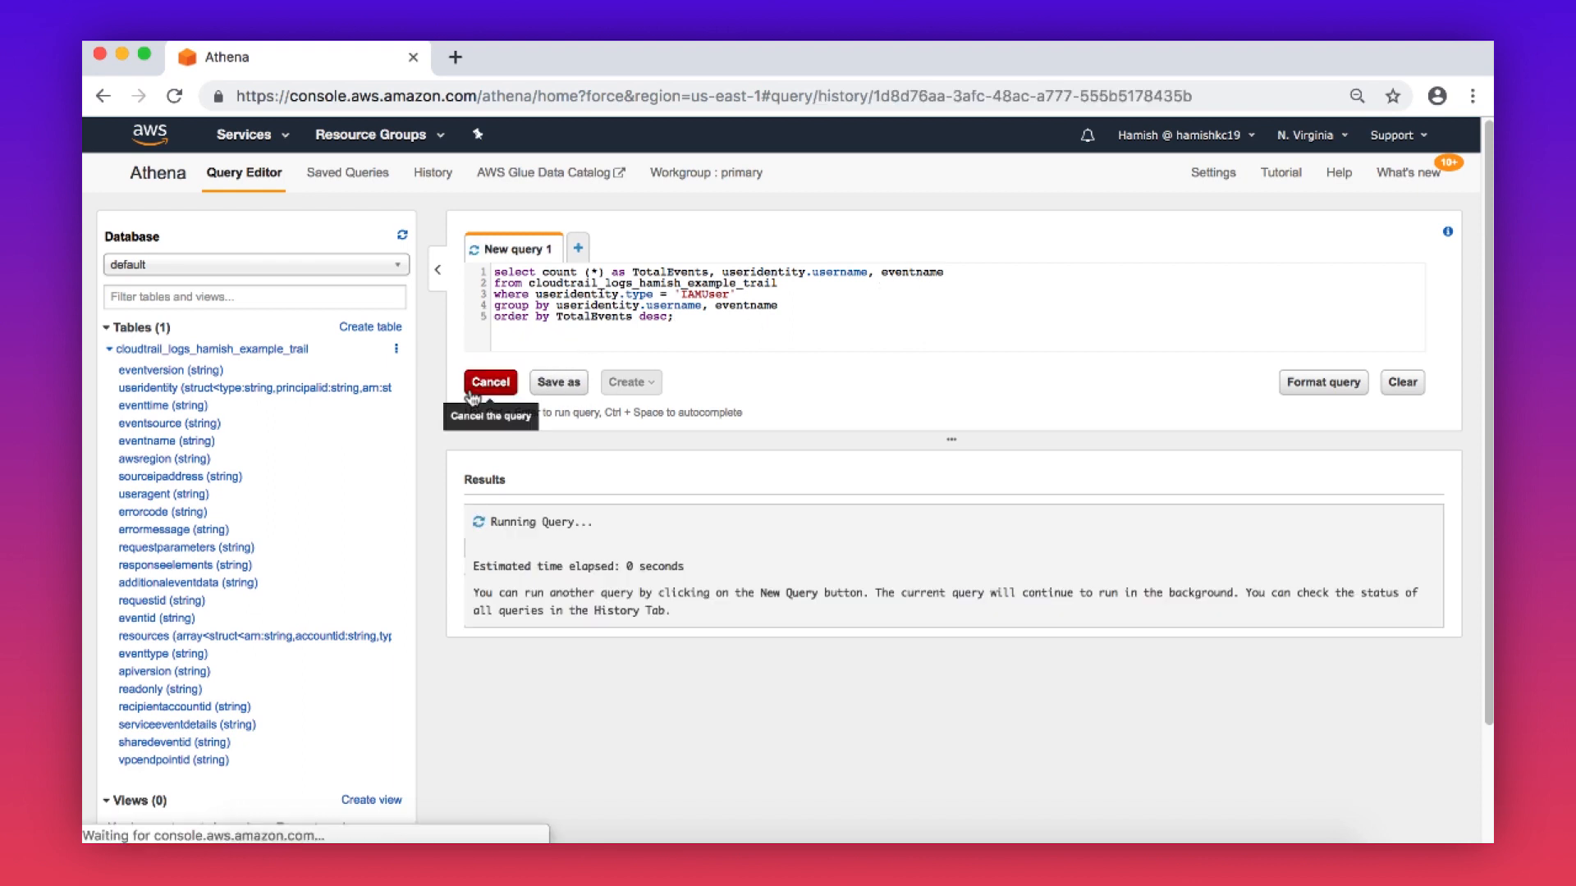
Rerun the per-user event-count query and download its results as a CSV file.
{"action": "left_click", "coordinate": [109, 348]}
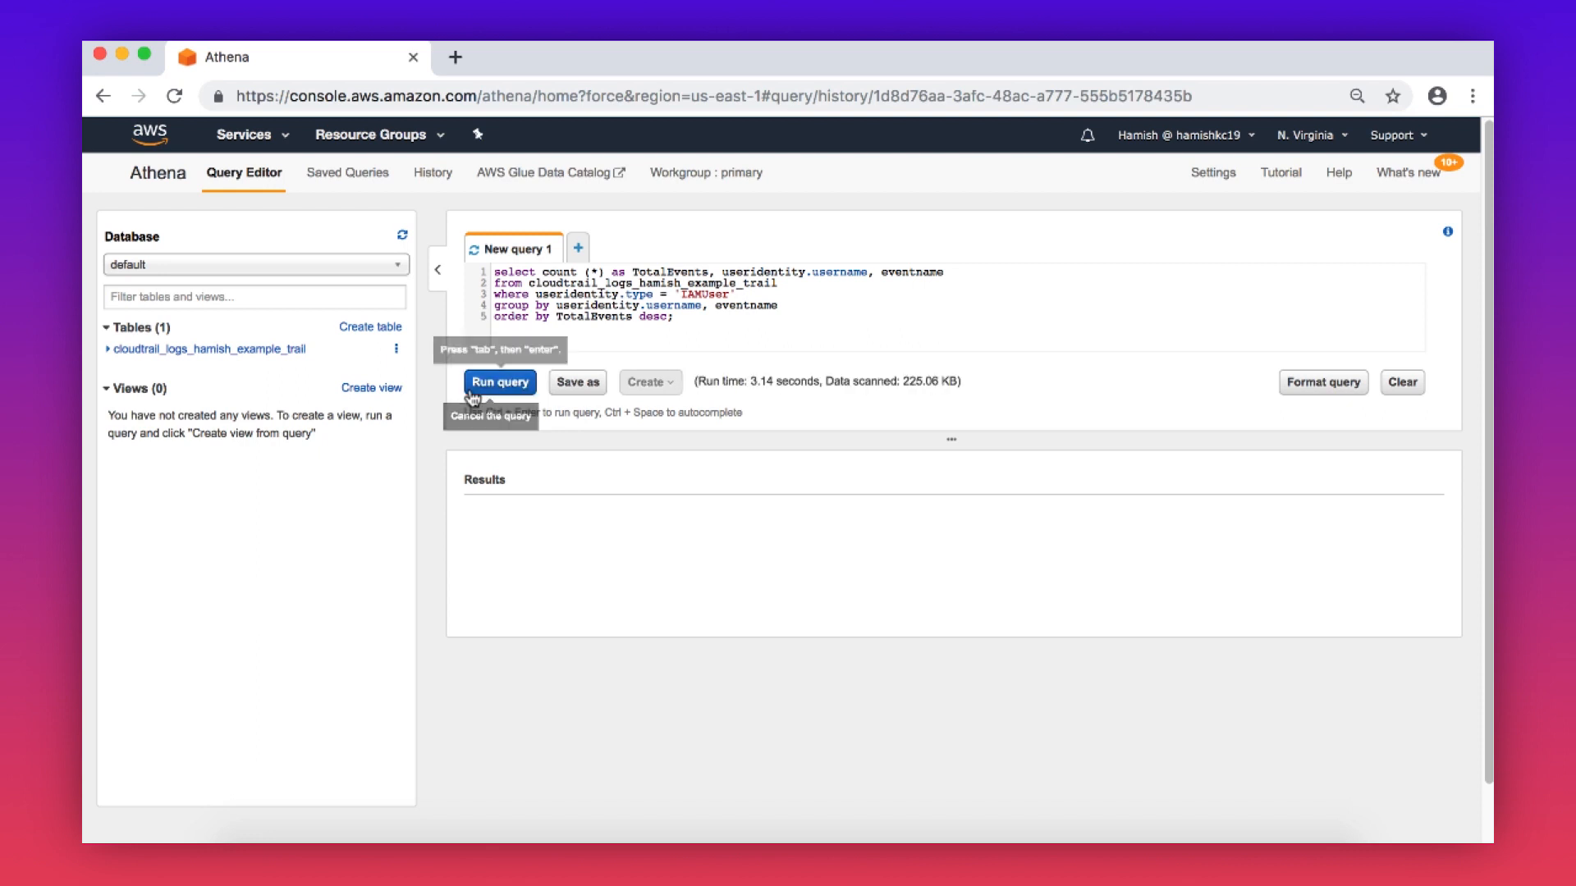
{"action": "left_click", "coordinate": [500, 382]}
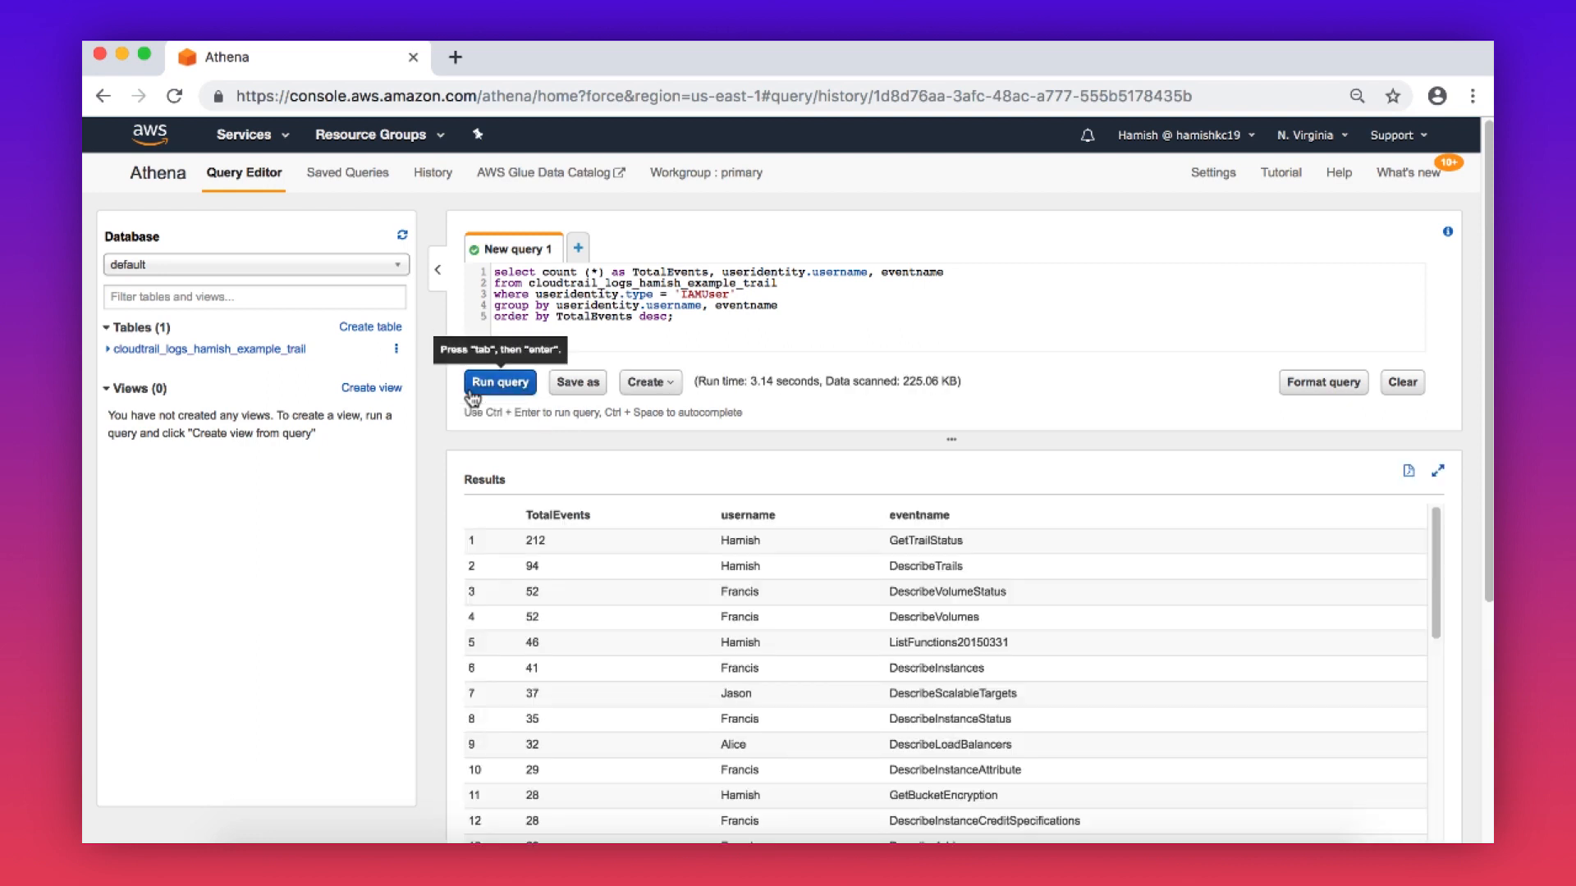
{"action": "mouse_move", "coordinate": [695, 435]}
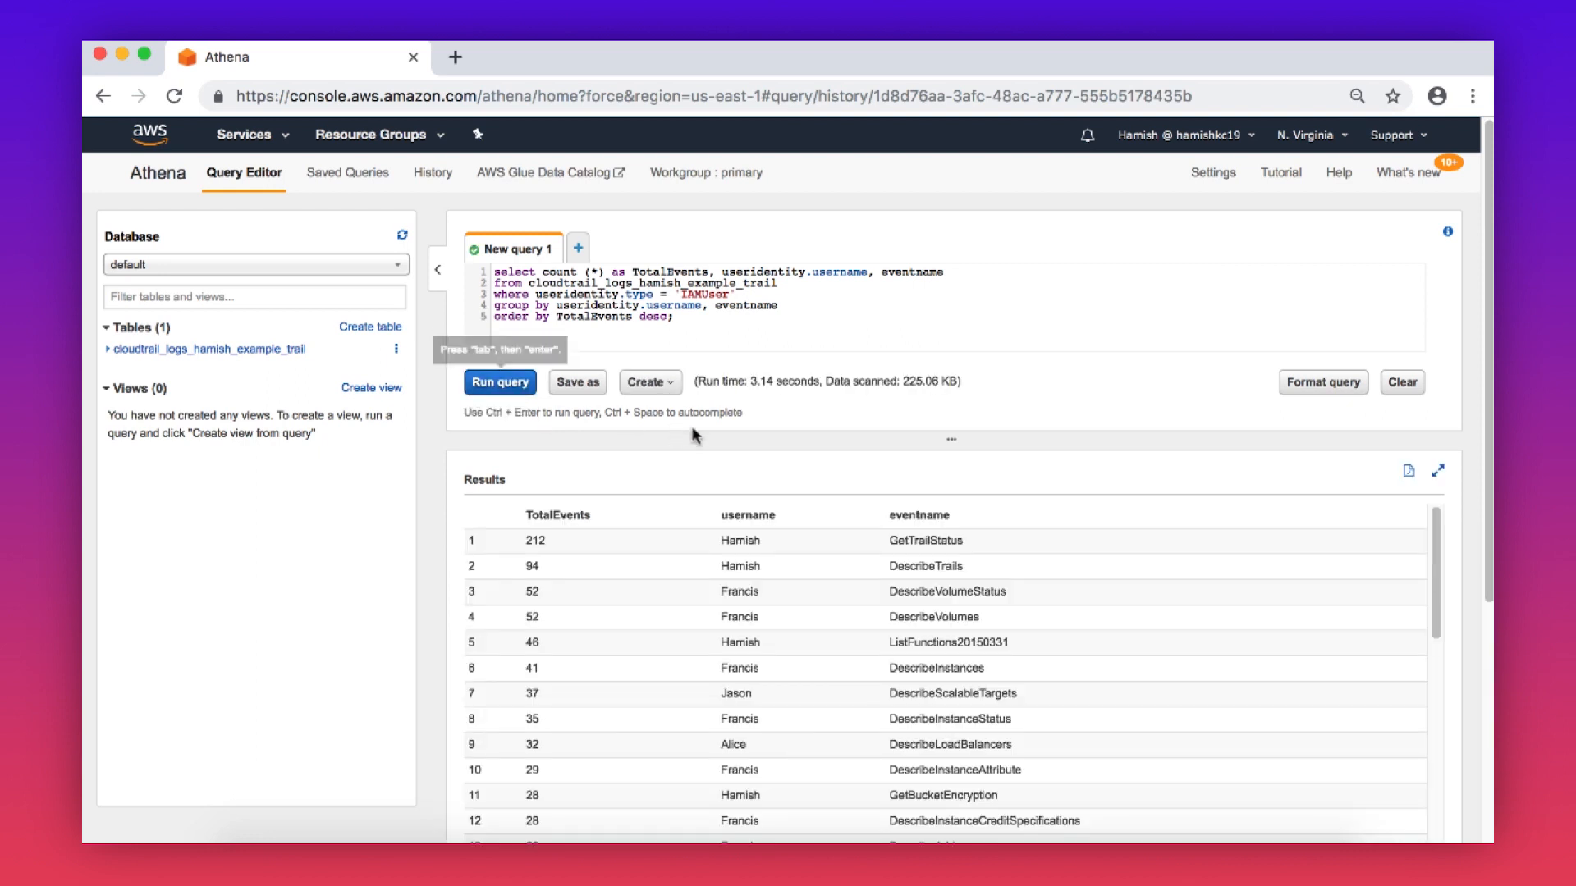
{"action": "scroll", "scroll_direction": "down", "scroll_amount": 3}
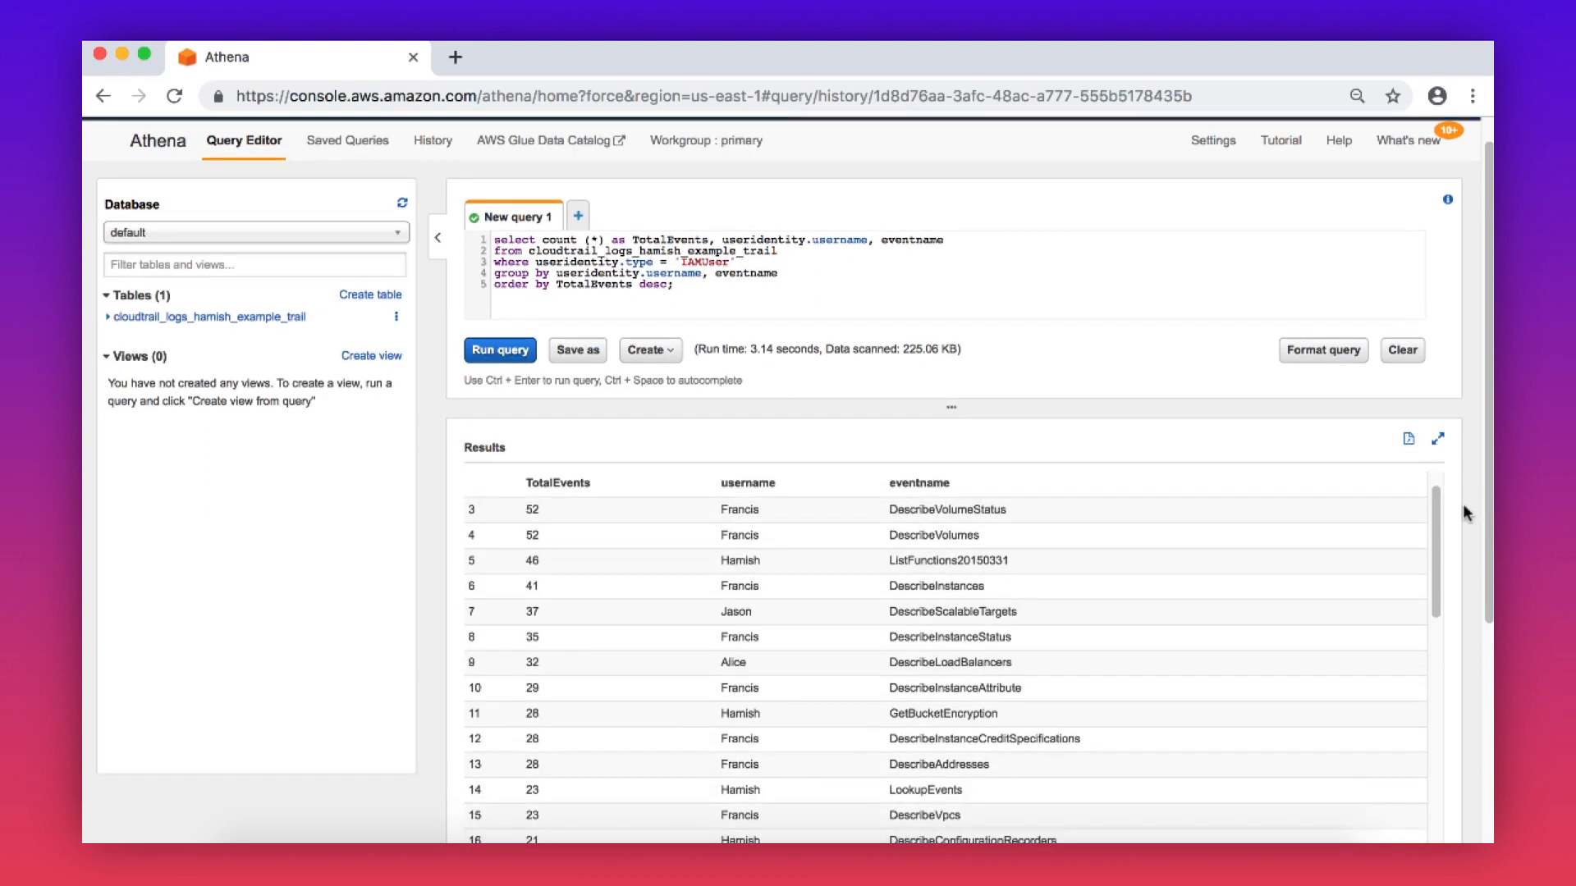
{"action": "scroll", "scroll_direction": "down", "scroll_amount": 3}
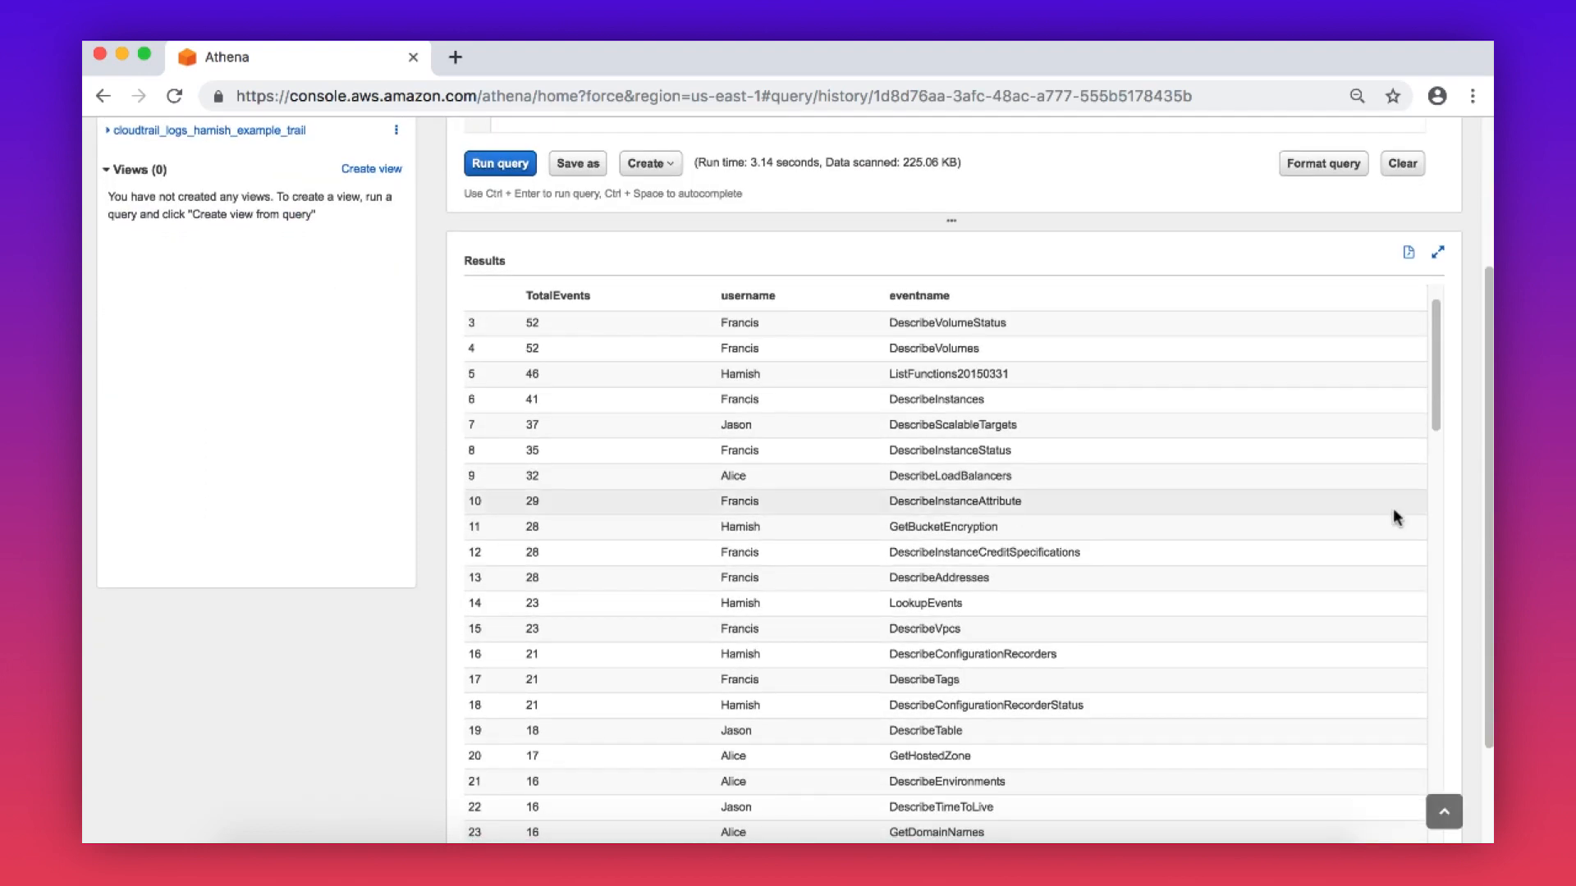
{"action": "mouse_move", "coordinate": [1408, 253]}
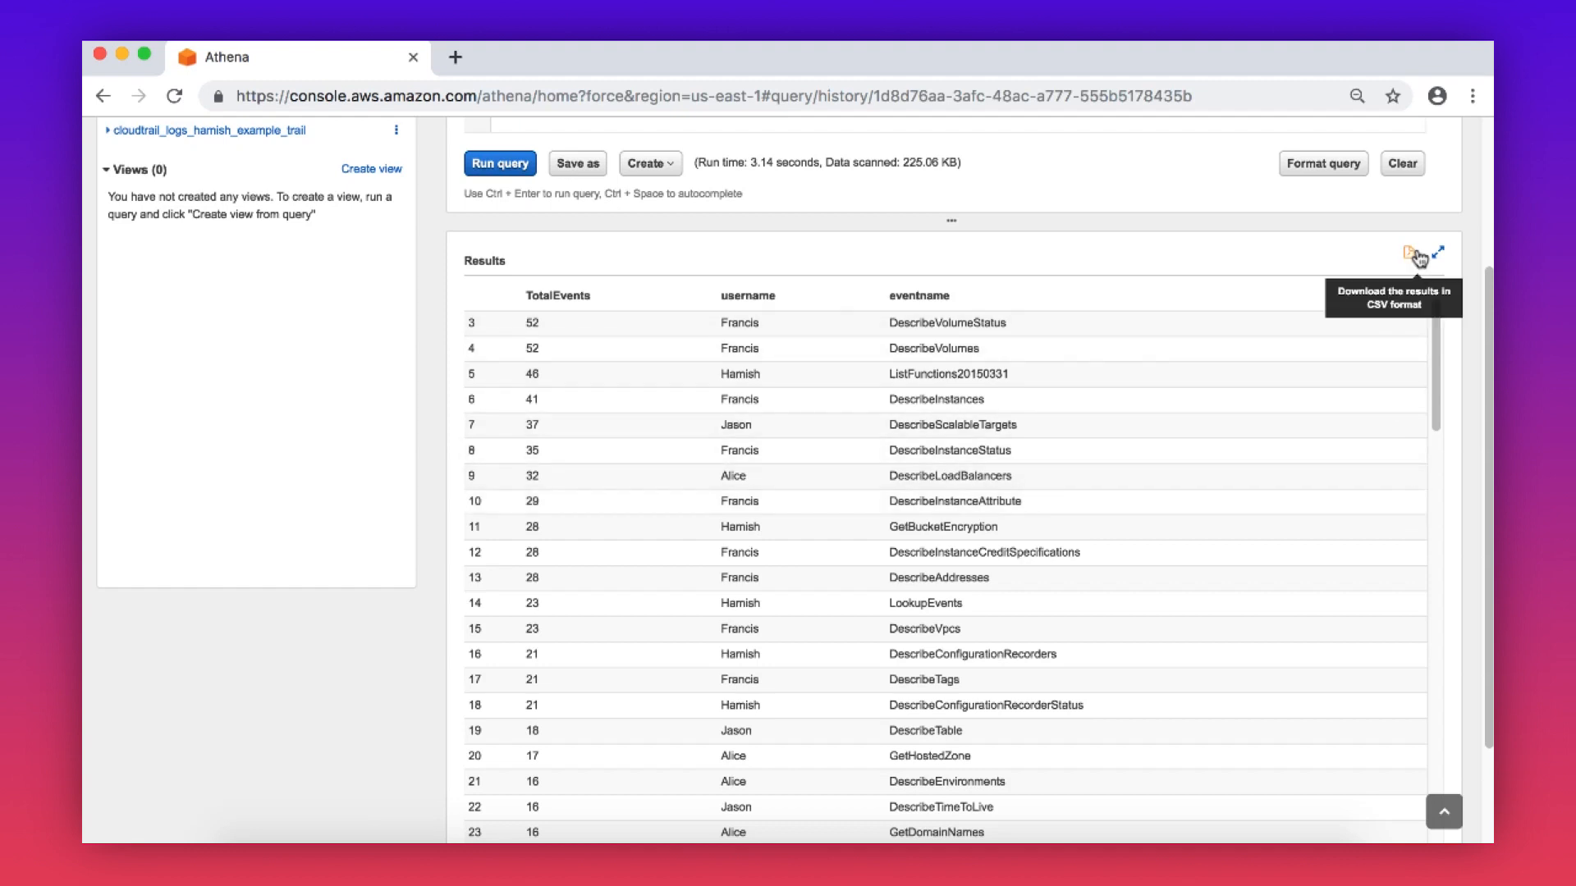
{"action": "left_click", "coordinate": [1414, 255]}
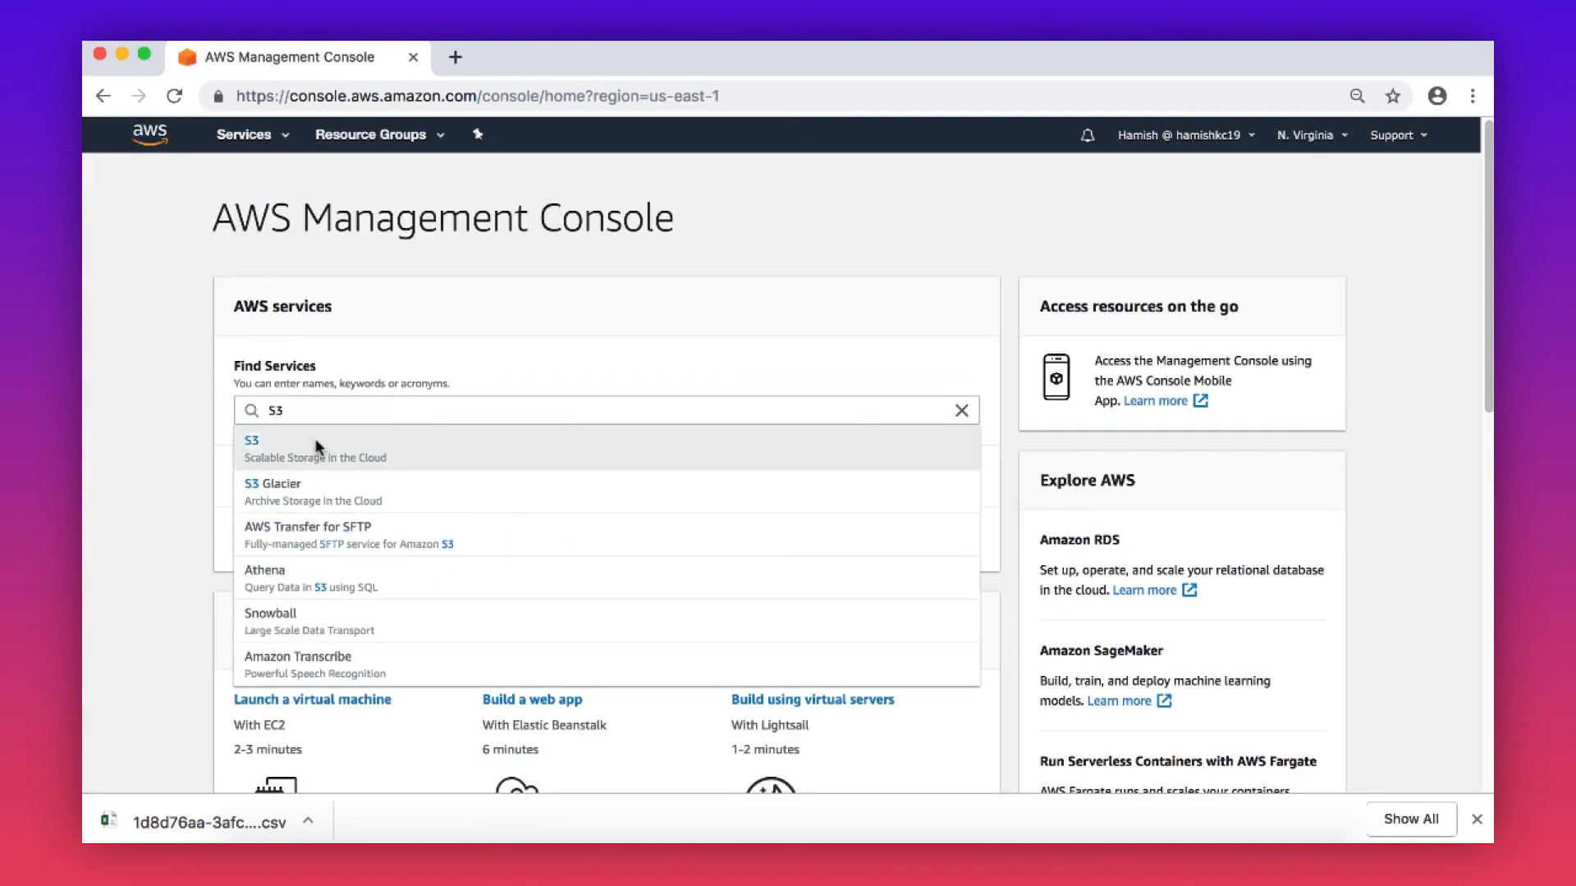
Browse hamish-example-trail to AWSLogs > CloudTrail > us-east-1 > 2019/03/01, listing 41 log files.
{"action": "left_click", "coordinate": [252, 440]}
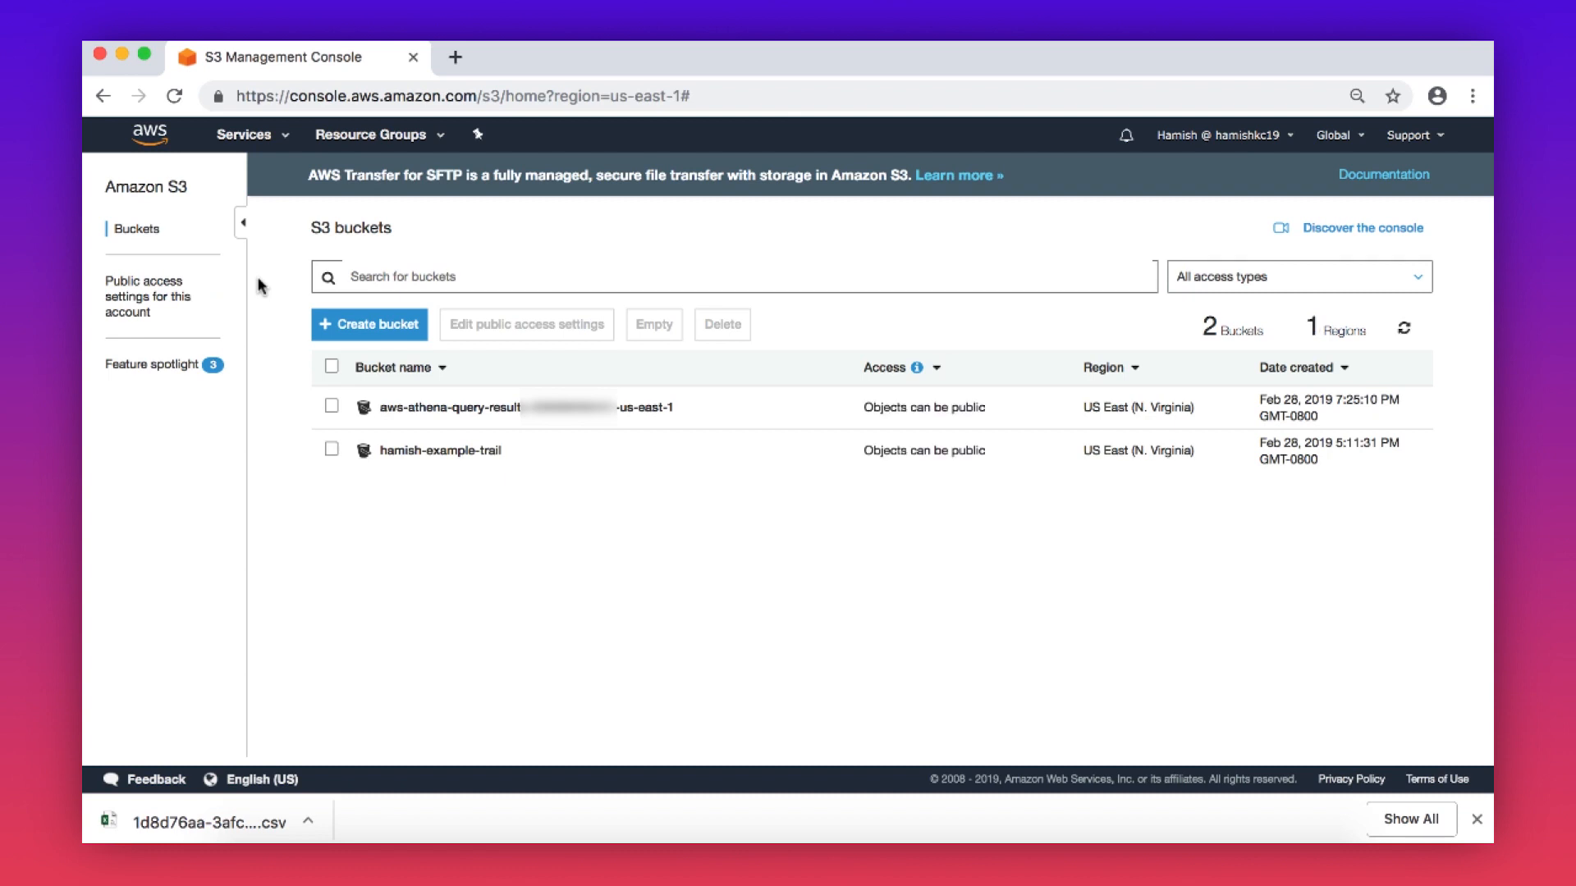
{"action": "mouse_move", "coordinate": [287, 310]}
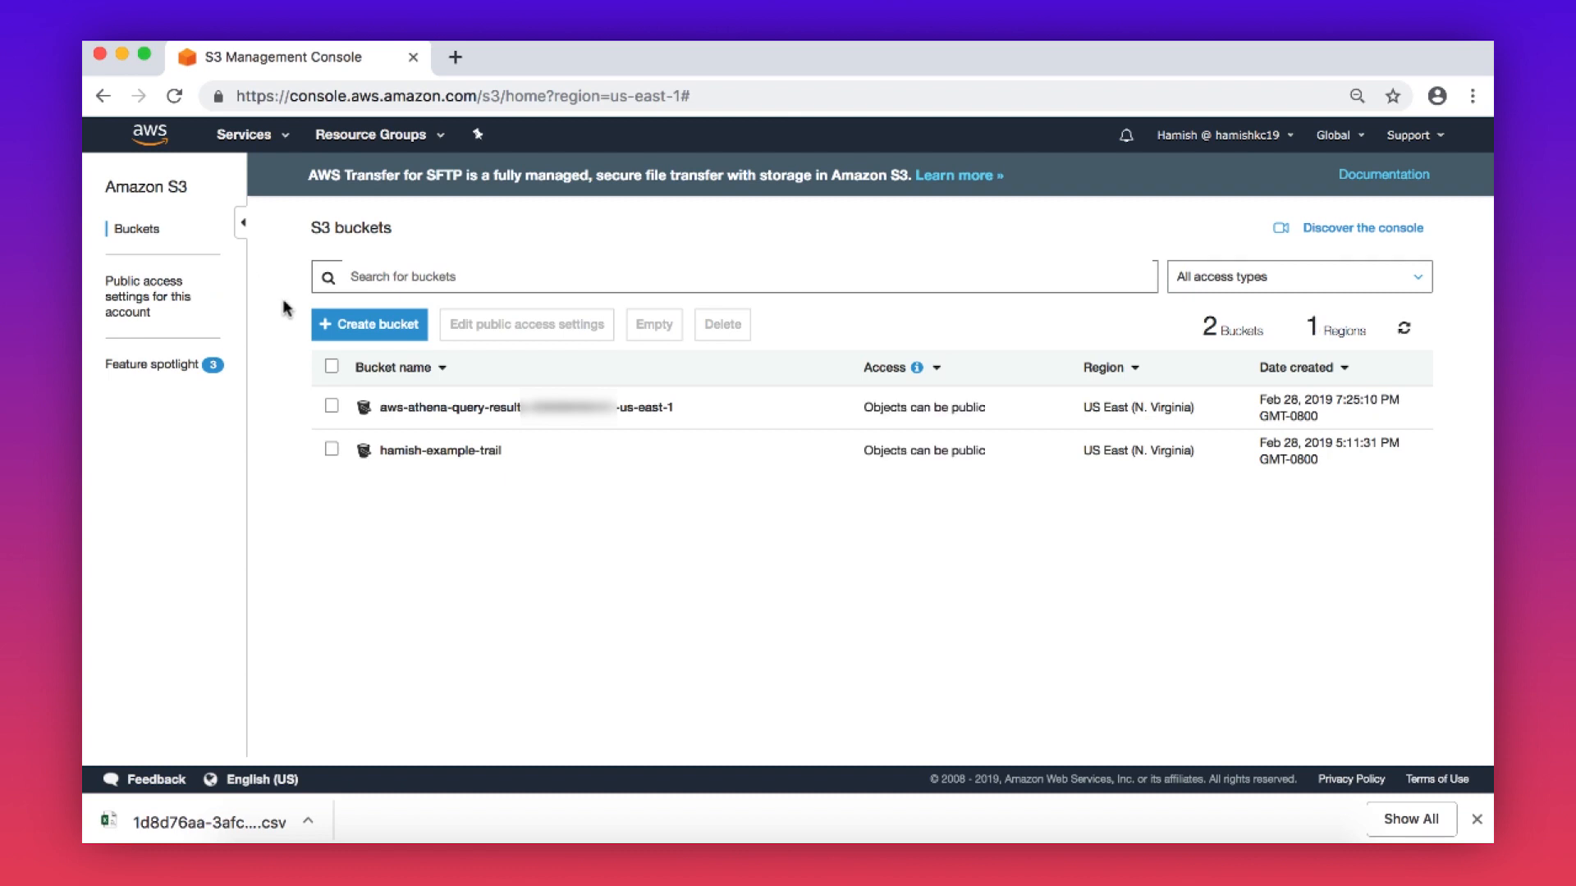
{"action": "left_click", "coordinate": [439, 451]}
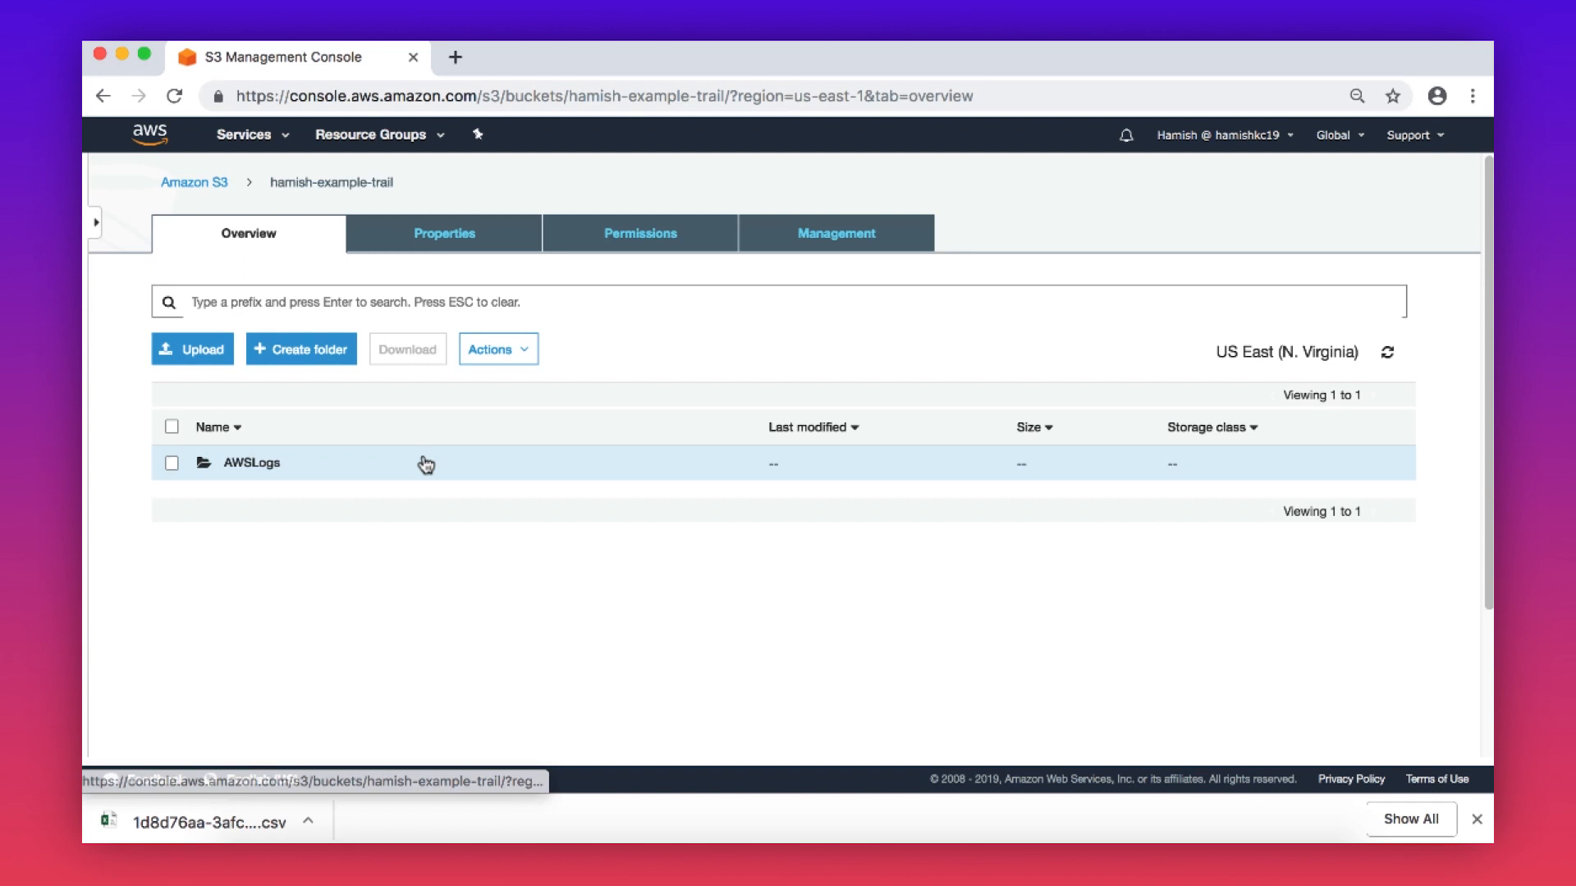
{"action": "left_click", "coordinate": [250, 463]}
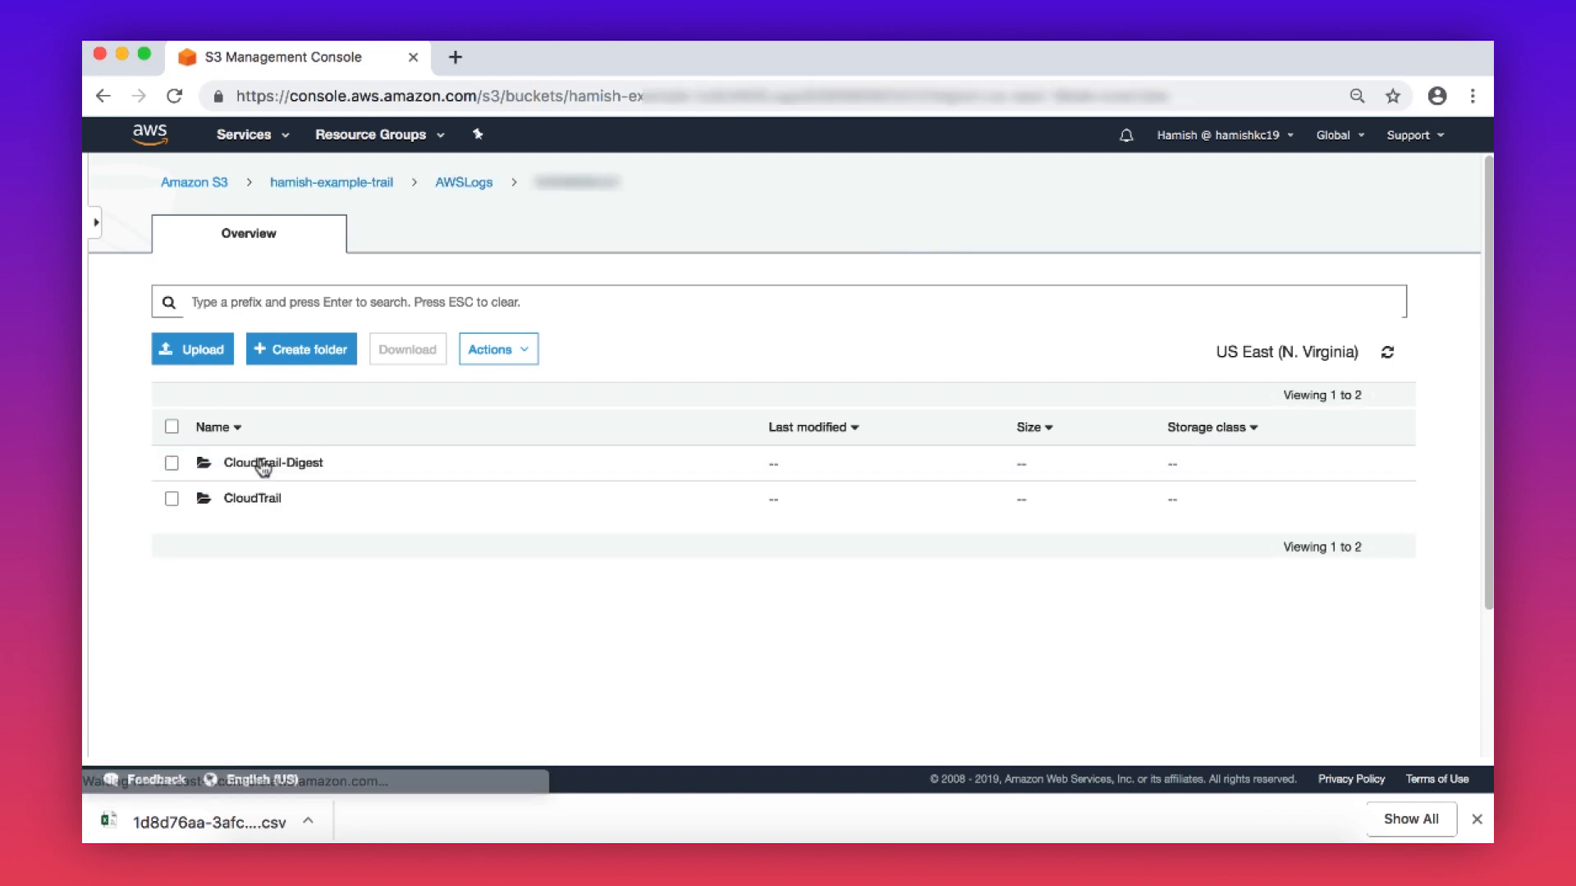
{"action": "left_click", "coordinate": [254, 497]}
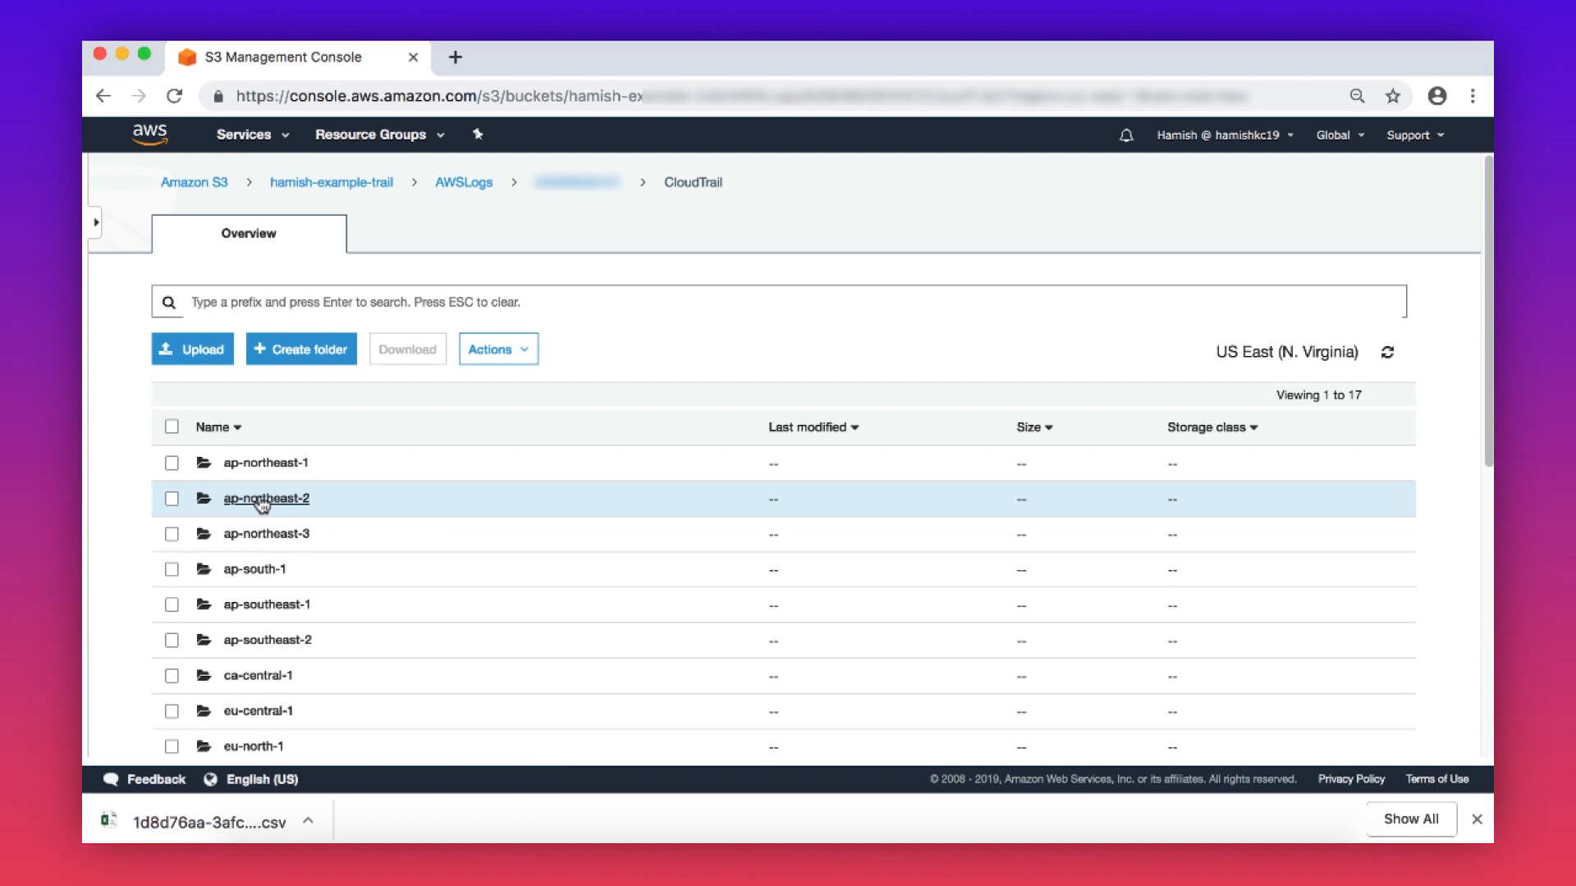
{"action": "mouse_move", "coordinate": [257, 589]}
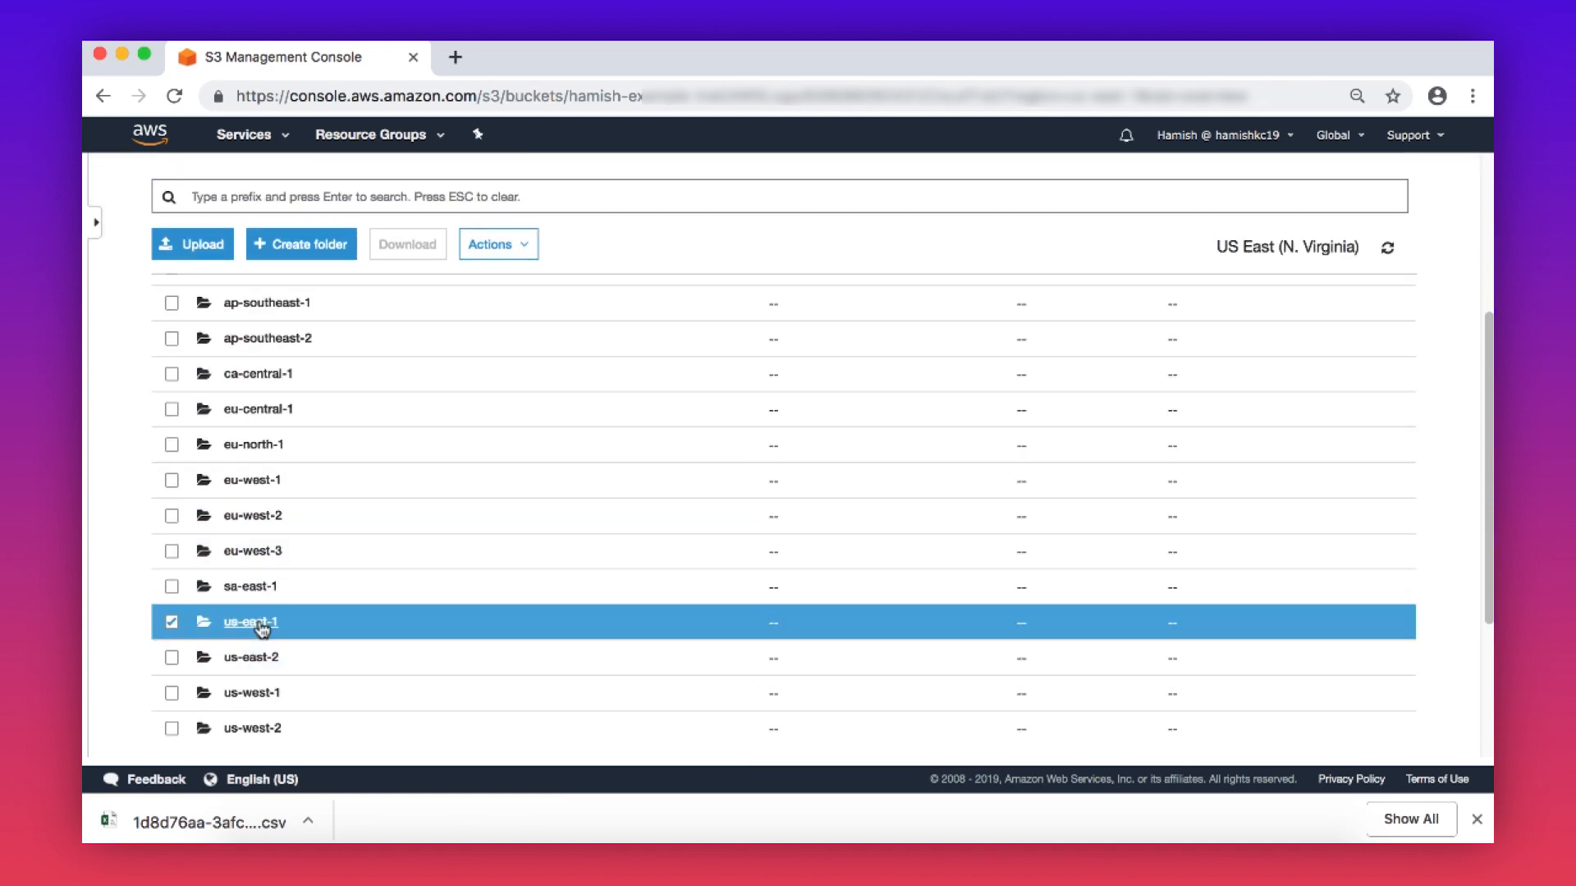
{"action": "left_click", "coordinate": [248, 622]}
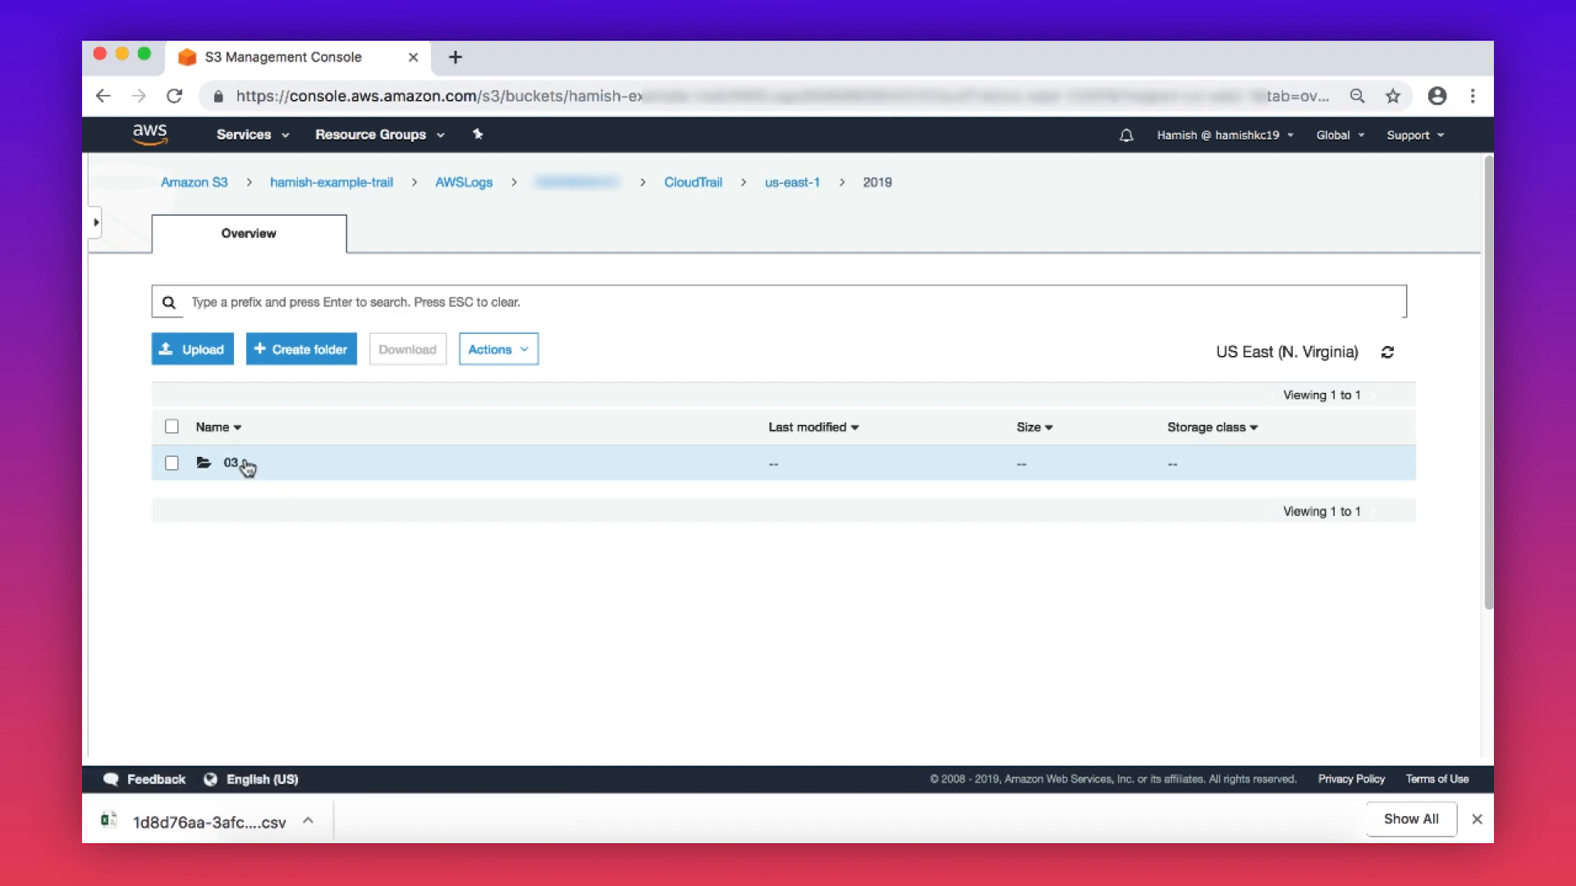
{"action": "left_click", "coordinate": [229, 463]}
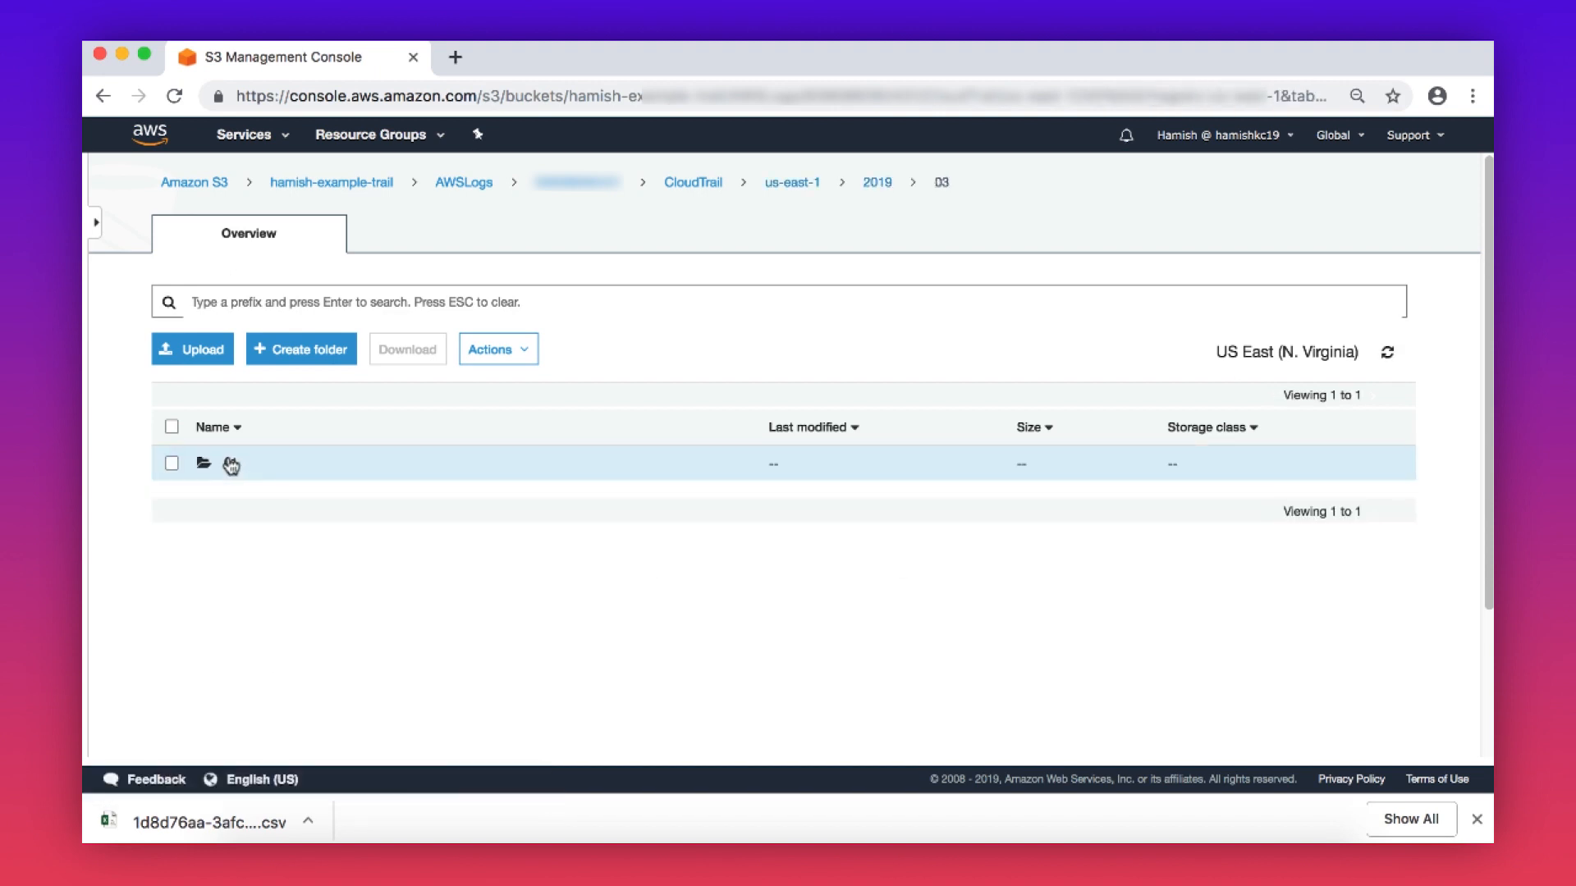
{"action": "left_click", "coordinate": [202, 464]}
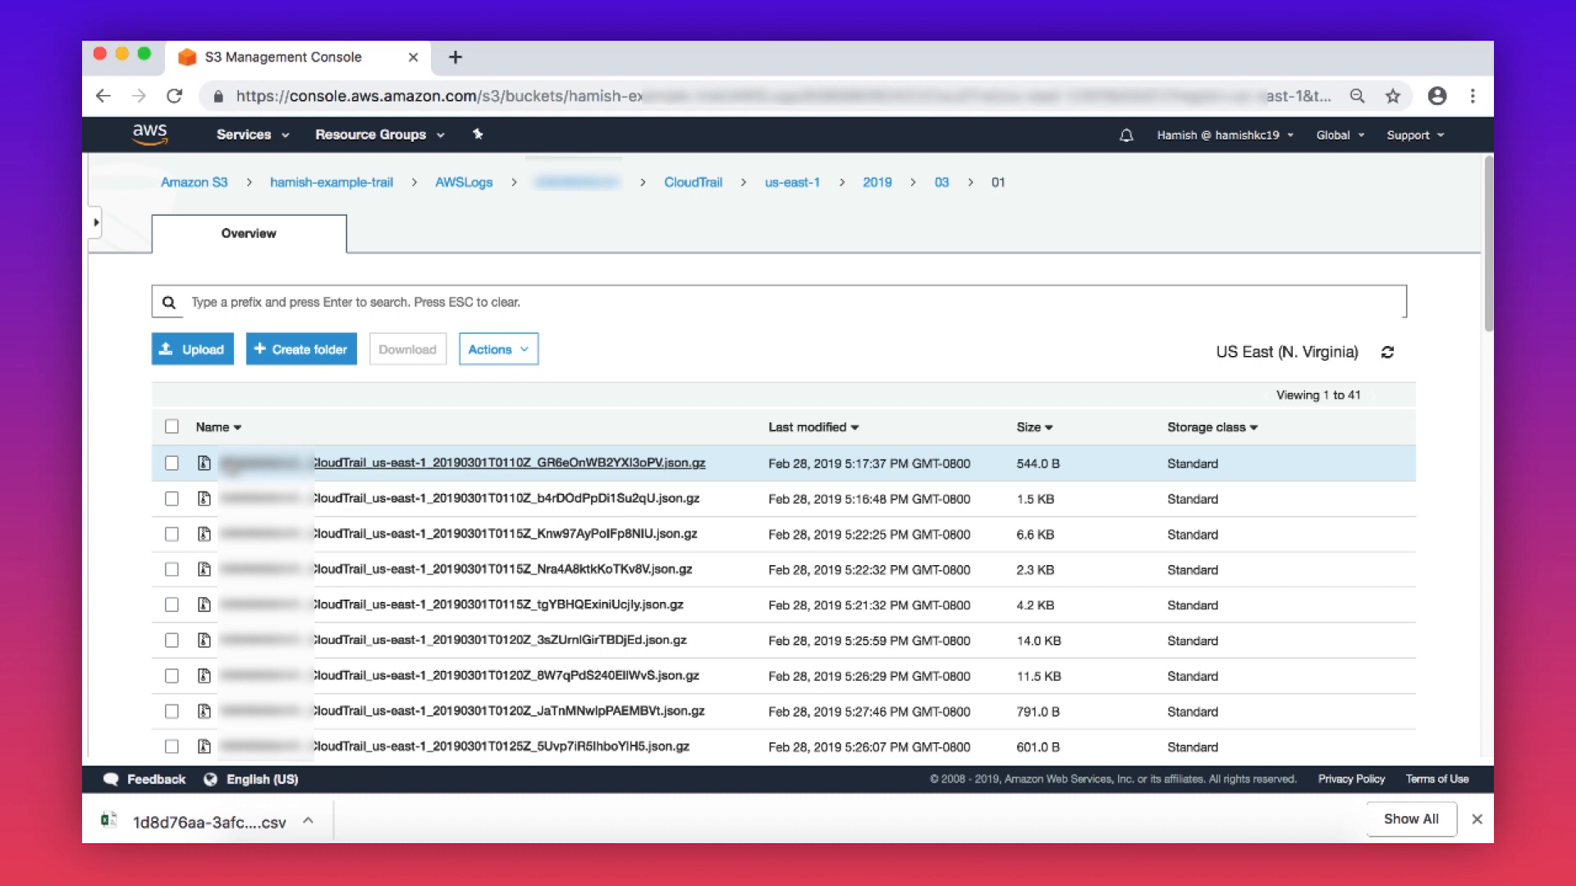
Open a March 1 CloudTrail .json.gz log file to view its raw DescribeTrails JSON record.
{"action": "scroll", "scroll_direction": "down", "scroll_amount": 3}
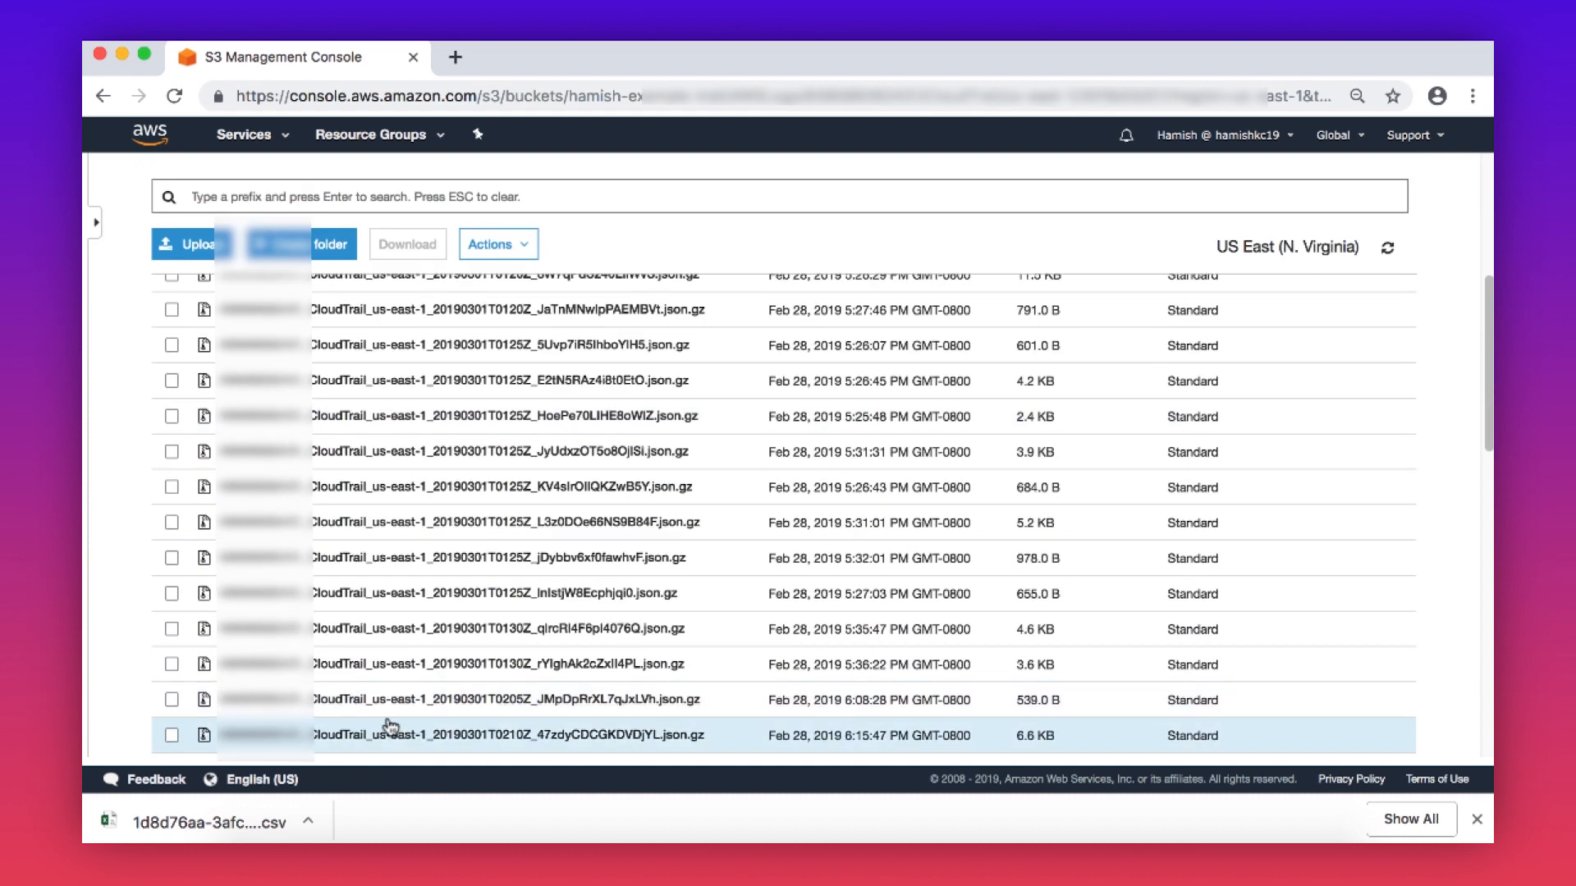
{"action": "left_click", "coordinate": [489, 699]}
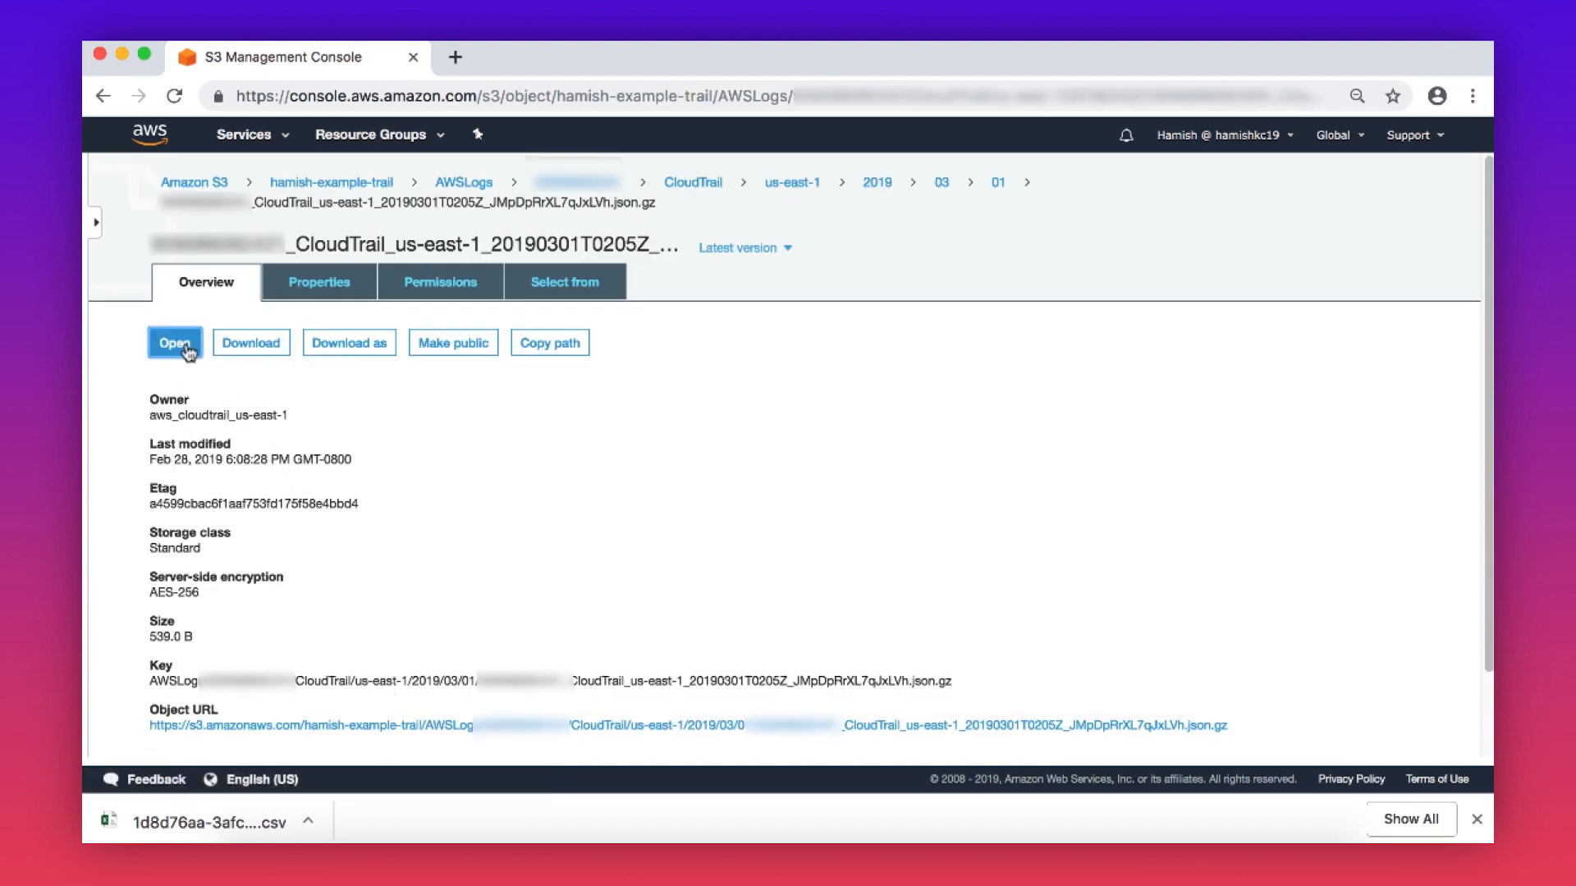
{"action": "left_click", "coordinate": [174, 343]}
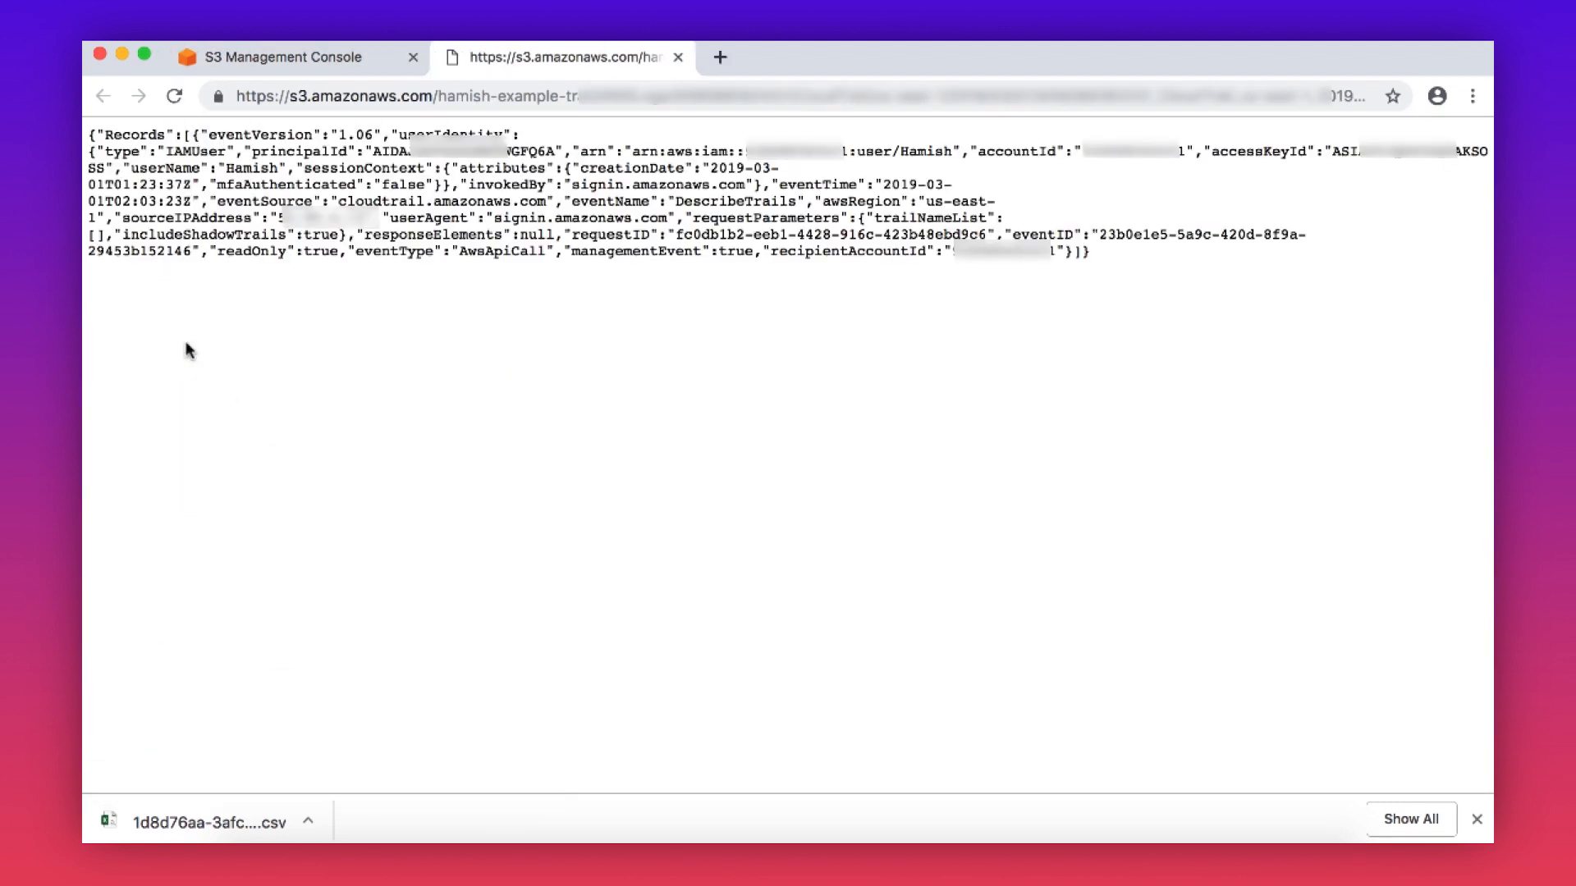